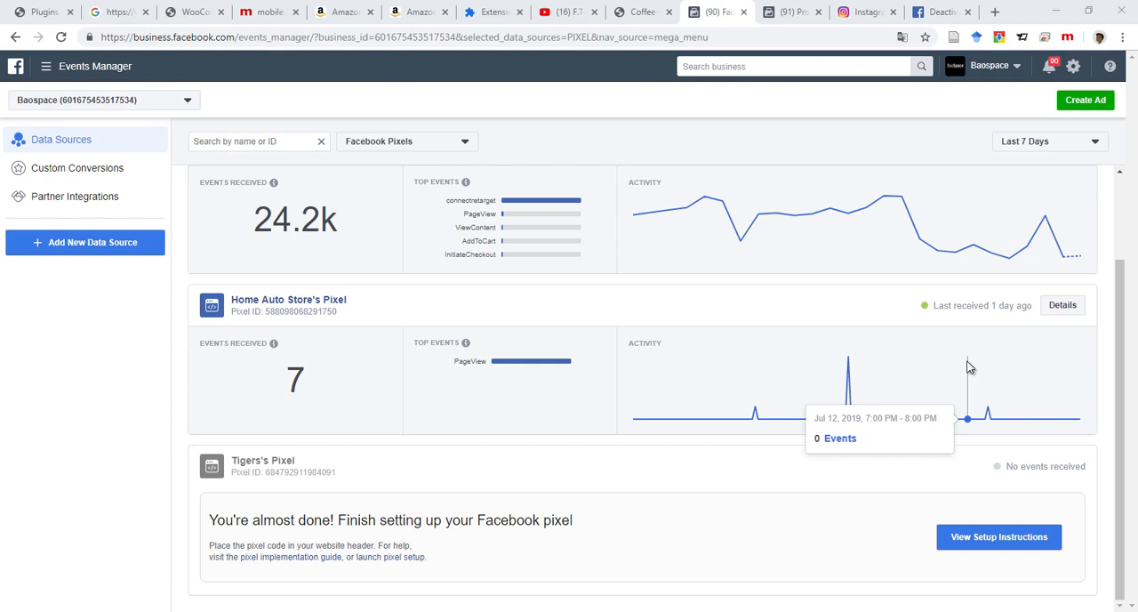
mouse_move(656, 27)
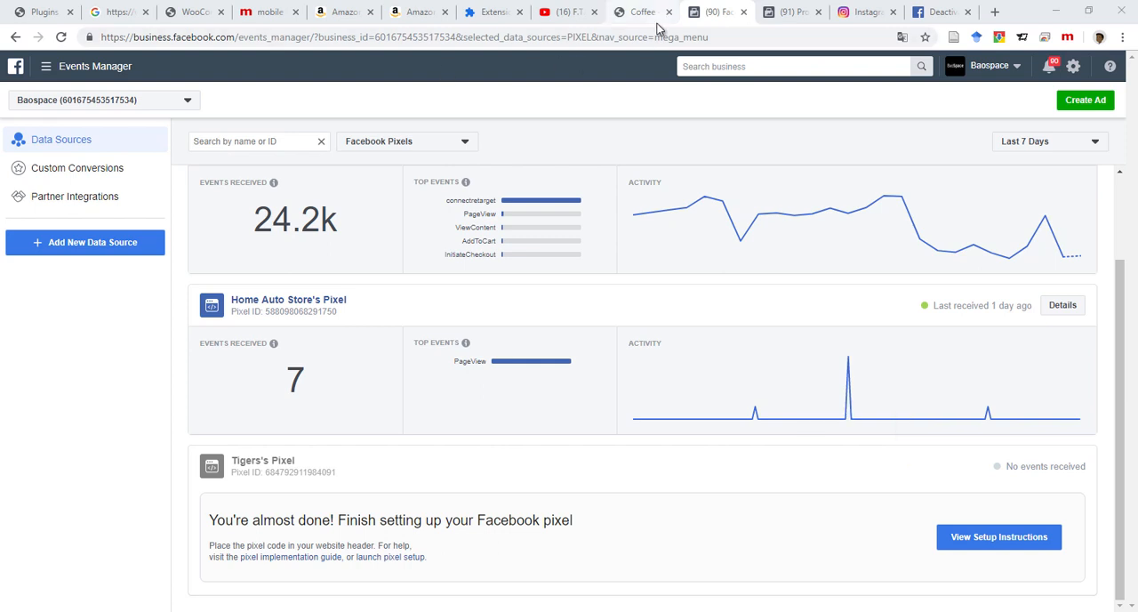
Switch to the Angela Coffee store and scroll its coffee category of mugs and coffee makers.
left_click(641, 12)
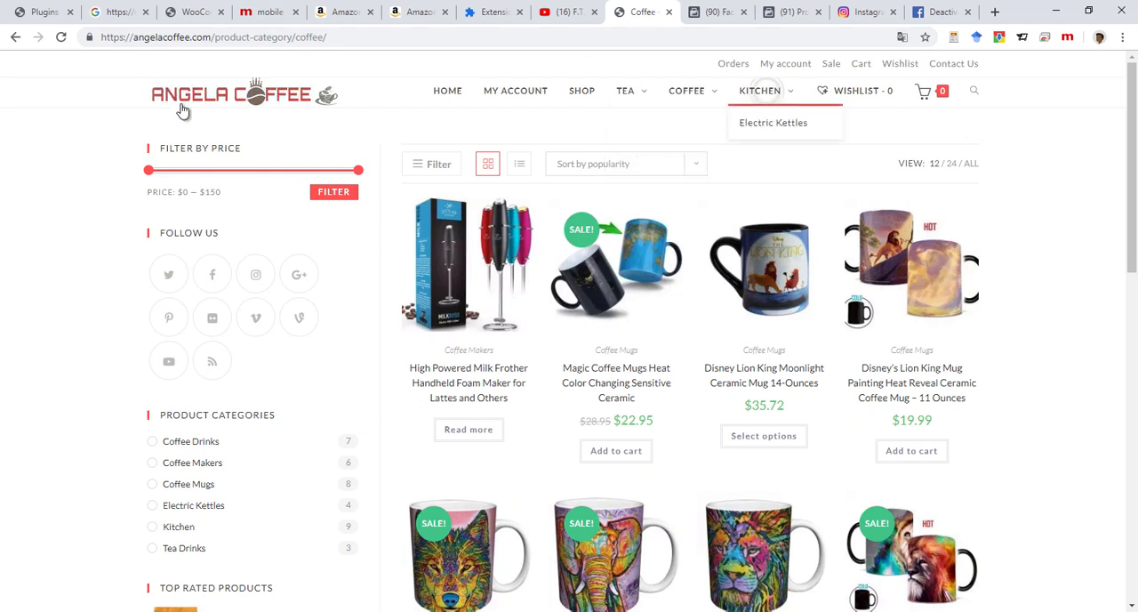
mouse_move(1043, 302)
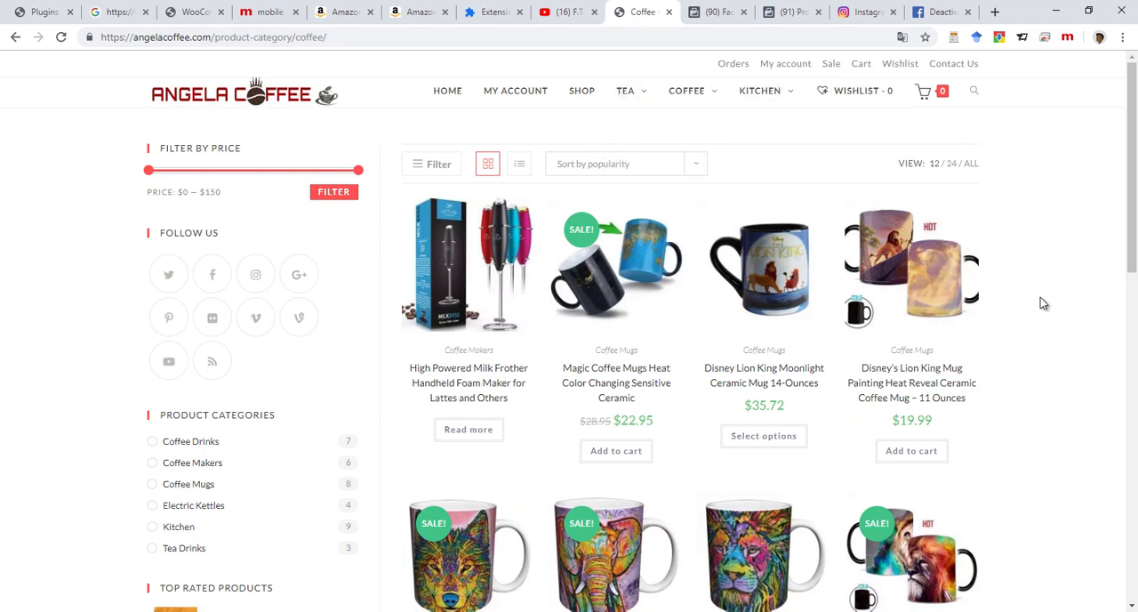
scroll("down", 3)
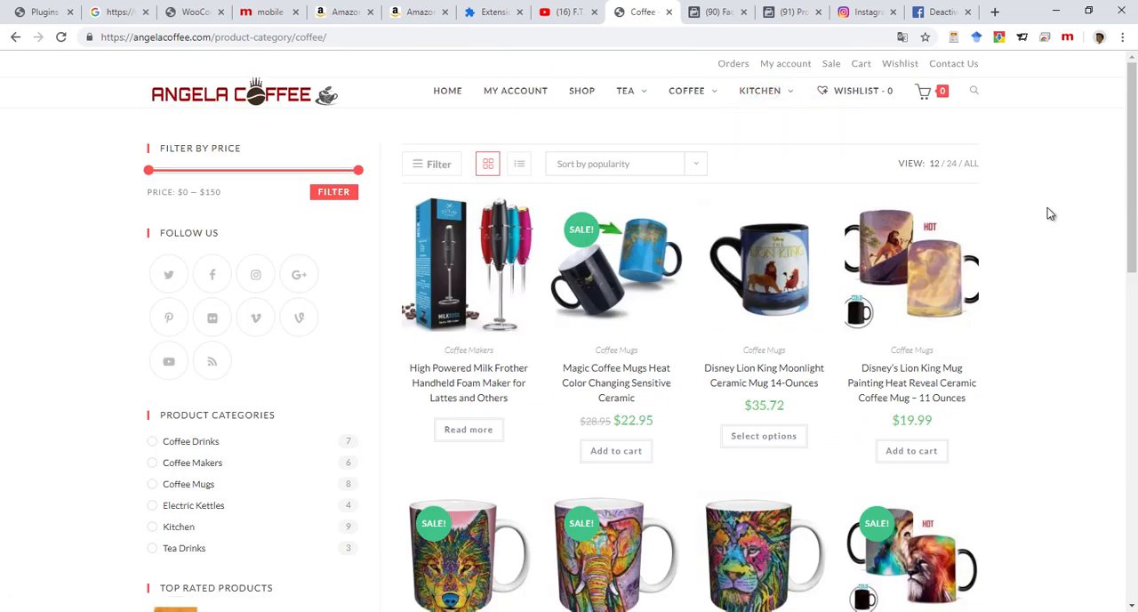
mouse_move(1012, 205)
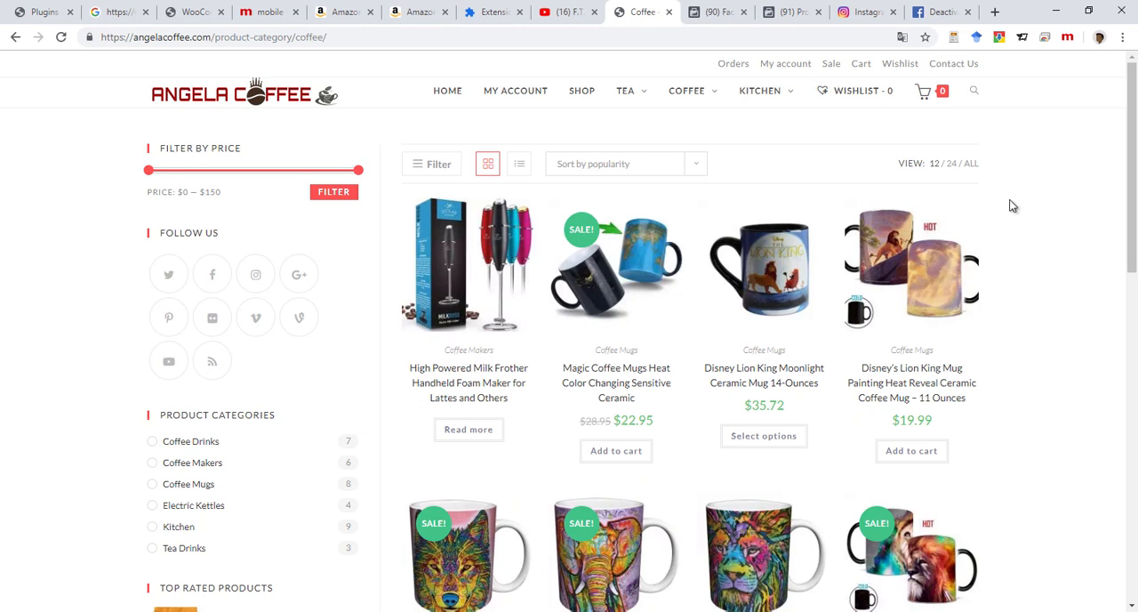
mouse_move(1107, 294)
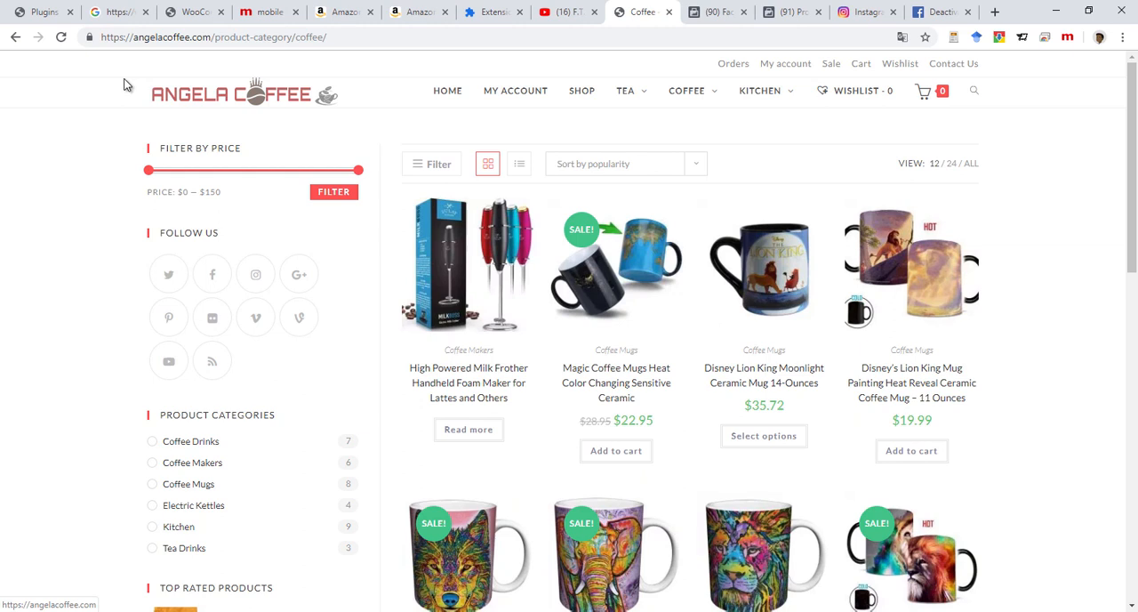
Return to the Events Manager pixel overview and go to Business Manager home via the menu.
left_click(715, 12)
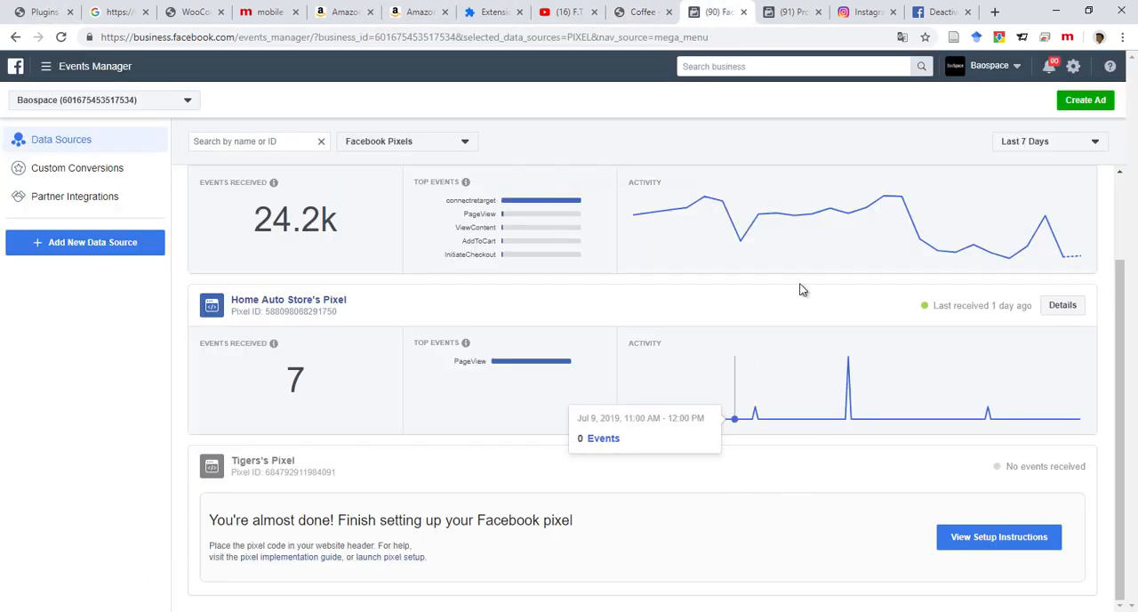
mouse_move(76, 371)
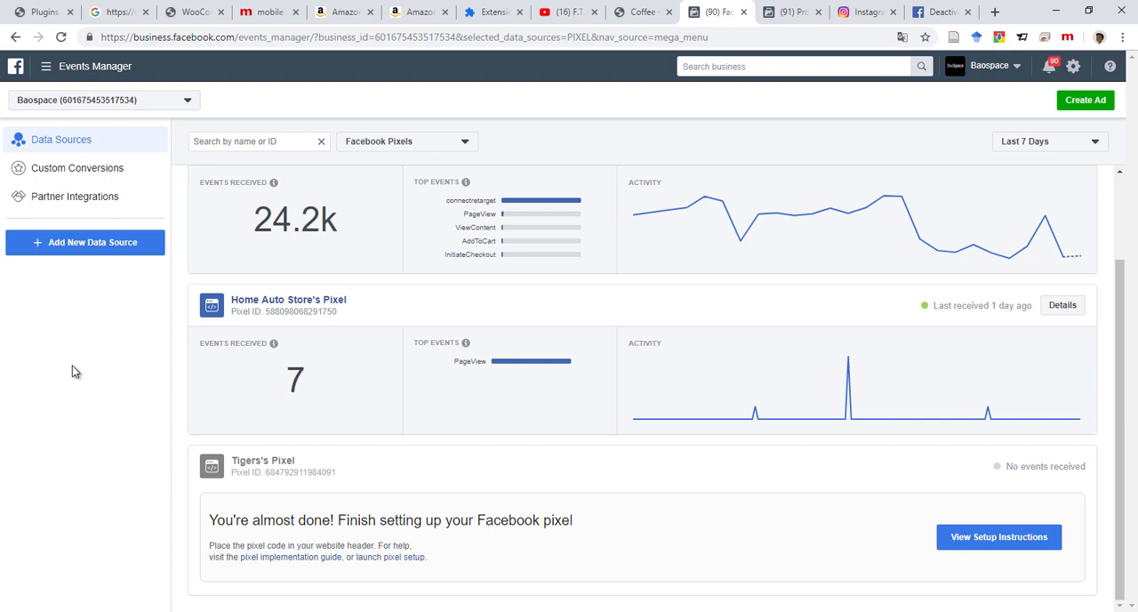
mouse_move(98, 372)
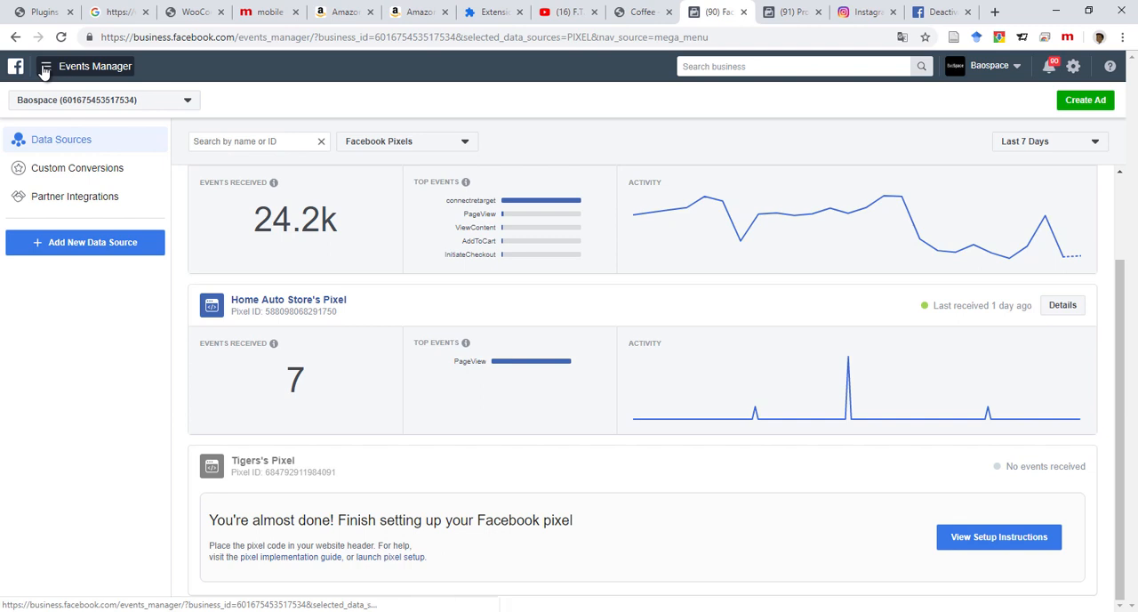
left_click(46, 66)
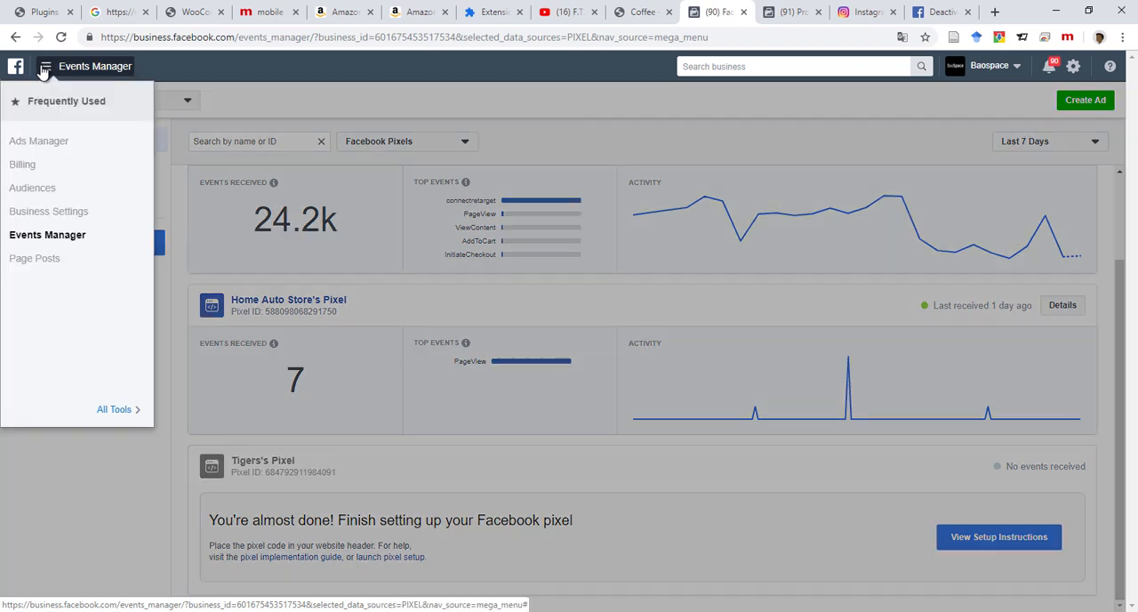
left_click(15, 66)
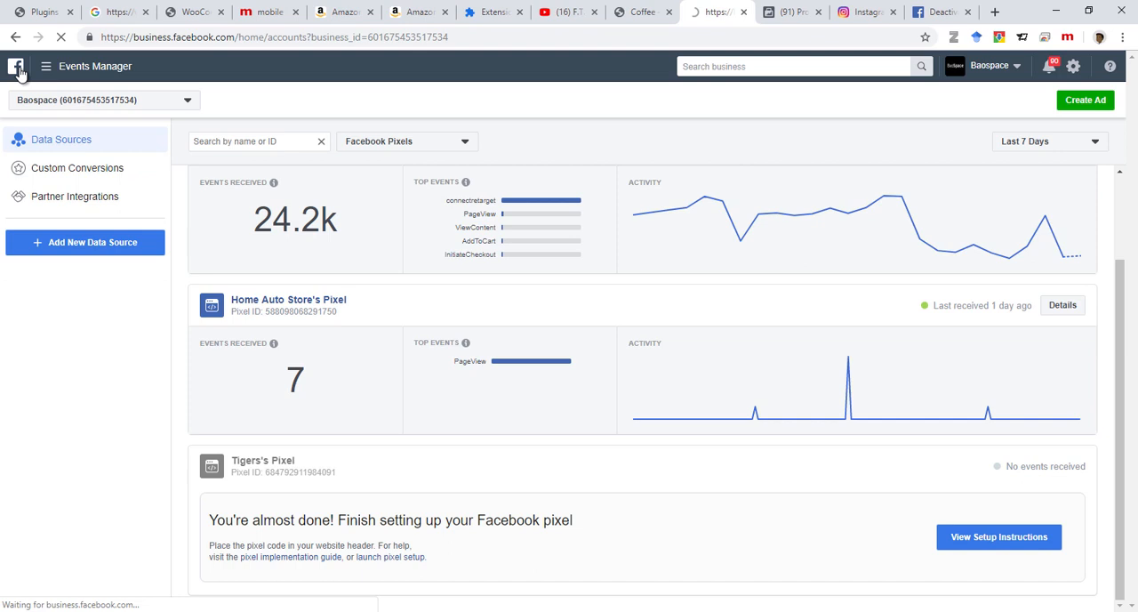
Load Business Manager Home and scroll through its Ad Accounts and Pages lists.
left_click(16, 66)
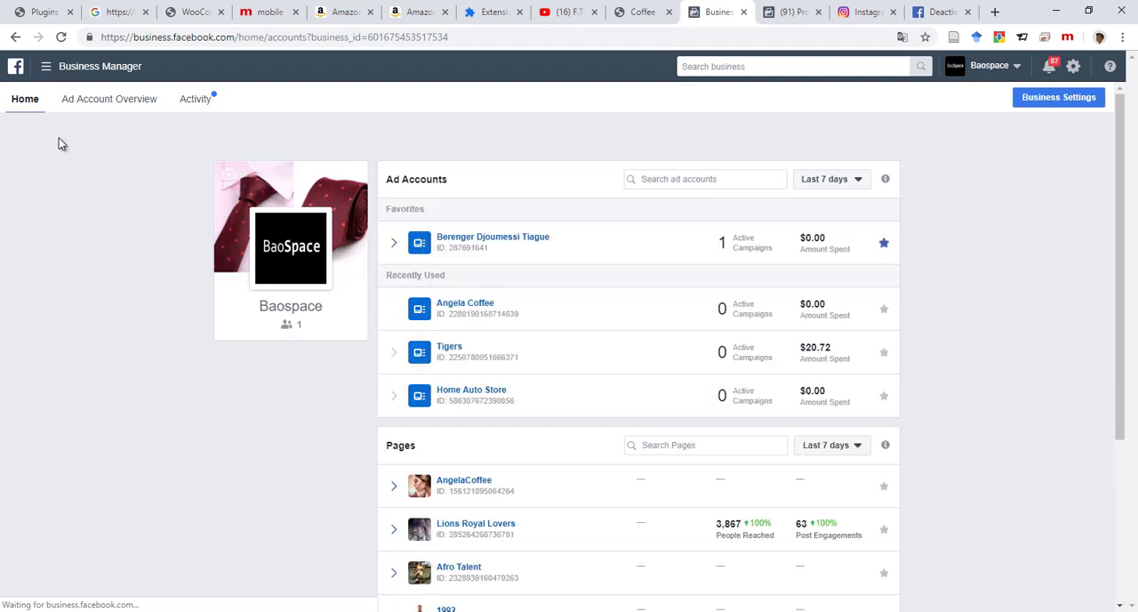
scroll("down", 3)
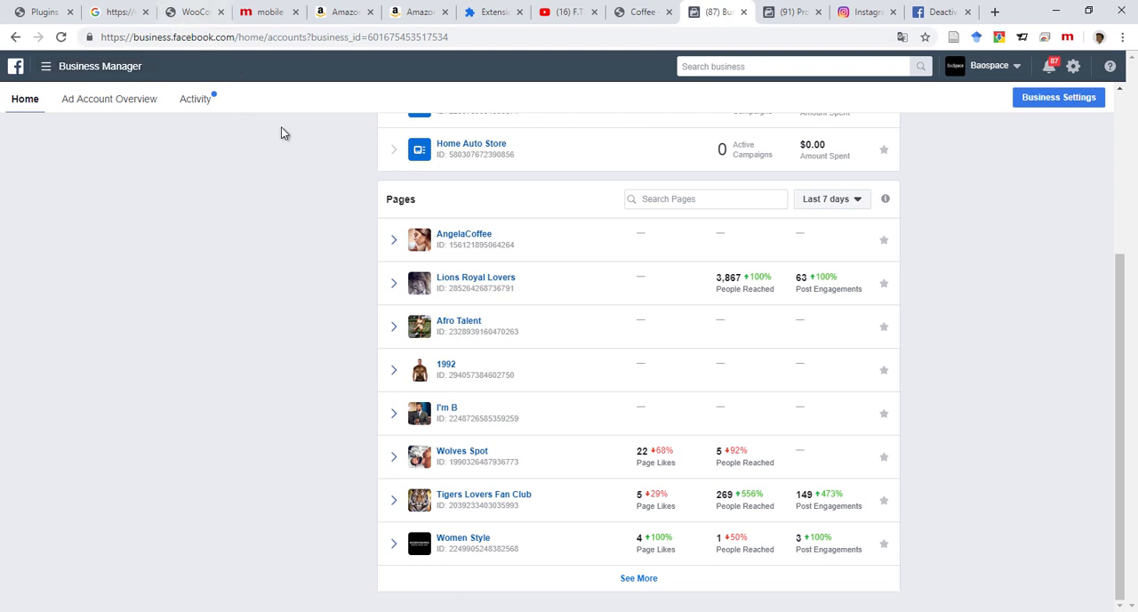
mouse_move(987, 238)
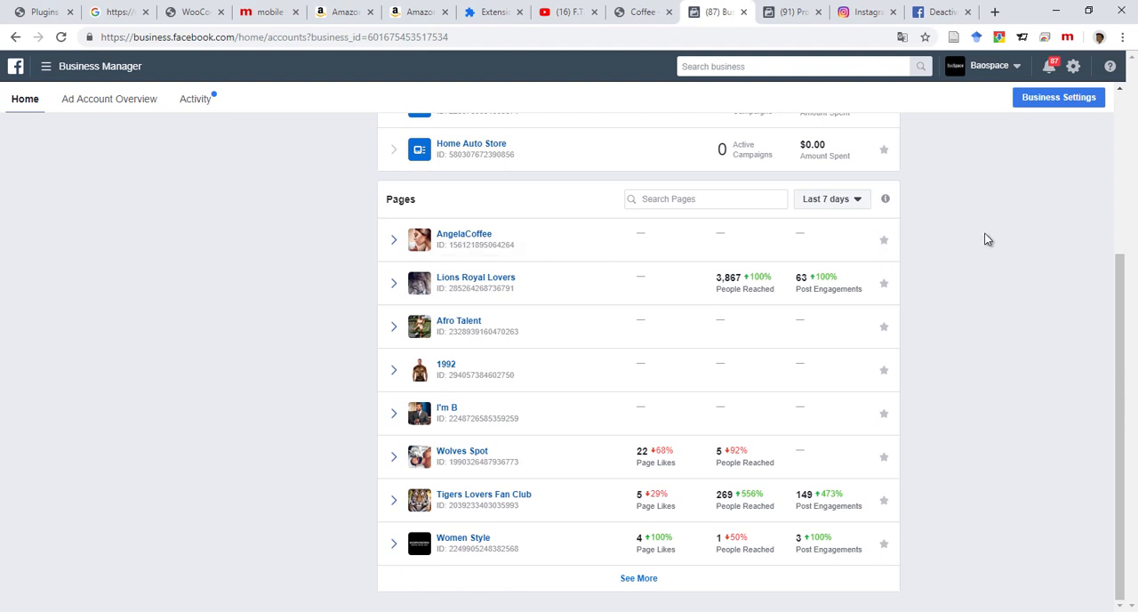
mouse_move(1040, 271)
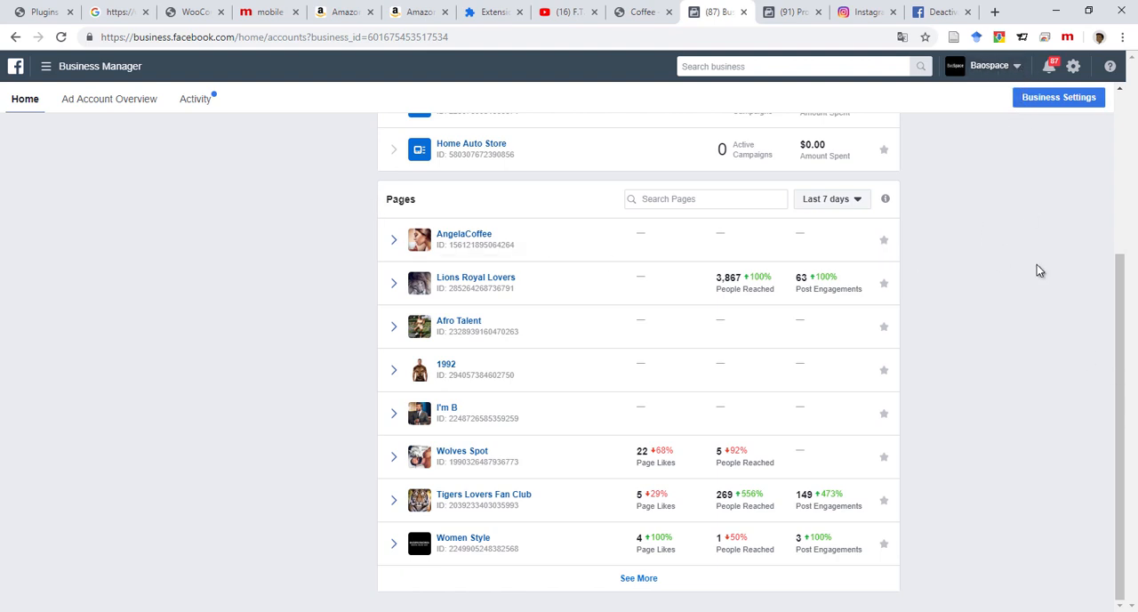
mouse_move(1041, 445)
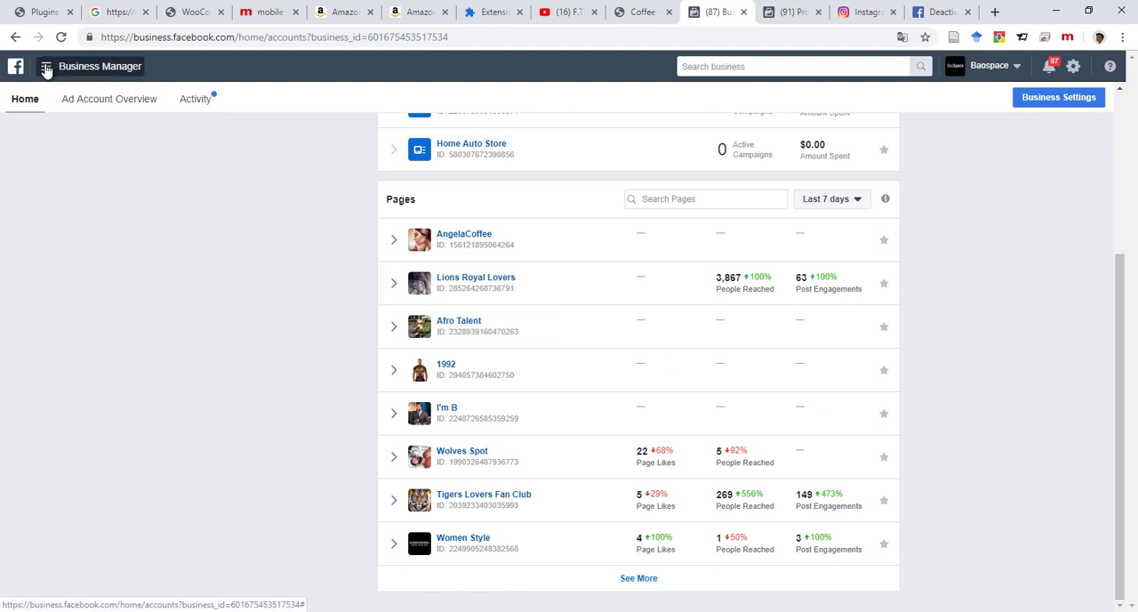
Go to Events Manager's Pixels data sources via the Measure & Report menu.
left_click(46, 66)
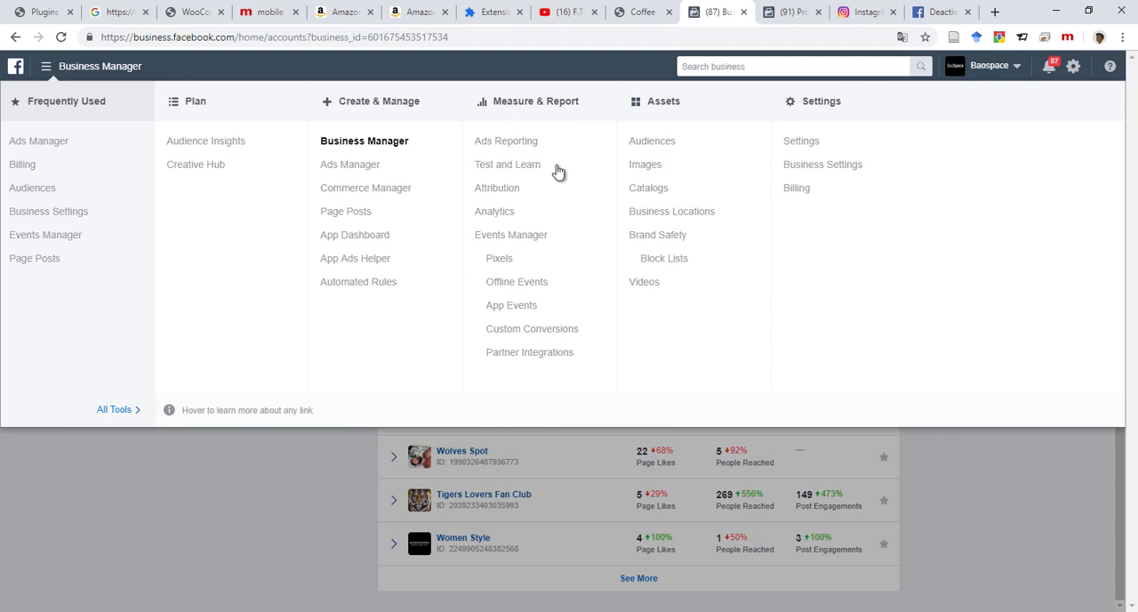
mouse_move(499, 258)
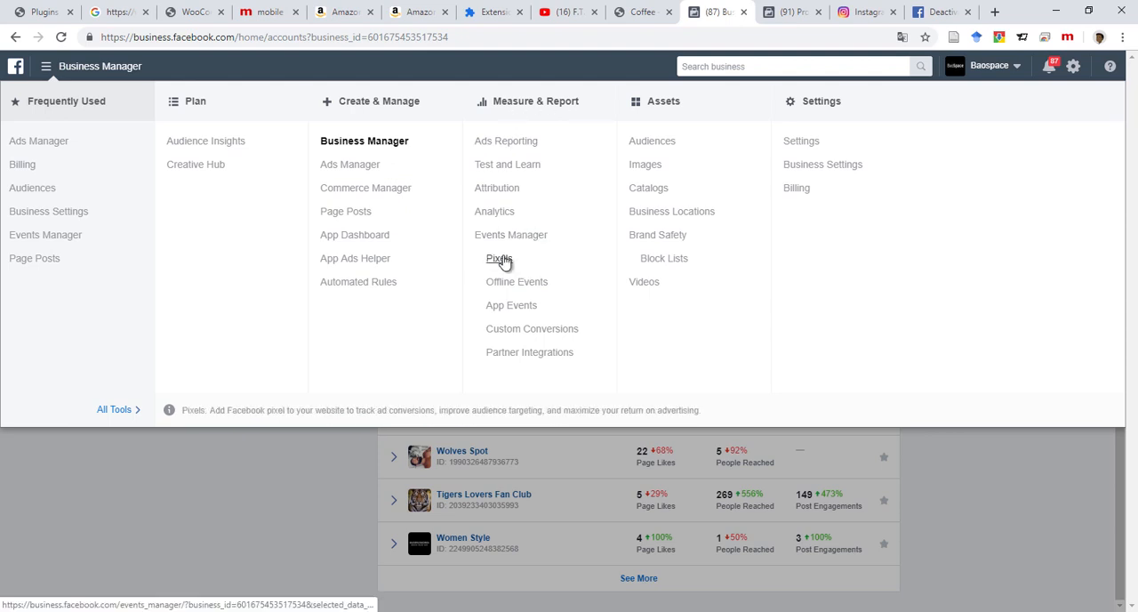
left_click(498, 257)
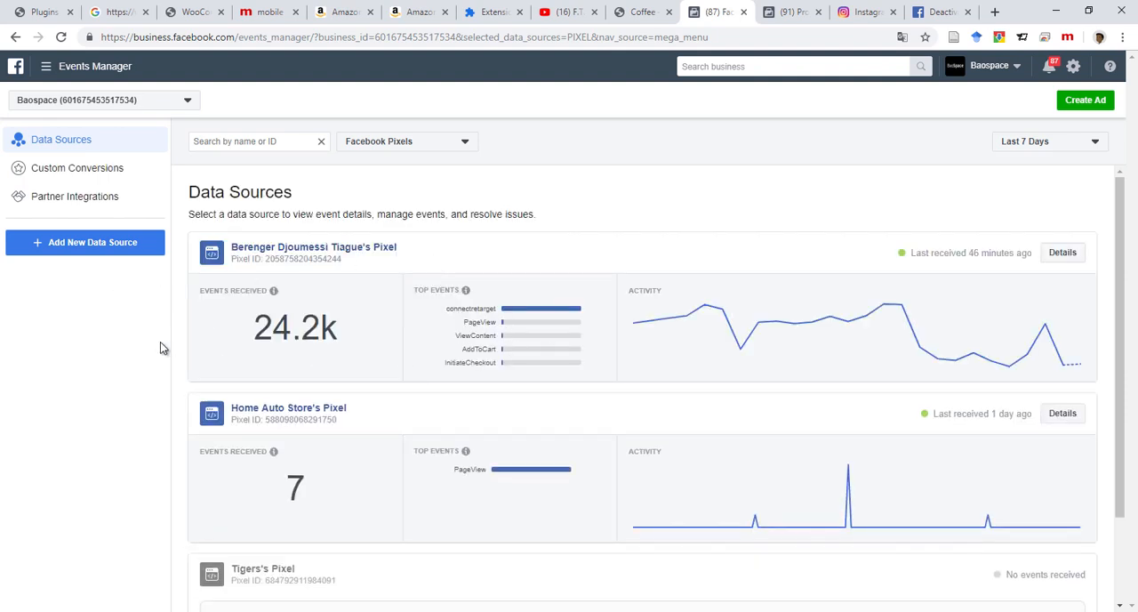
mouse_move(269, 426)
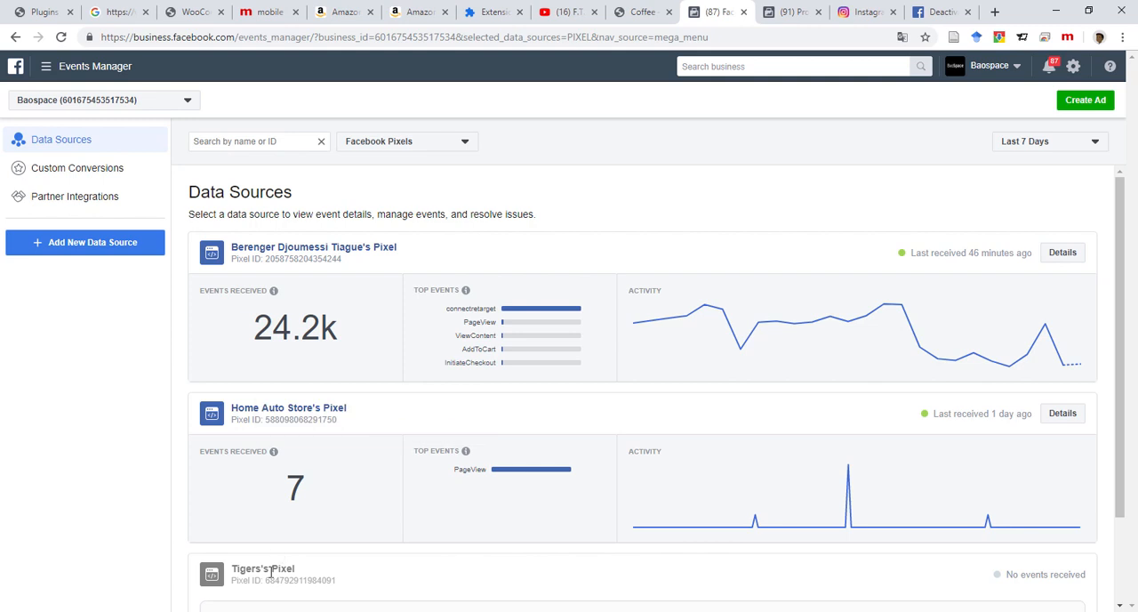
mouse_move(193, 564)
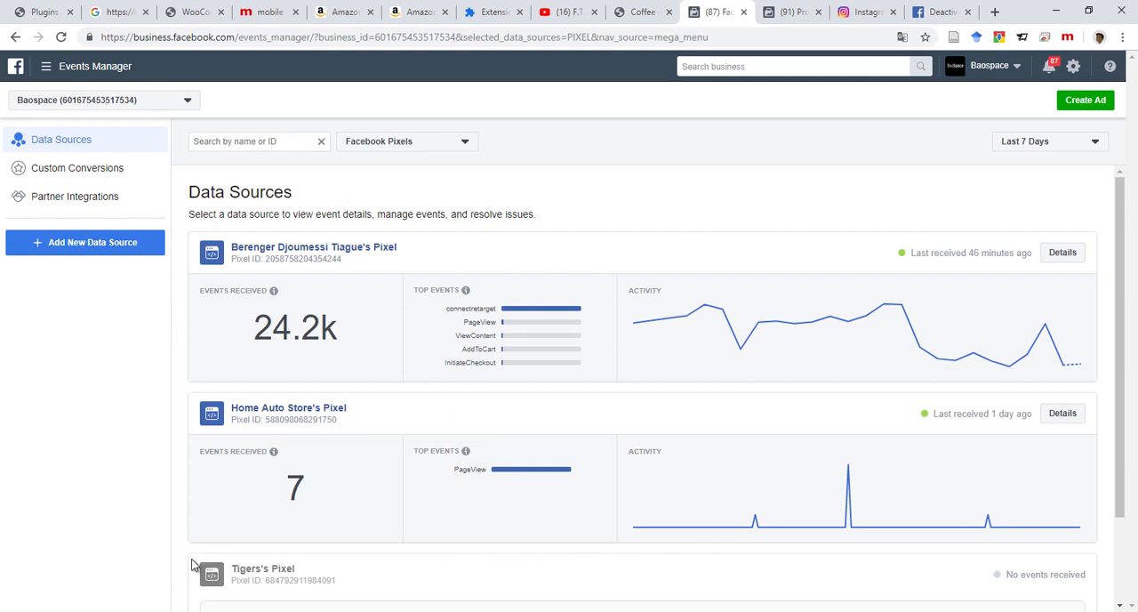
mouse_move(465, 289)
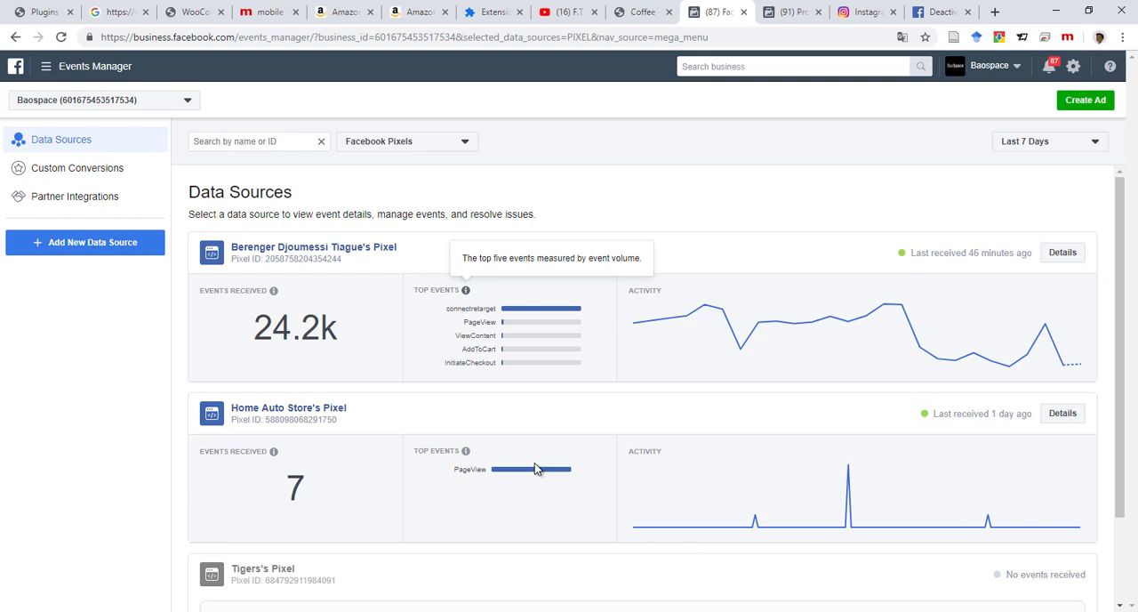
mouse_move(409, 292)
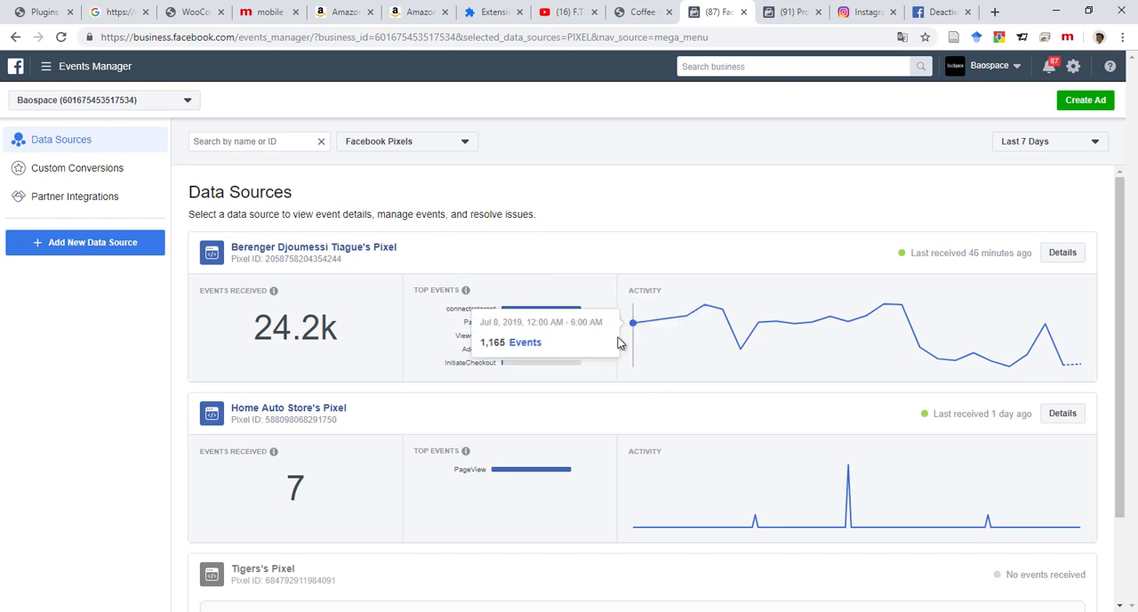
mouse_move(101, 348)
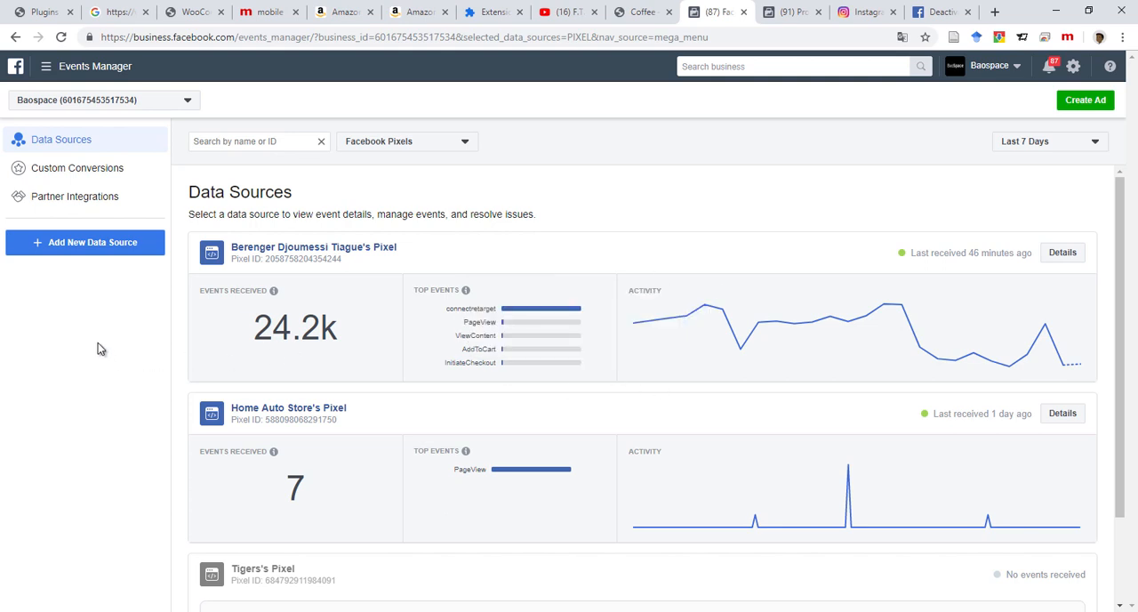
mouse_move(63, 249)
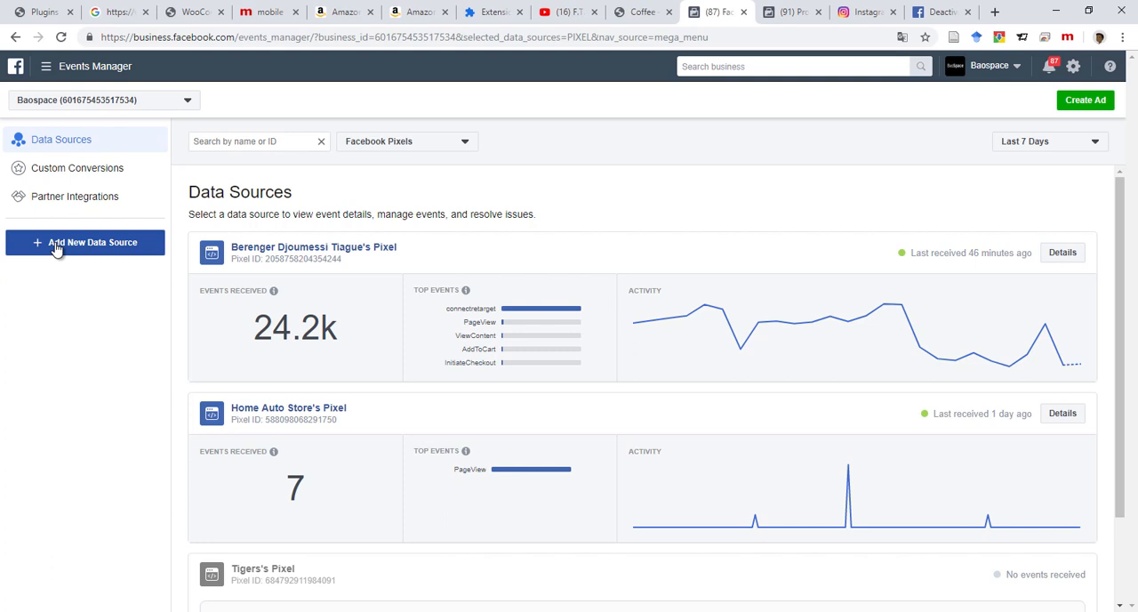
left_click(85, 242)
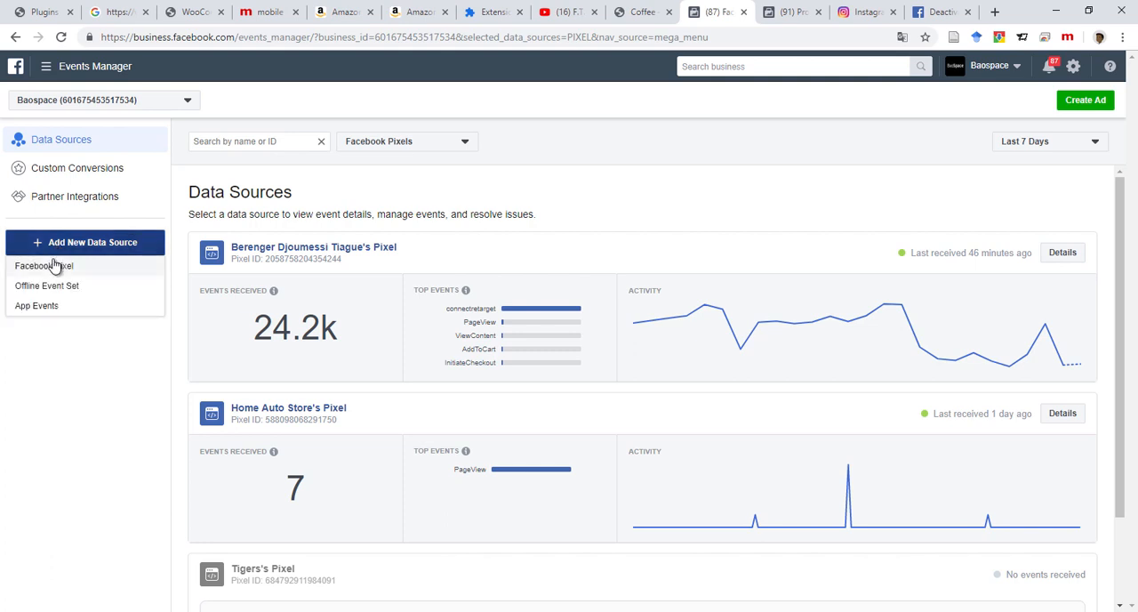
left_click(43, 265)
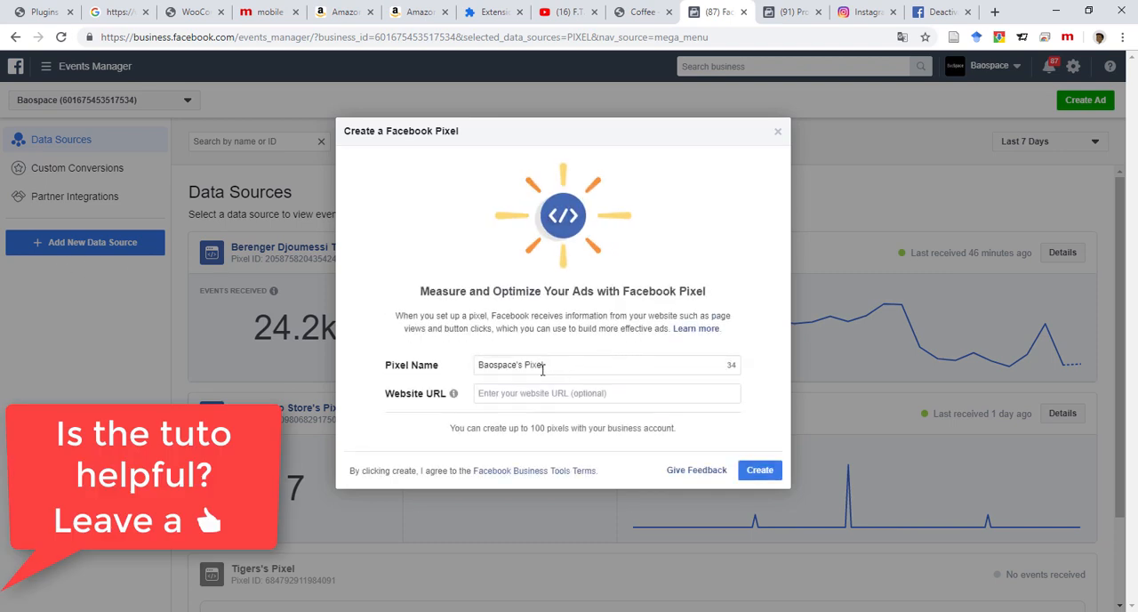
double_click(501, 365)
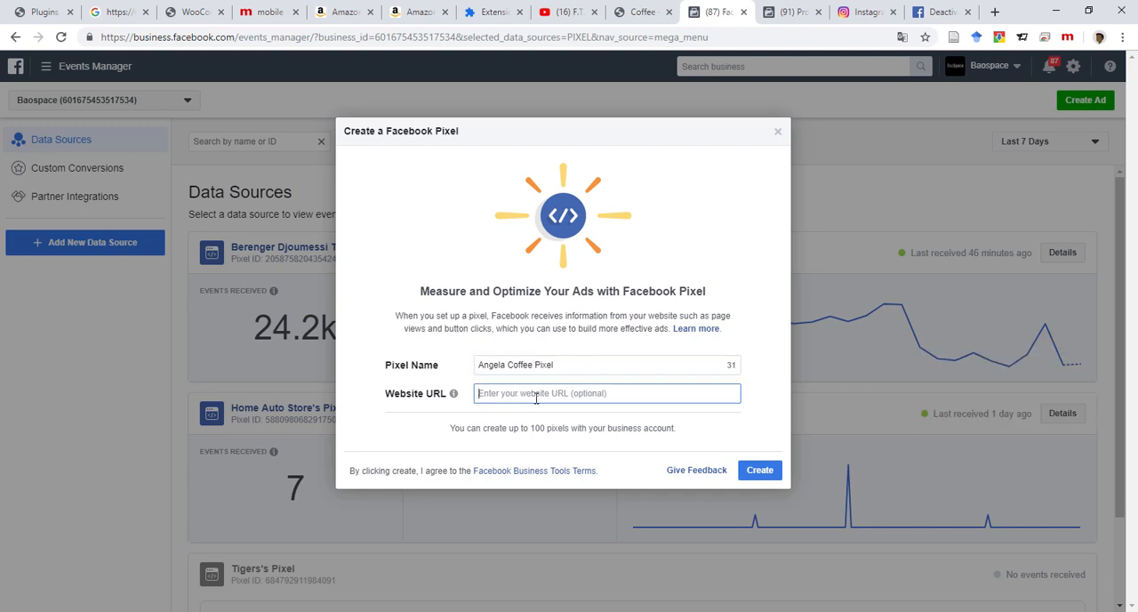
type("https:")
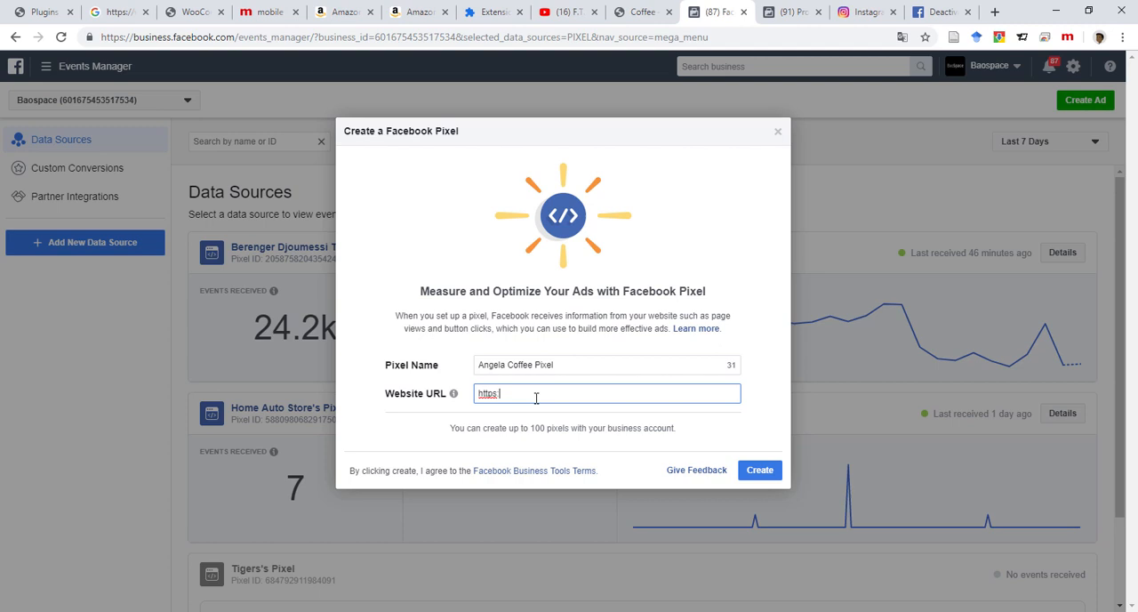
type("angelacoffee")
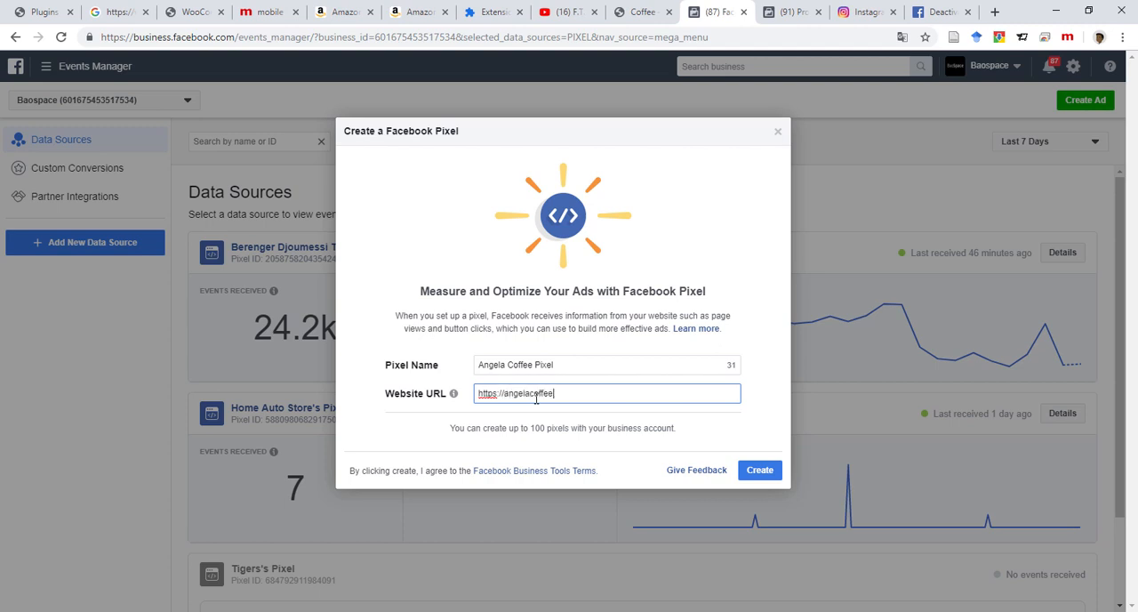
type(".com")
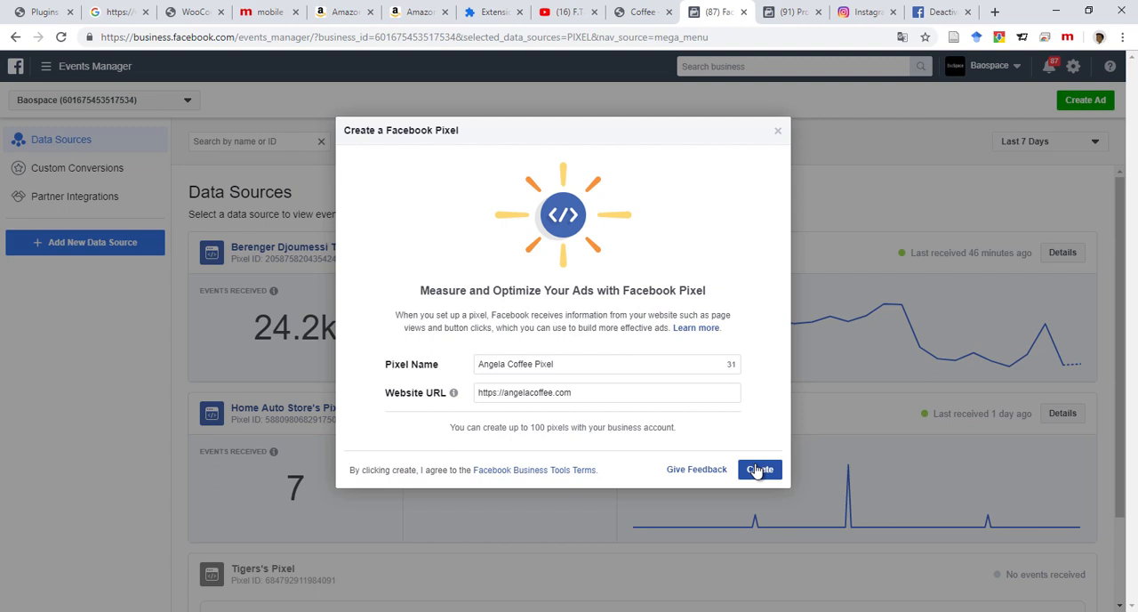
Create the Angela Coffee Pixel from the Create a Facebook Pixel dialog.
left_click(758, 469)
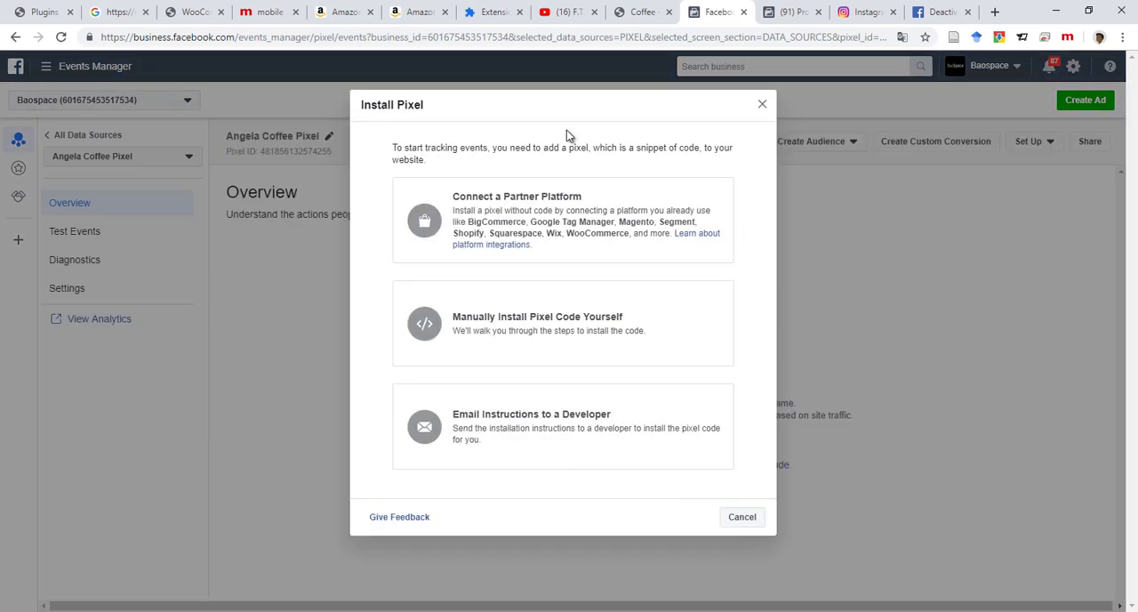
mouse_move(691, 324)
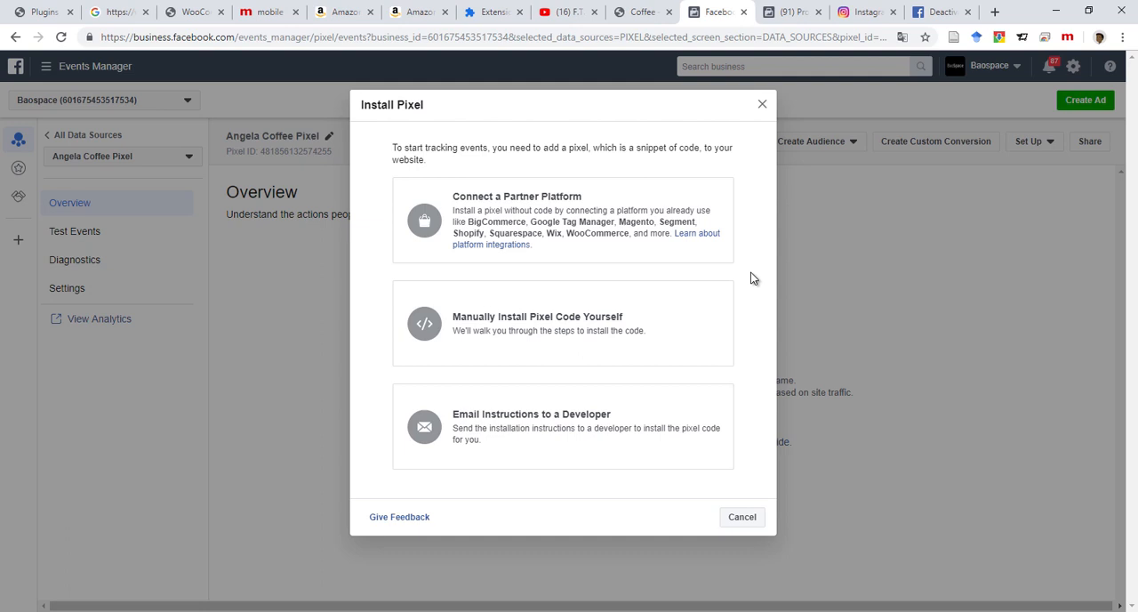
mouse_move(604, 266)
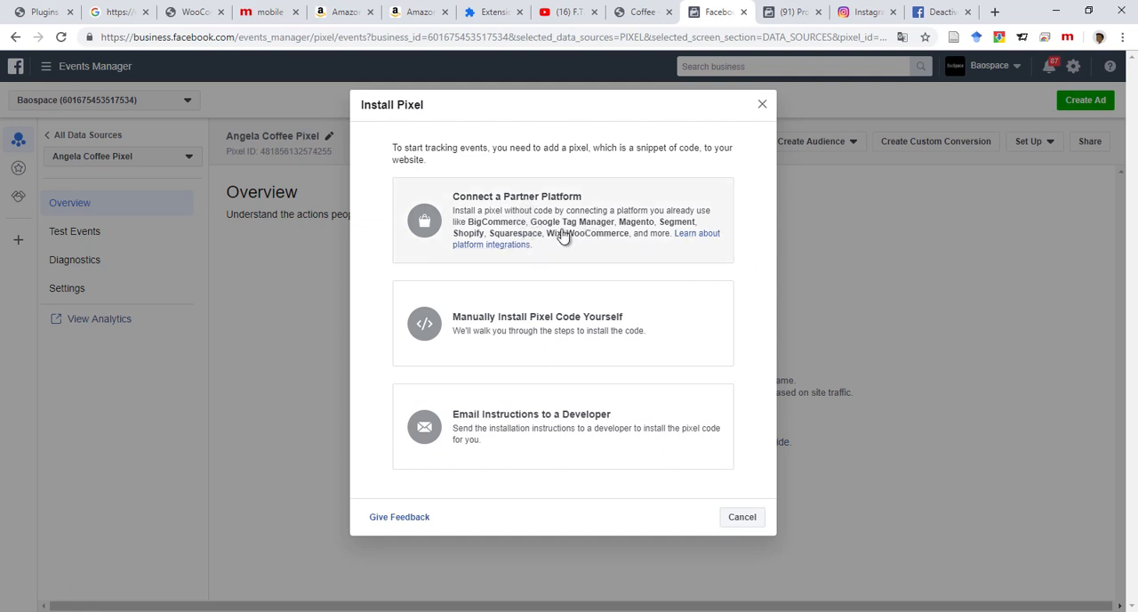
mouse_move(575, 224)
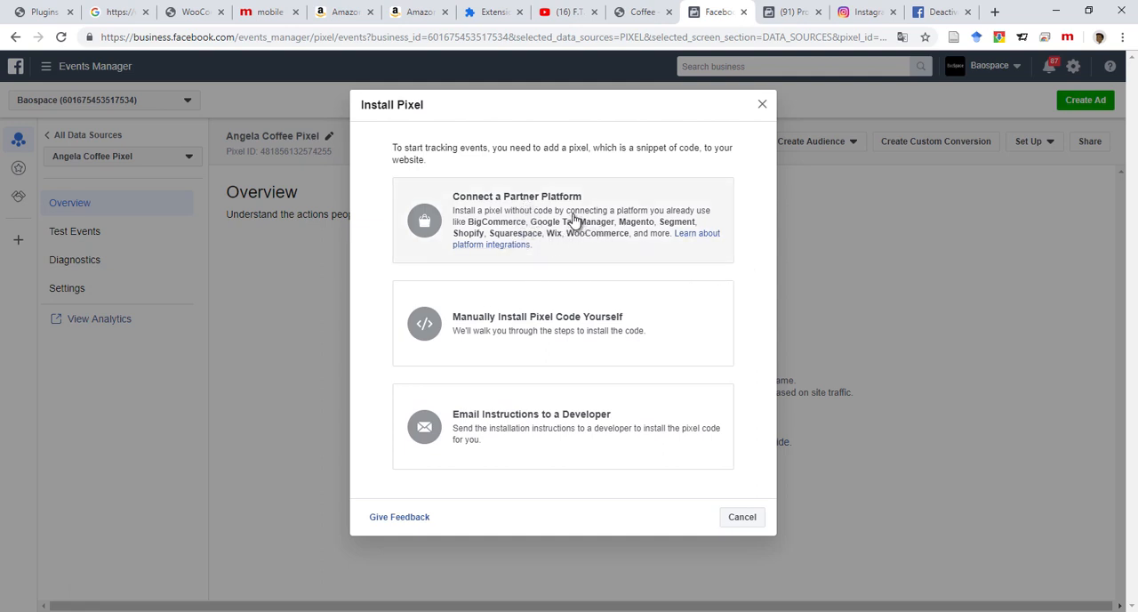
mouse_move(577, 236)
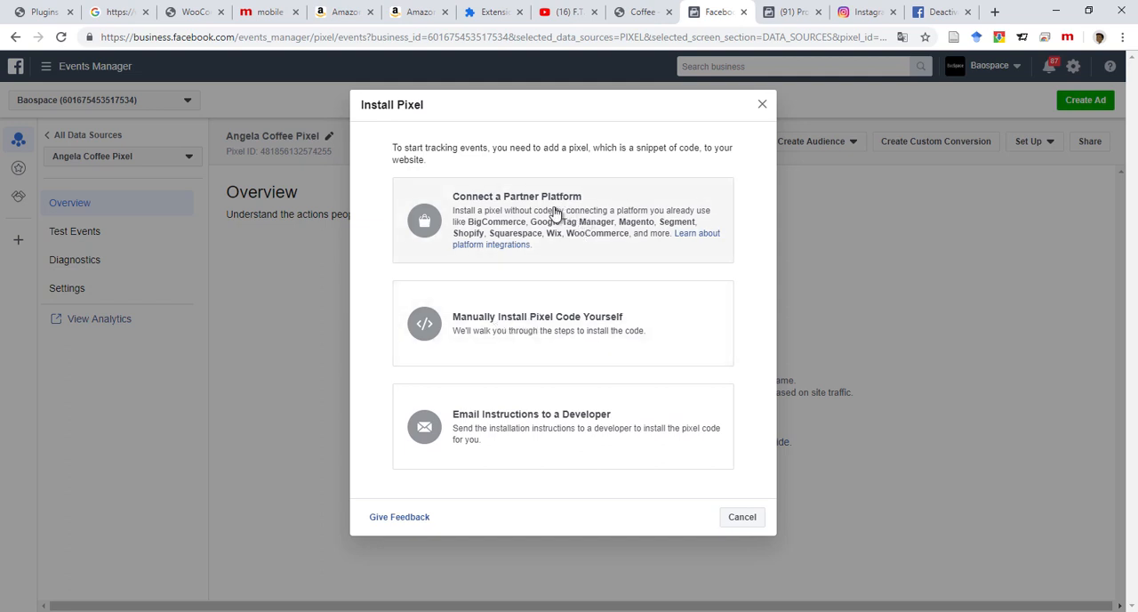
mouse_move(587, 229)
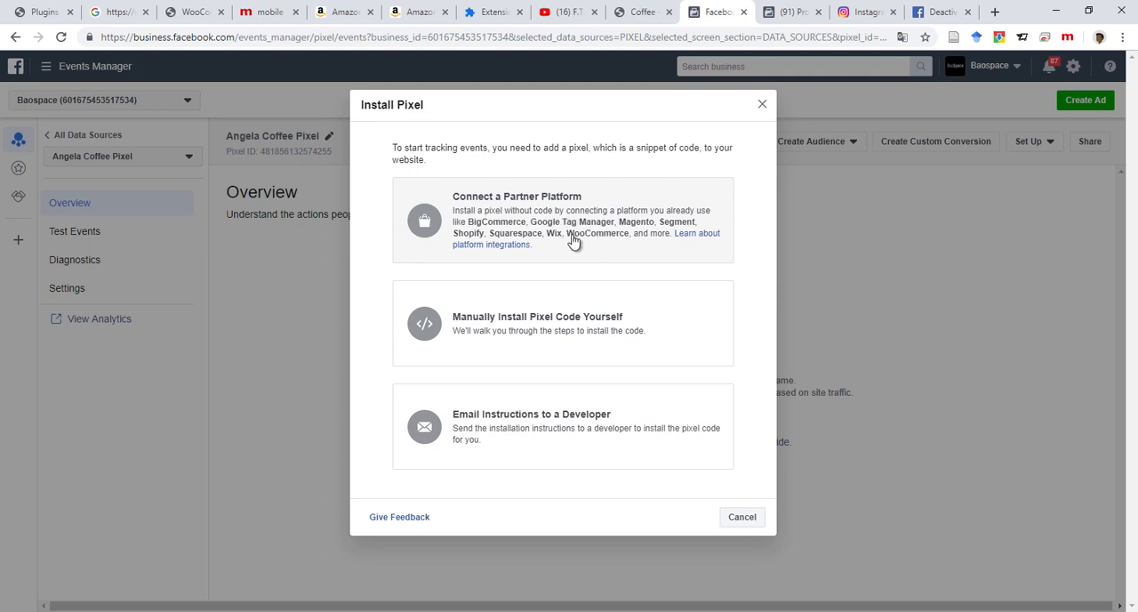
mouse_move(570, 337)
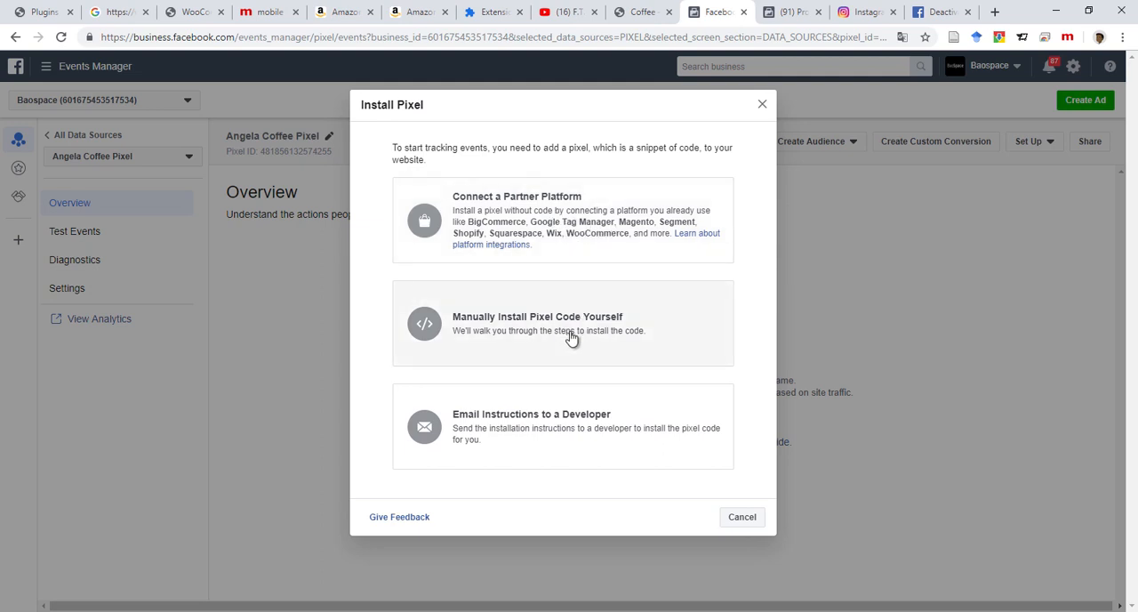
mouse_move(591, 223)
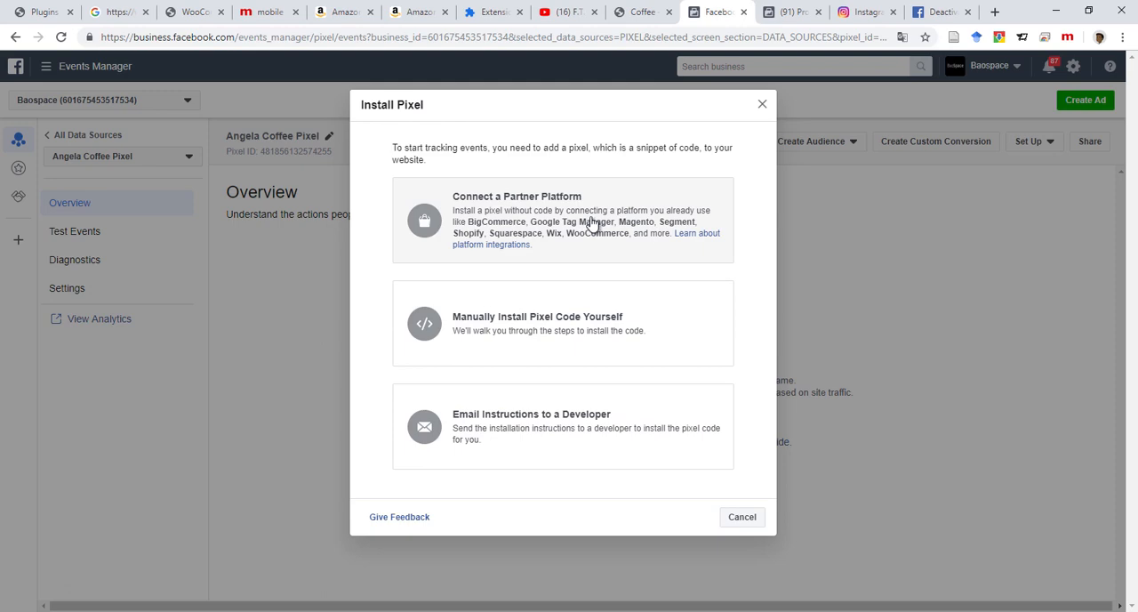
Install the pixel via Connect a Partner Platform, choosing WooCommerce from the partner list.
left_click(563, 221)
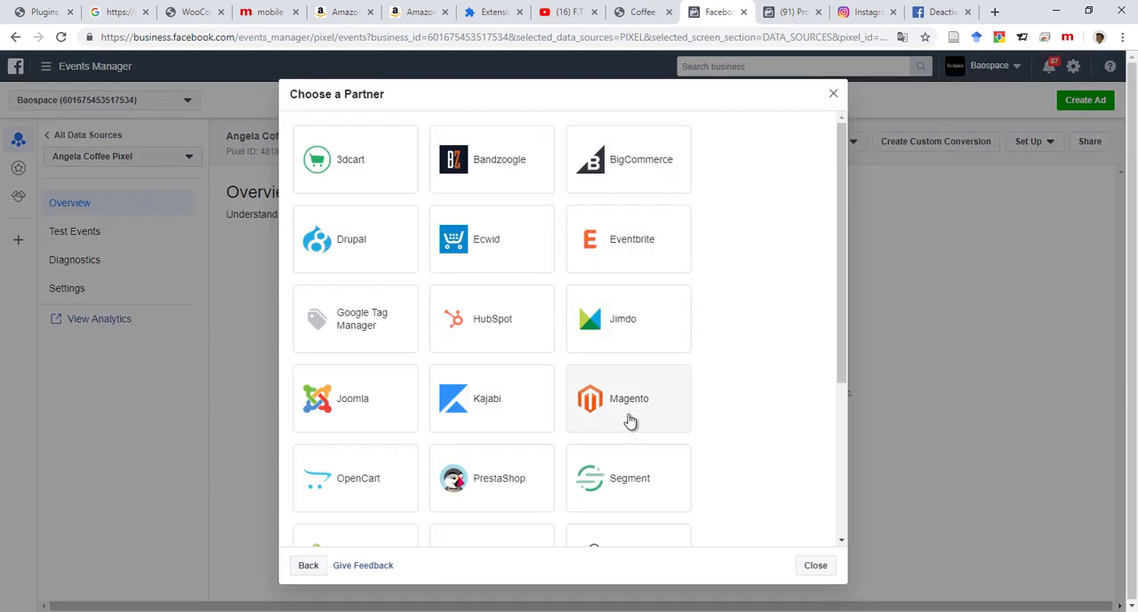
scroll("down", 3)
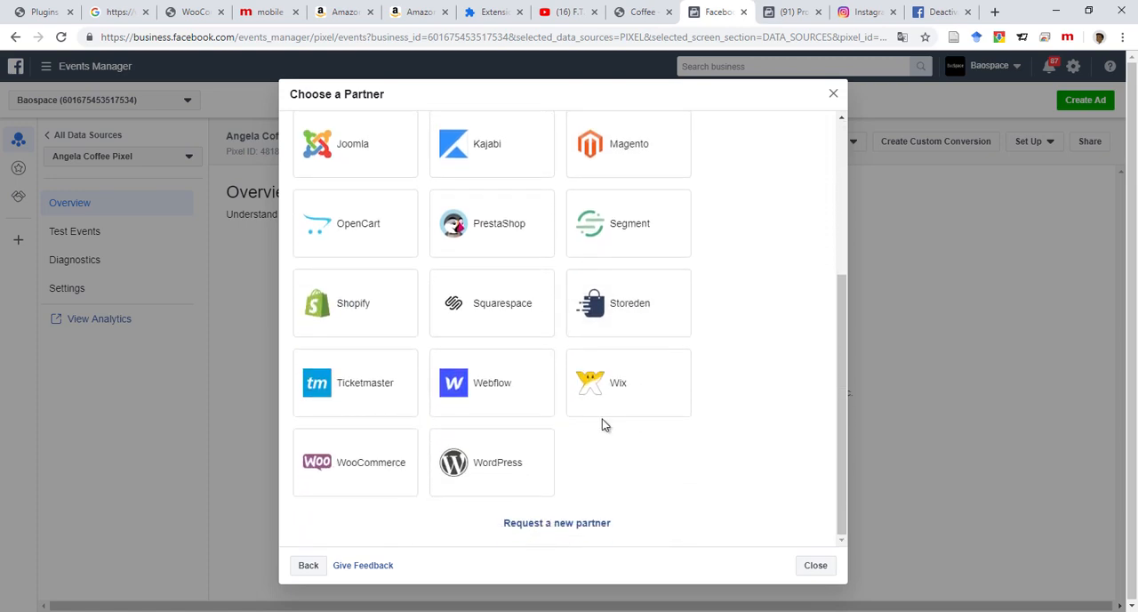
left_click(355, 461)
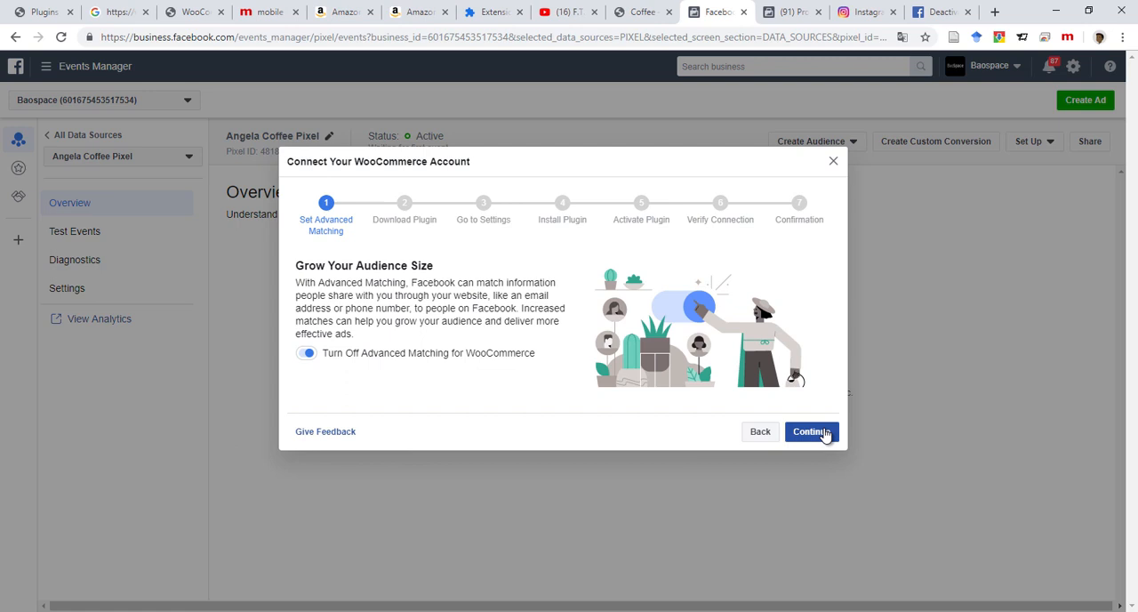
Keep Advanced Matching on and download the Facebook Pixel Extension zip.
left_click(810, 431)
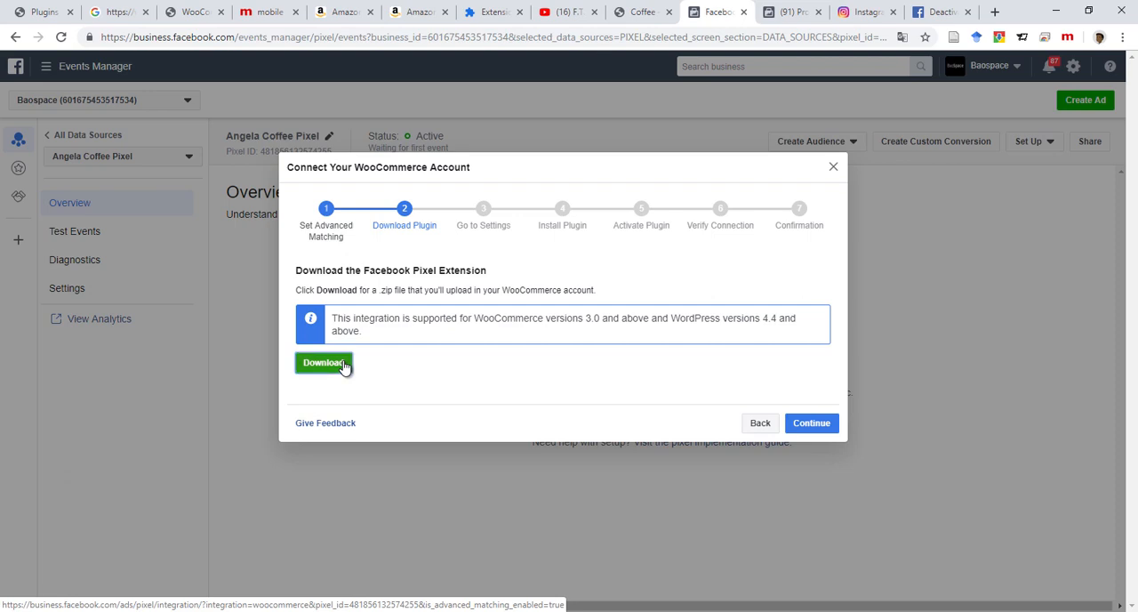
left_click(323, 361)
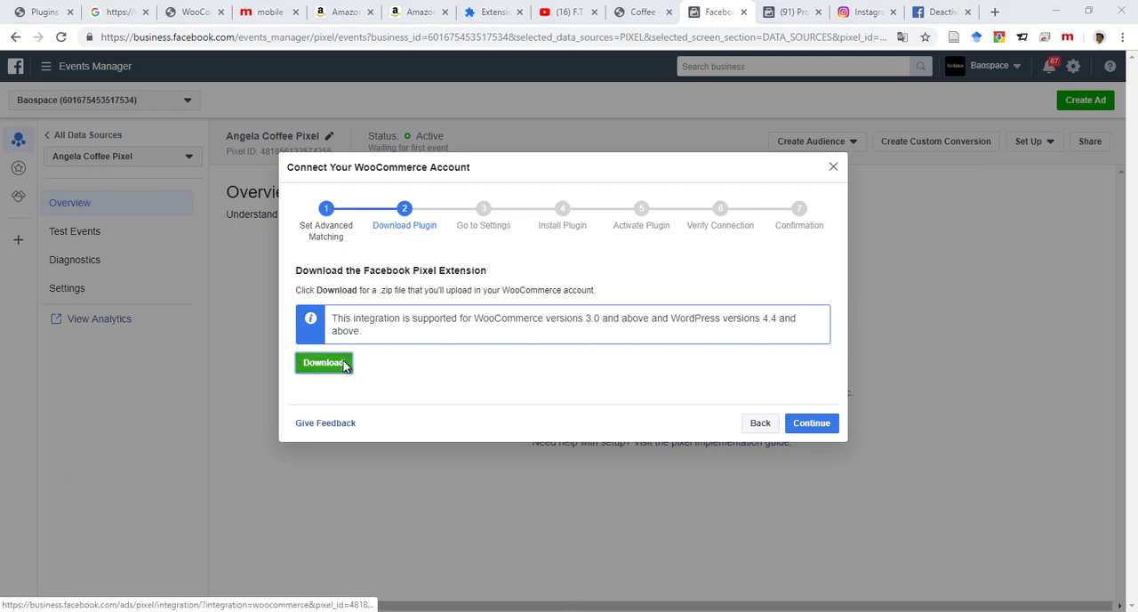
left_click(323, 362)
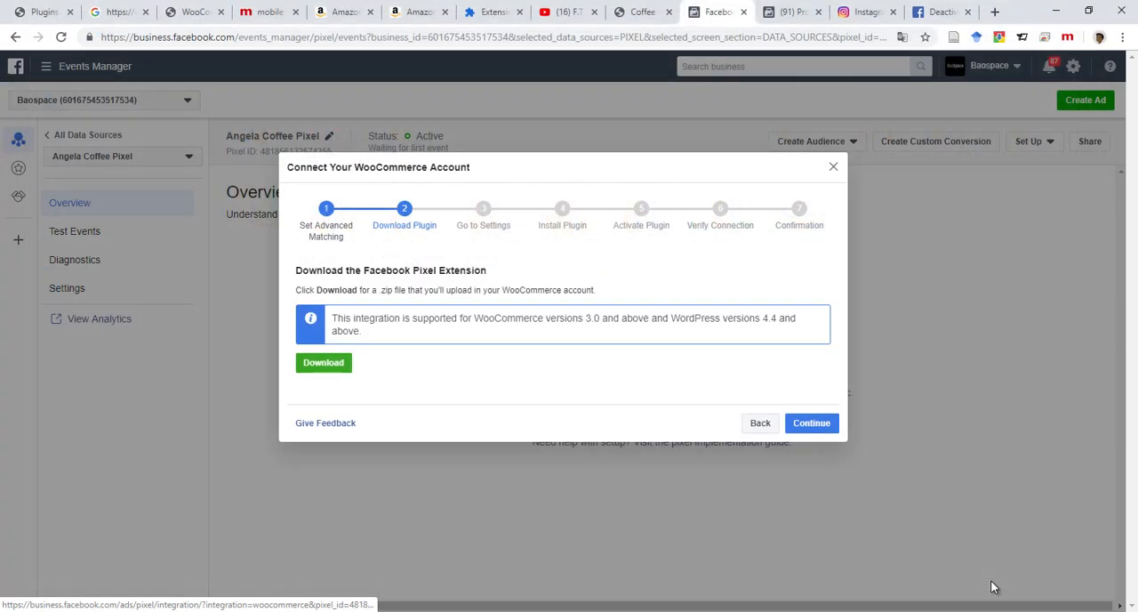
left_click(322, 362)
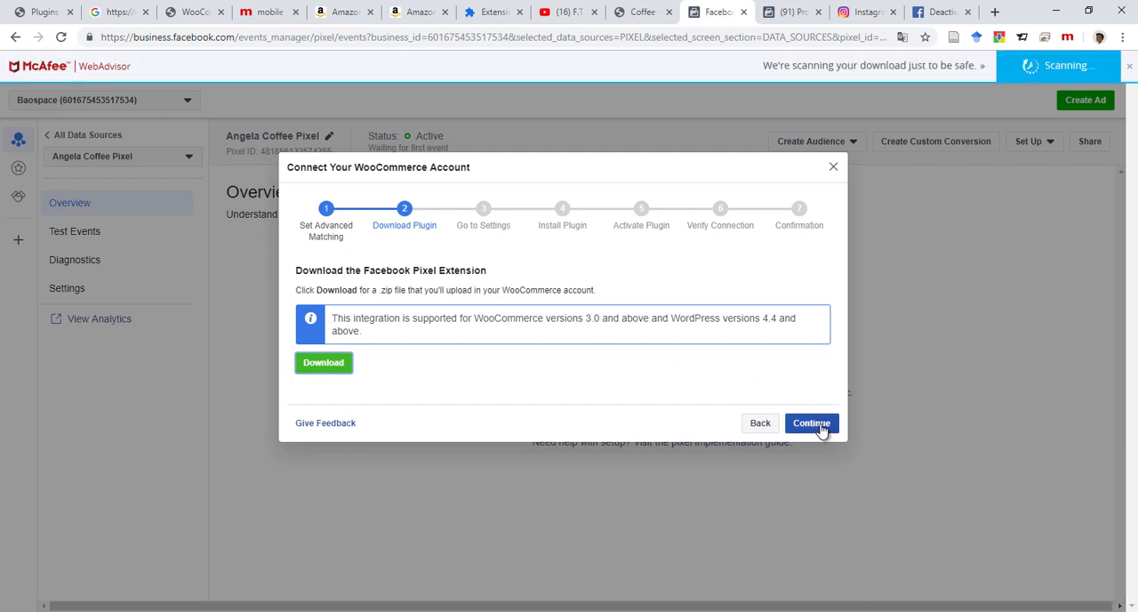
Advance the WooCommerce wizard past Download Plugin and Go to Settings to Install Plugin.
left_click(810, 422)
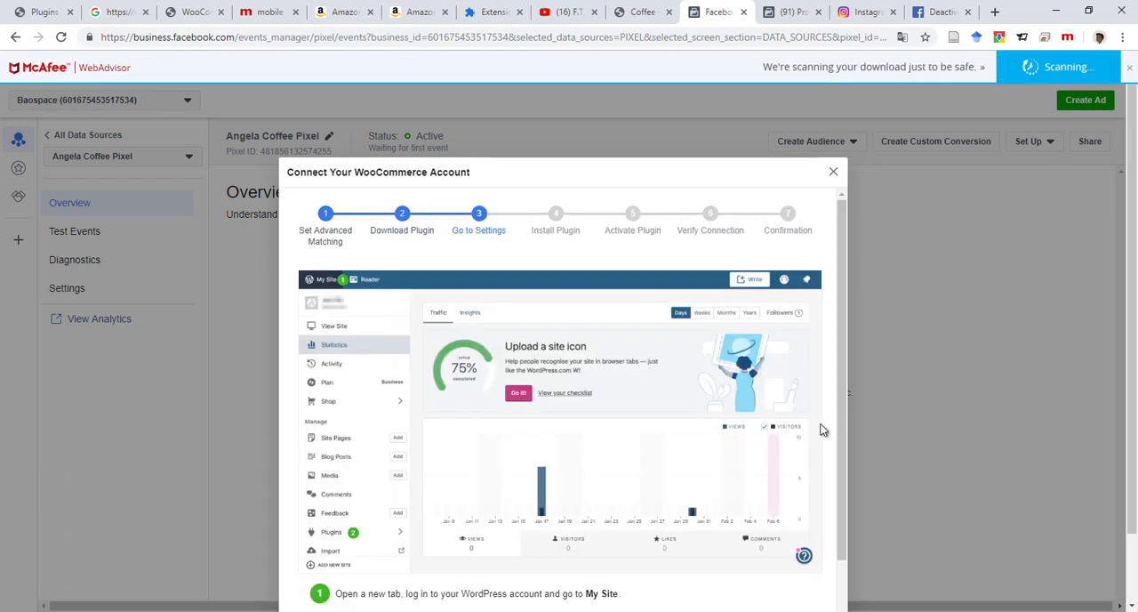
mouse_move(783, 447)
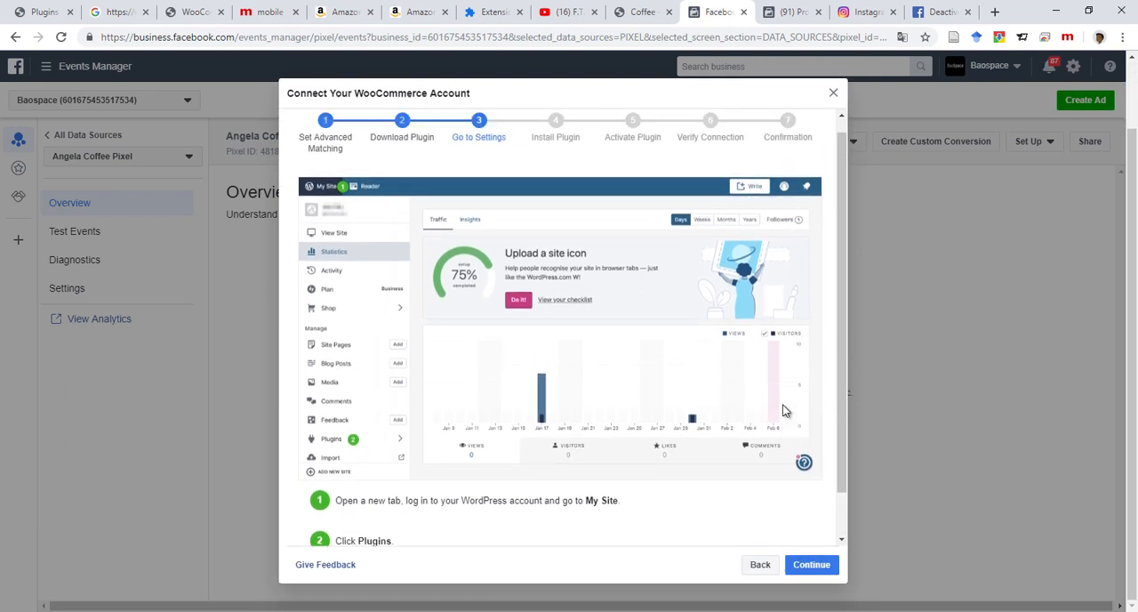
left_click(809, 565)
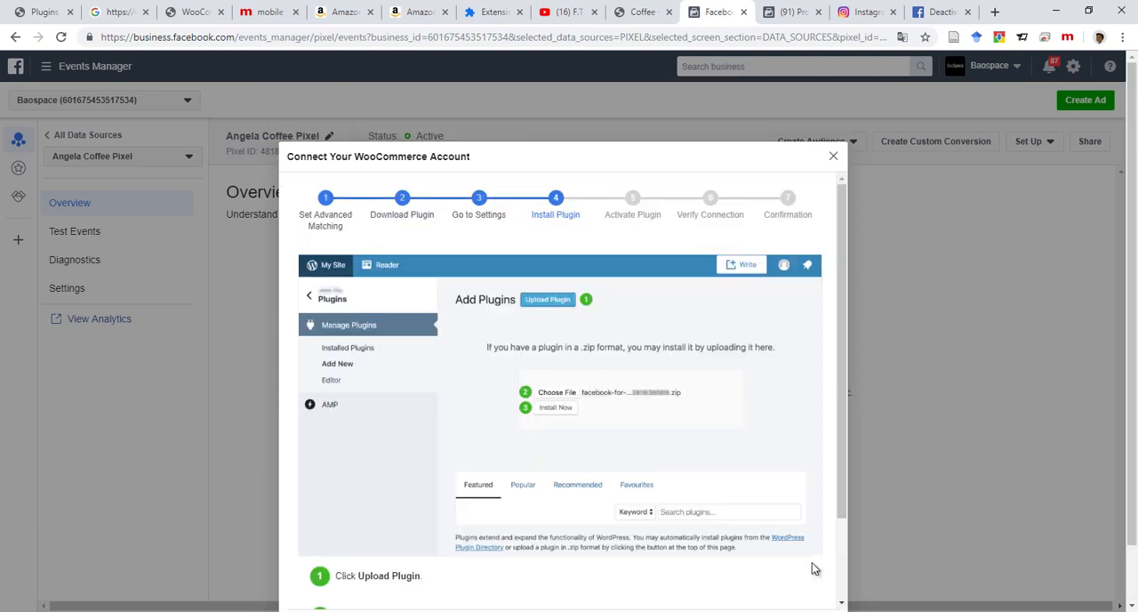
scroll("down", 3)
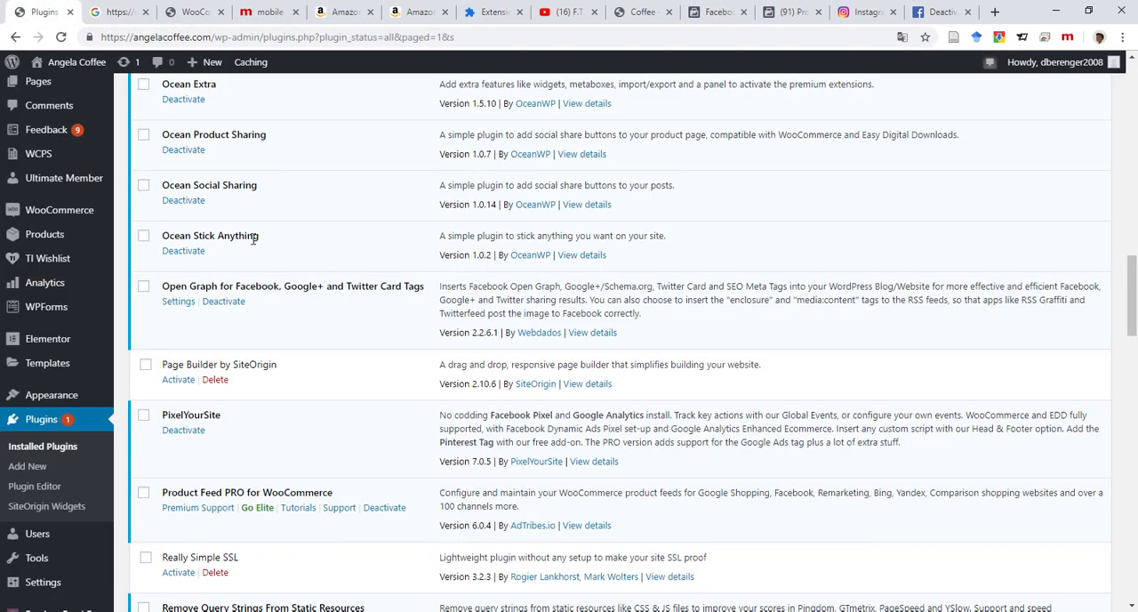
Scroll the WordPress installed plugins list, then return to the Facebook pixel setup guide.
scroll("up", 3)
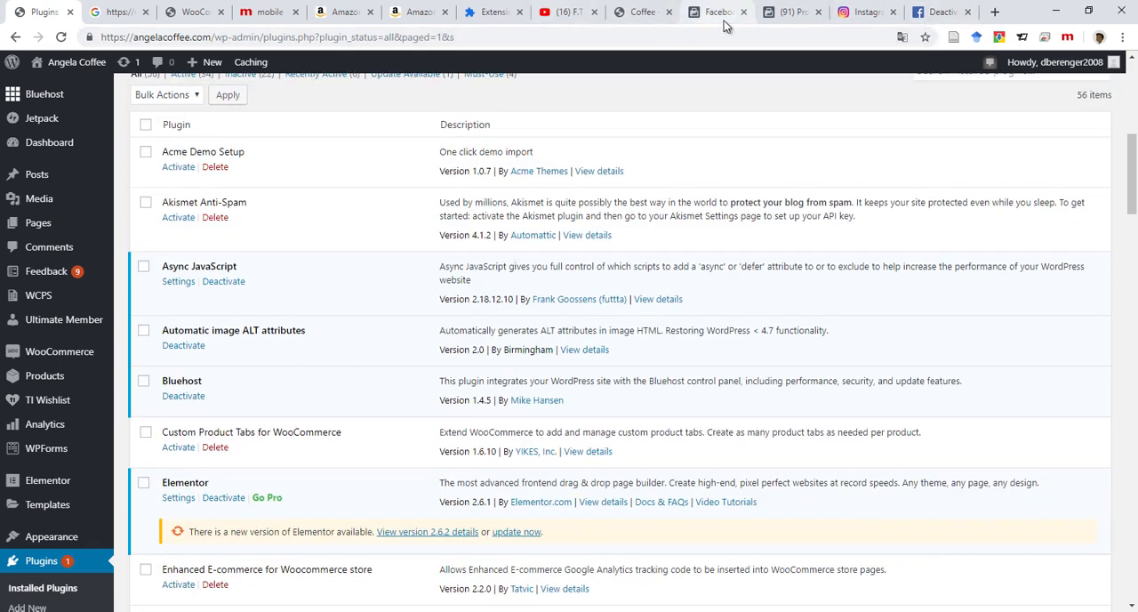
left_click(716, 12)
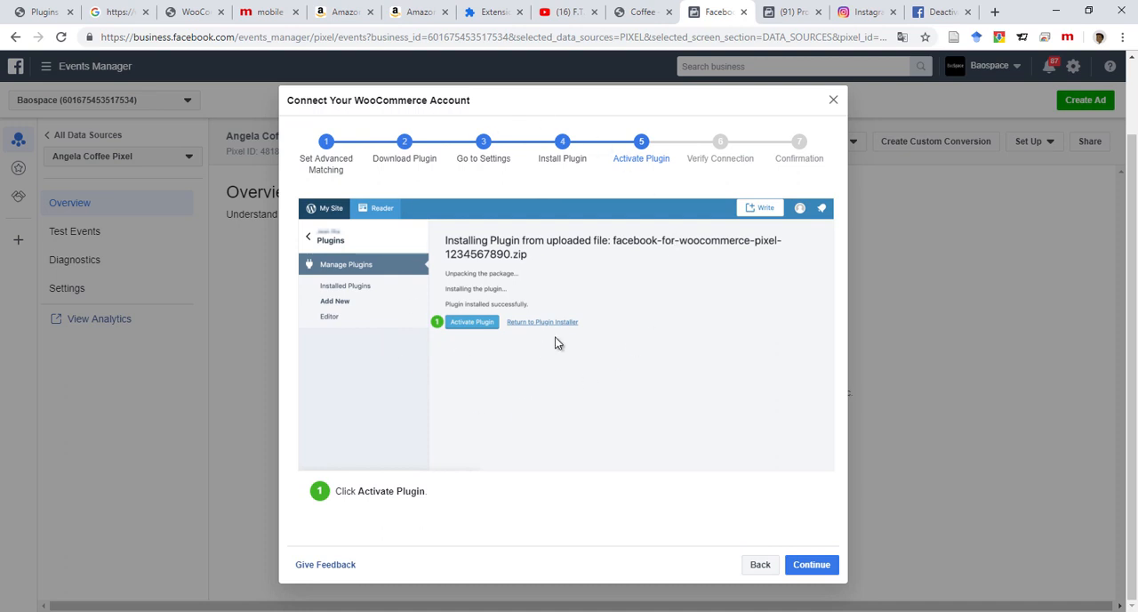
mouse_move(694, 498)
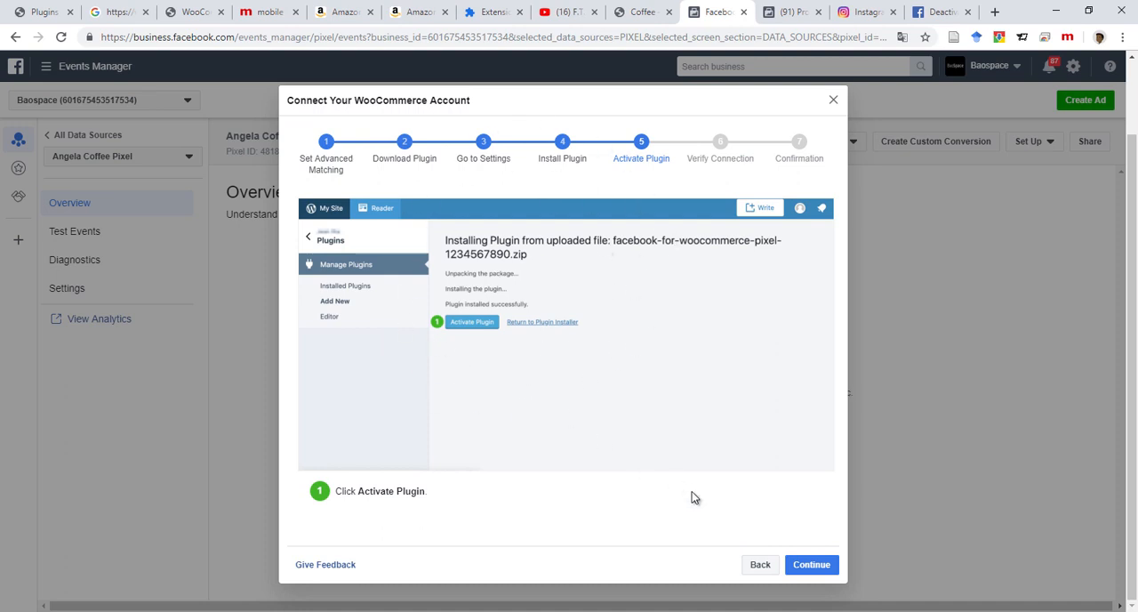
Advance the WooCommerce wizard to Verify Connection, then return to the WordPress tab.
left_click(809, 564)
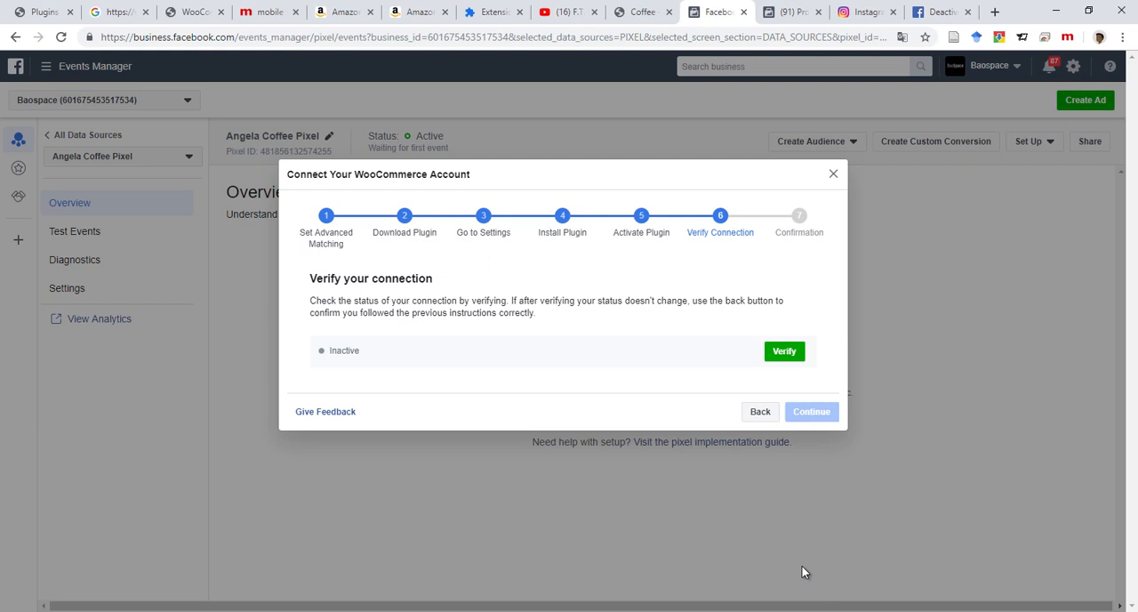
mouse_move(373, 357)
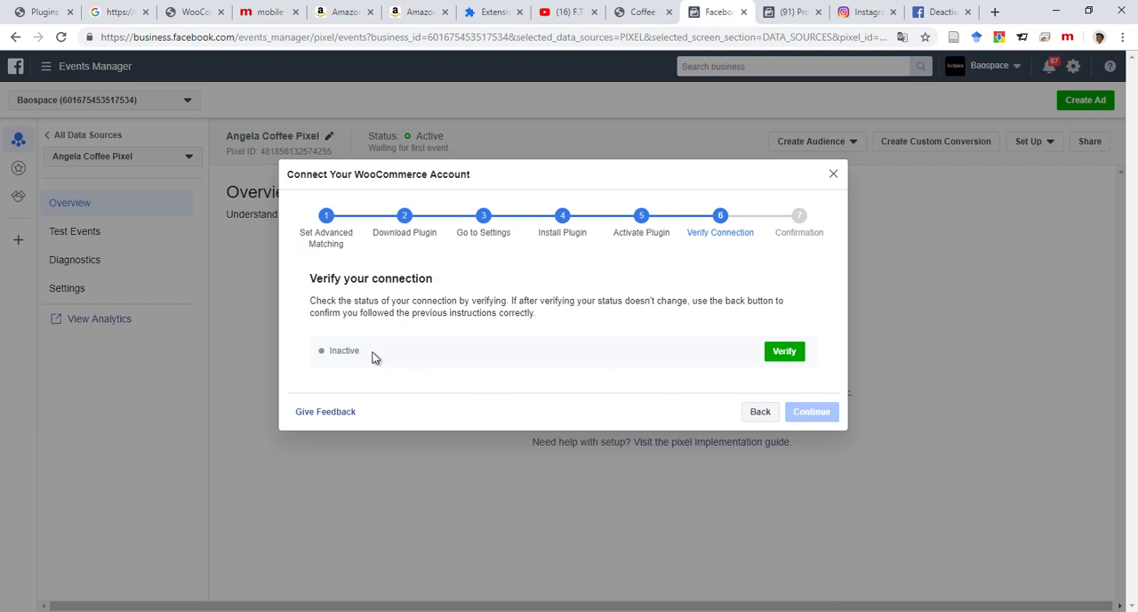
left_click(43, 12)
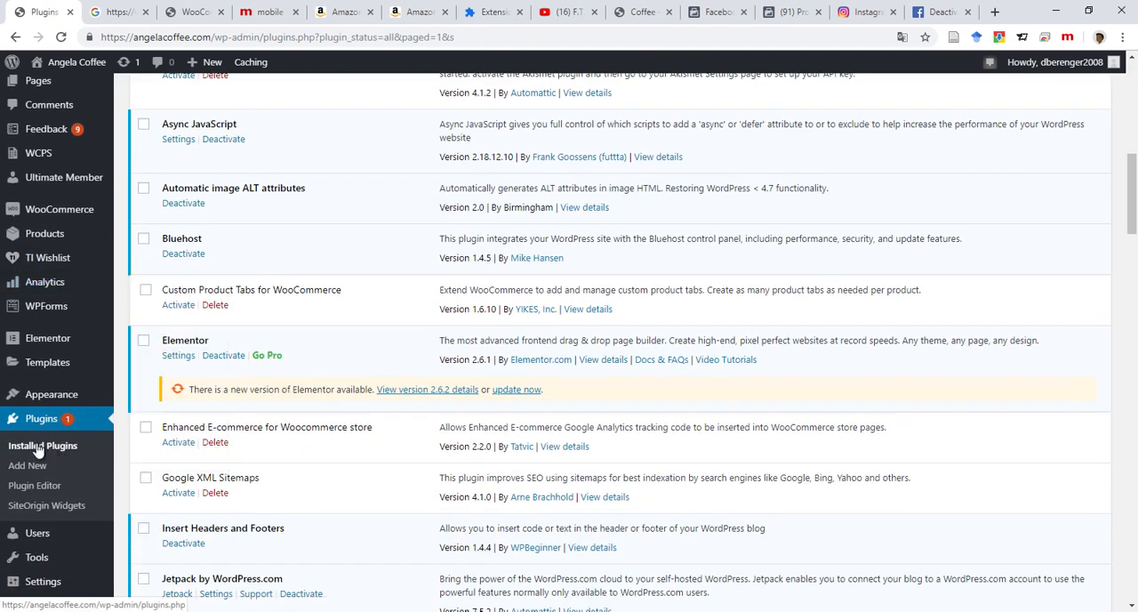
Go from Plugins > Installed Plugins to the Add New plugins page.
left_click(26, 465)
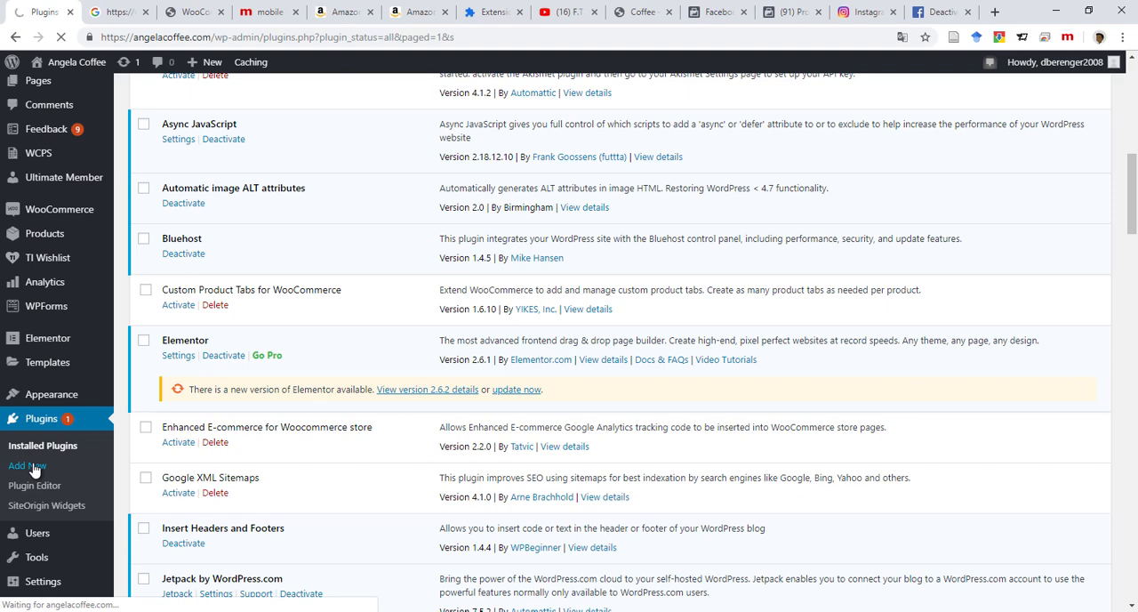
left_click(26, 465)
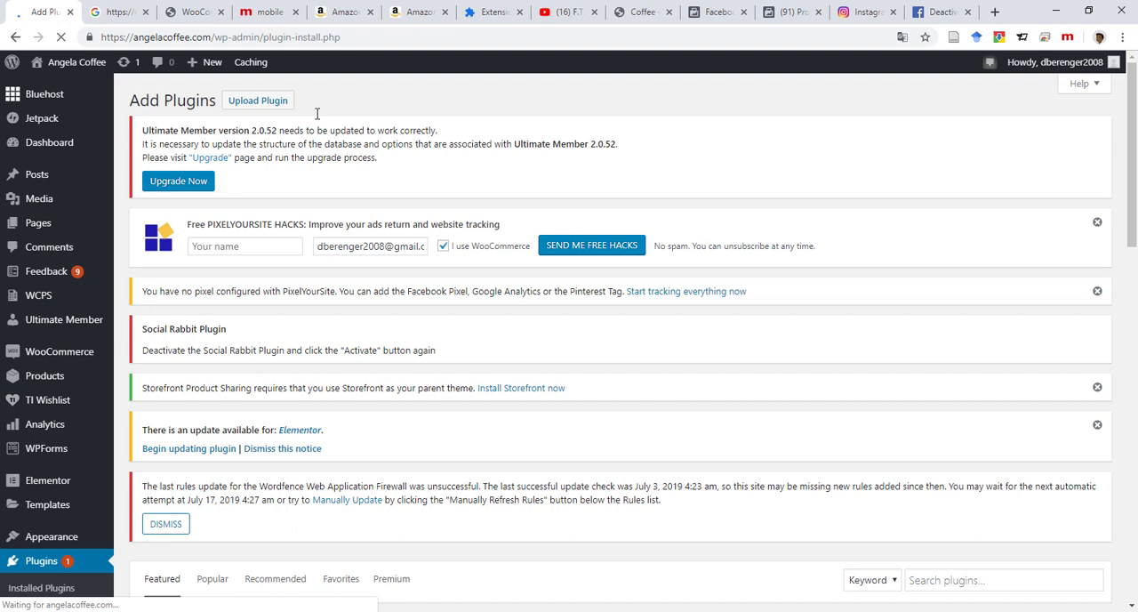
mouse_move(258, 99)
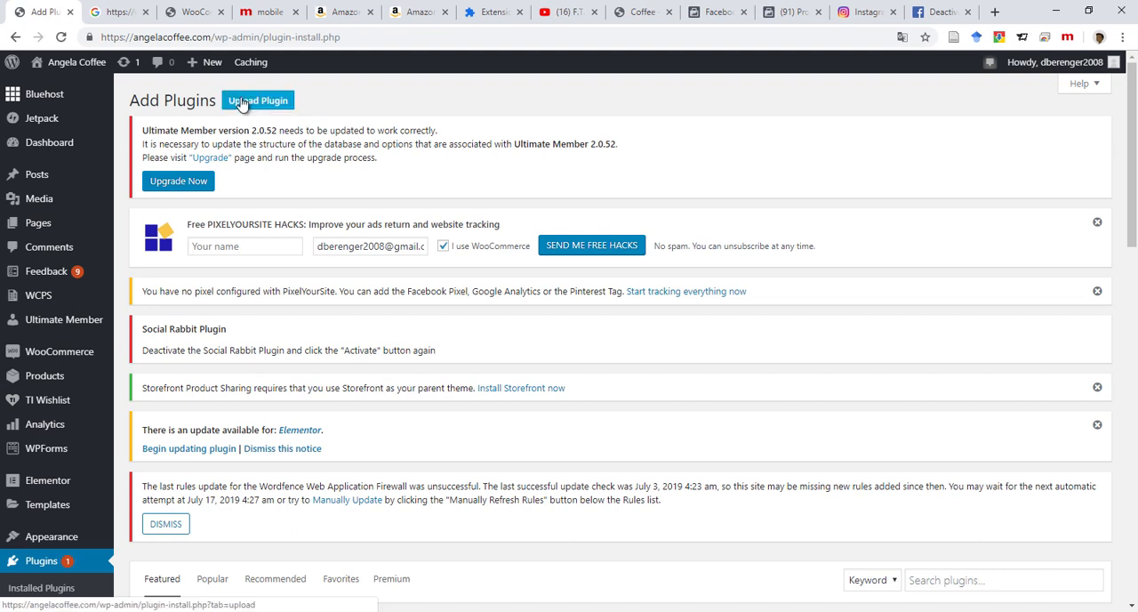
Select the facebook-for-woocommerce zip in the Upload Plugin form.
left_click(258, 99)
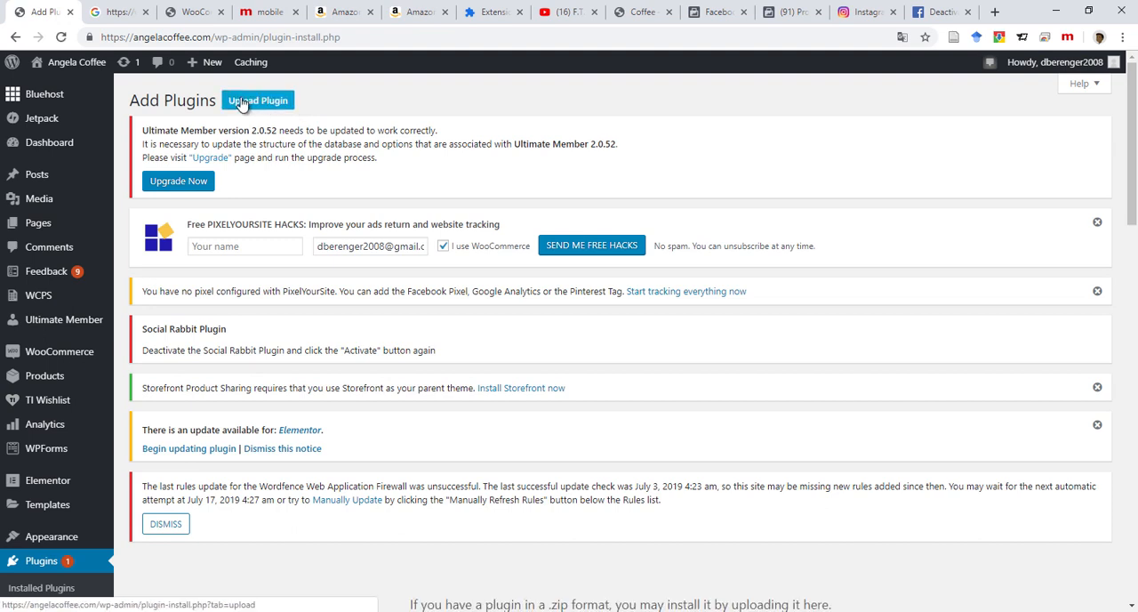
left_click(256, 99)
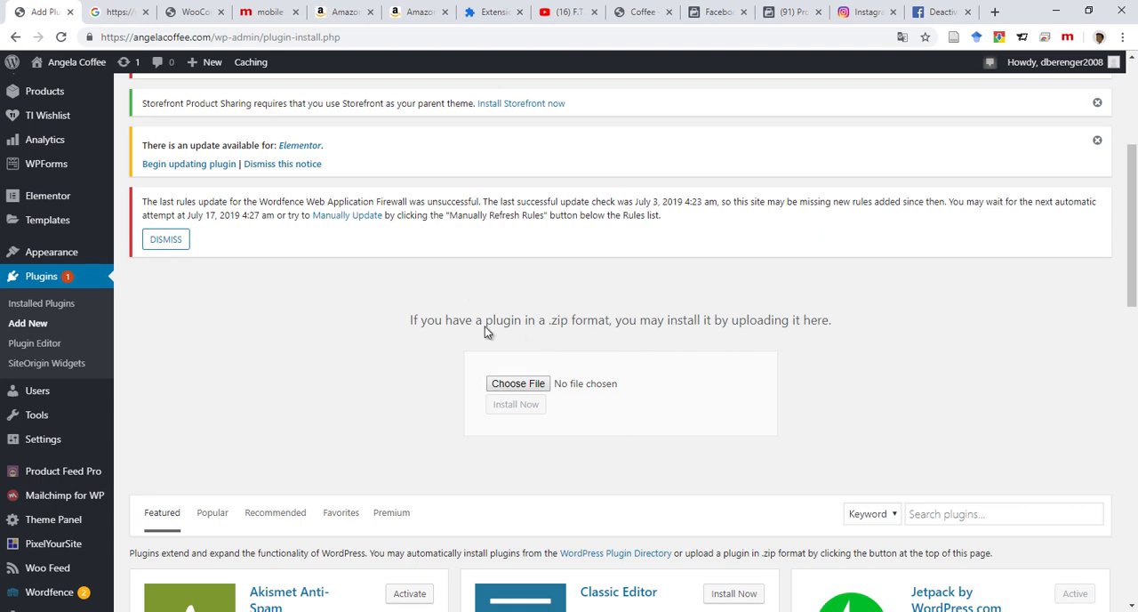
mouse_move(603, 326)
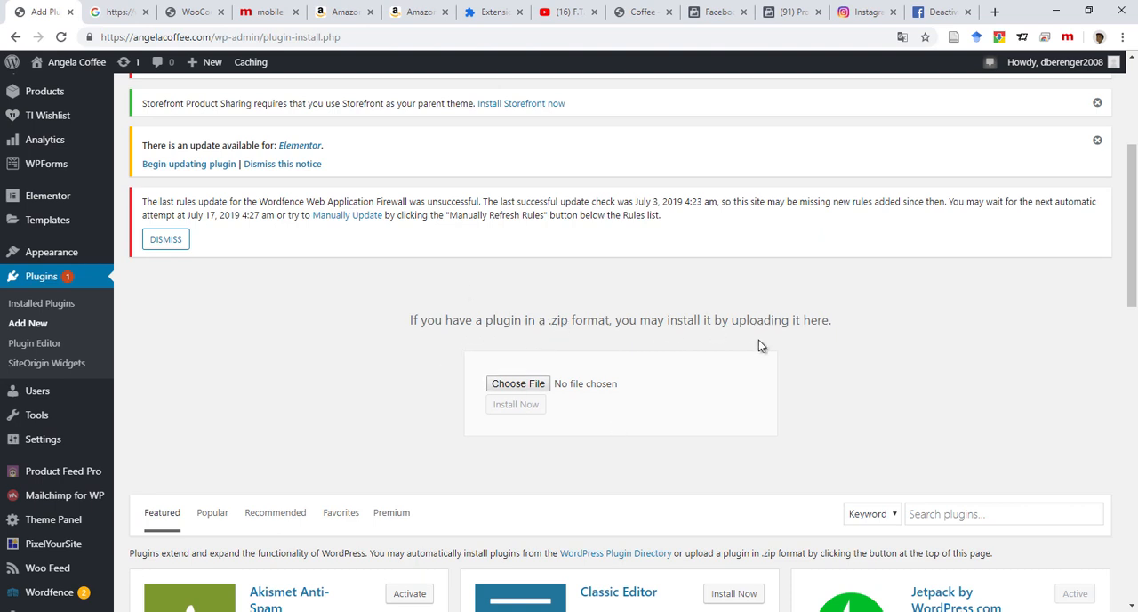
mouse_move(235, 605)
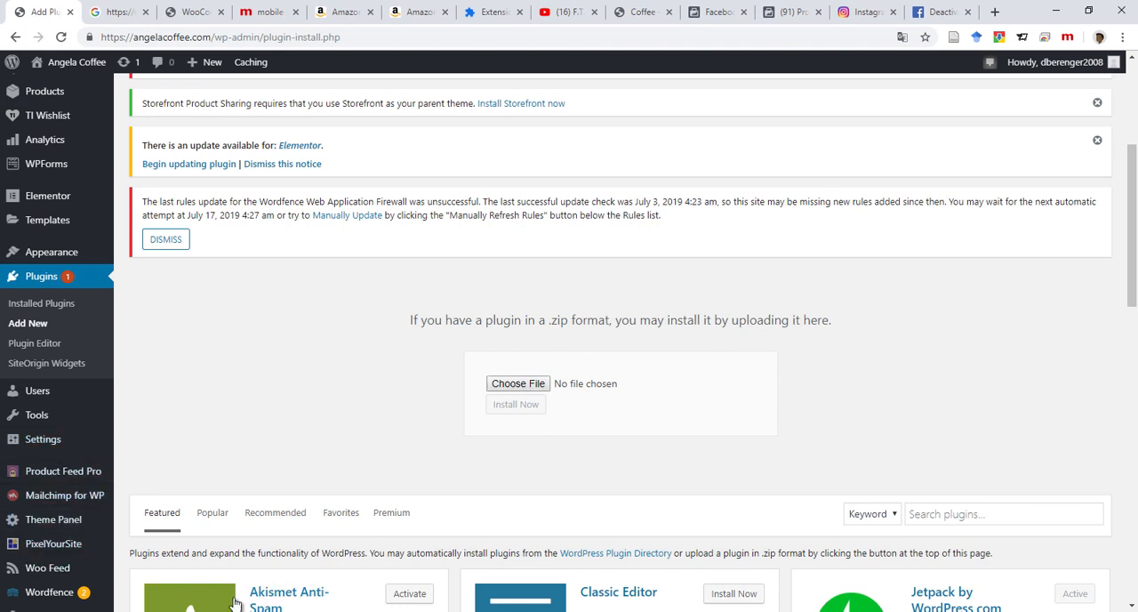
mouse_move(591, 363)
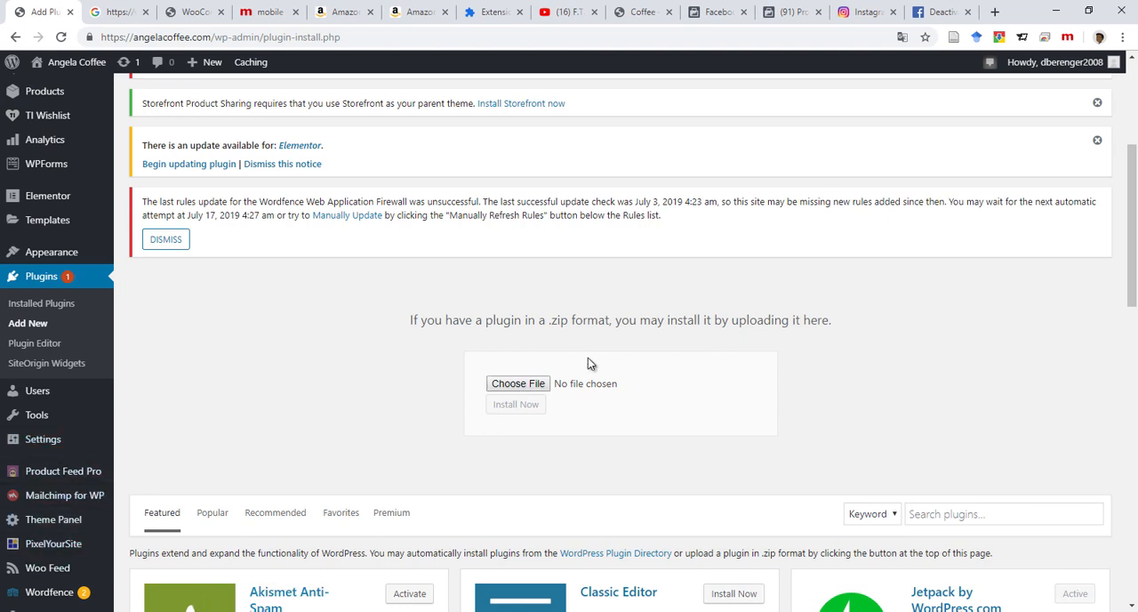
left_click(518, 383)
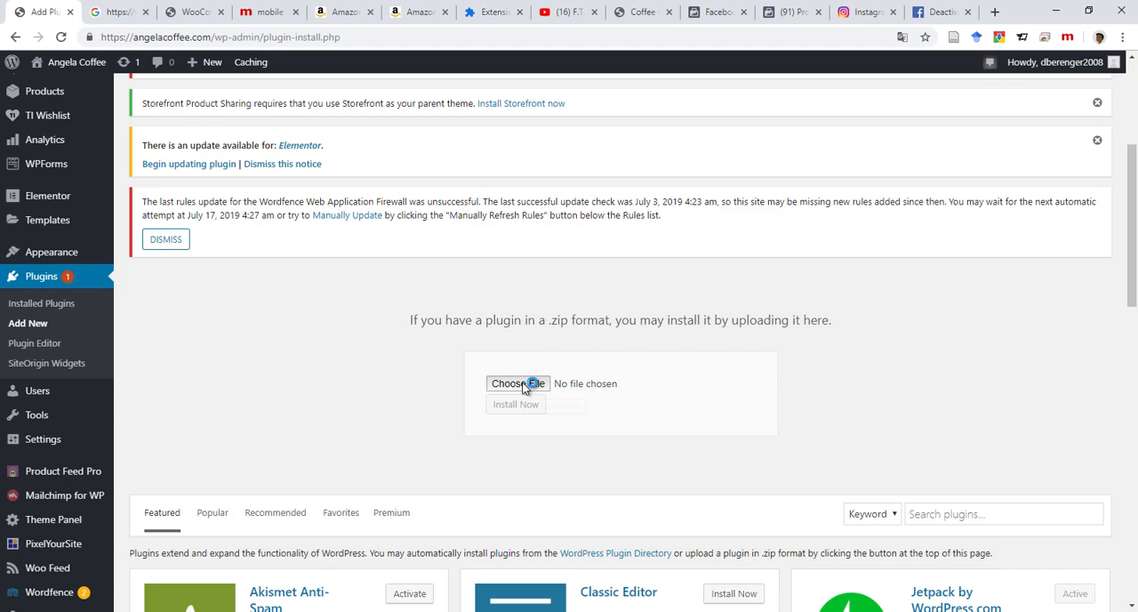
left_click(517, 383)
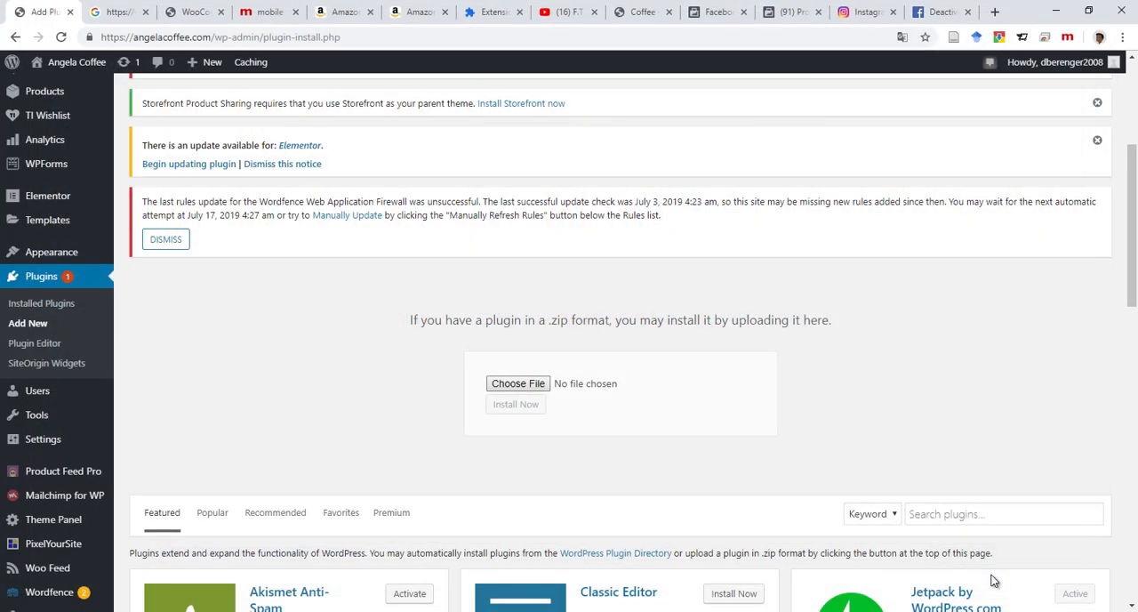
left_click(515, 404)
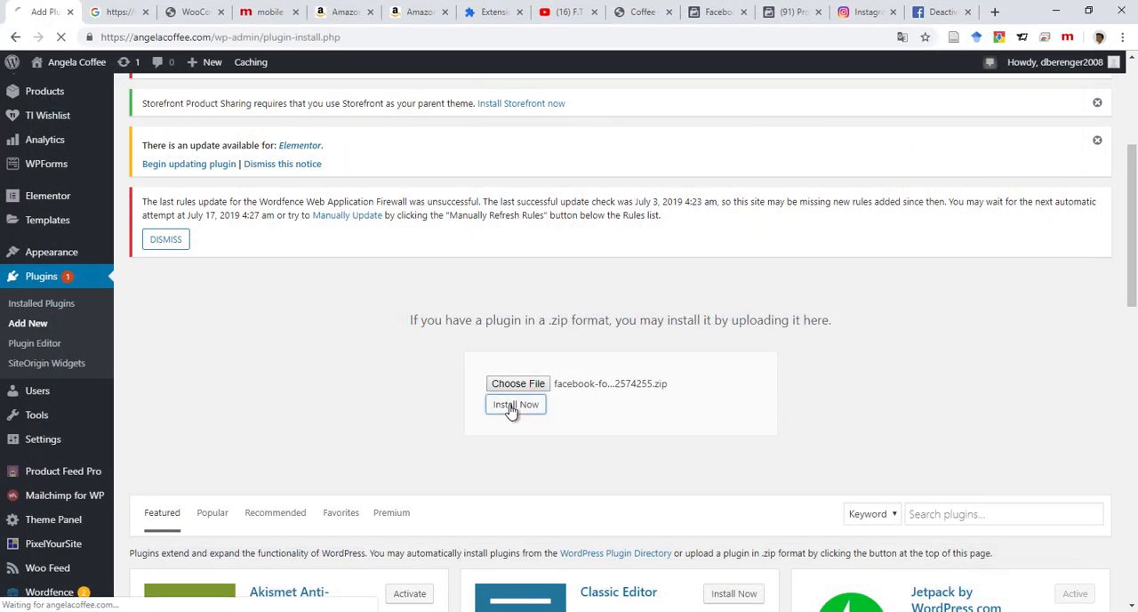
Install the Facebook for WooCommerce plugin from the uploaded zip with Install Now.
left_click(516, 404)
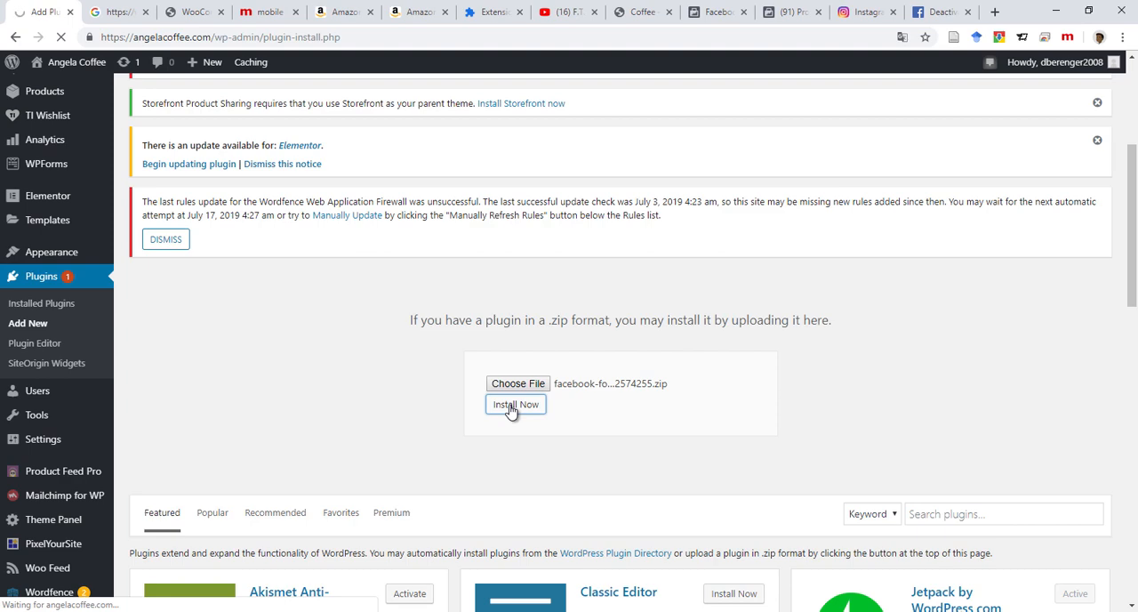
left_click(516, 403)
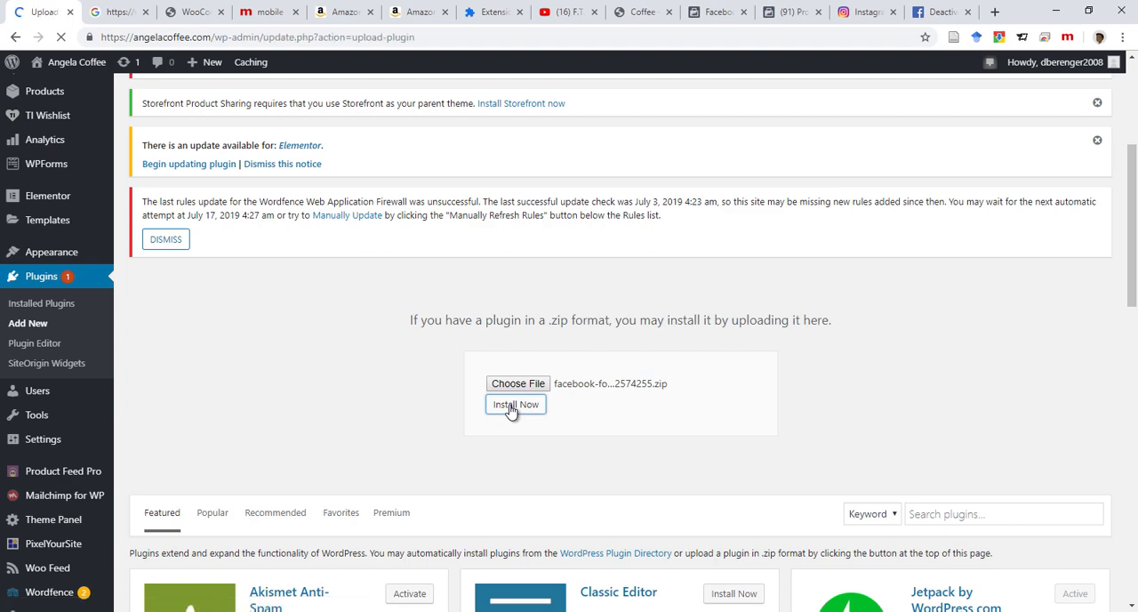
left_click(515, 403)
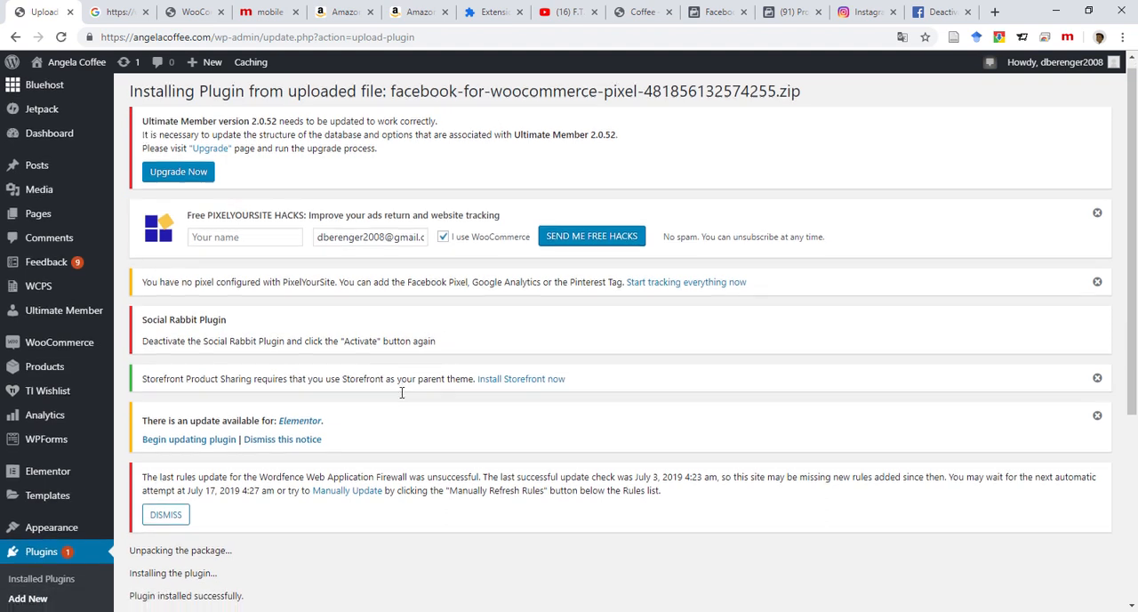
Activate Facebook for WooCommerce from the 'Plugin installed successfully' page.
scroll("down", 3)
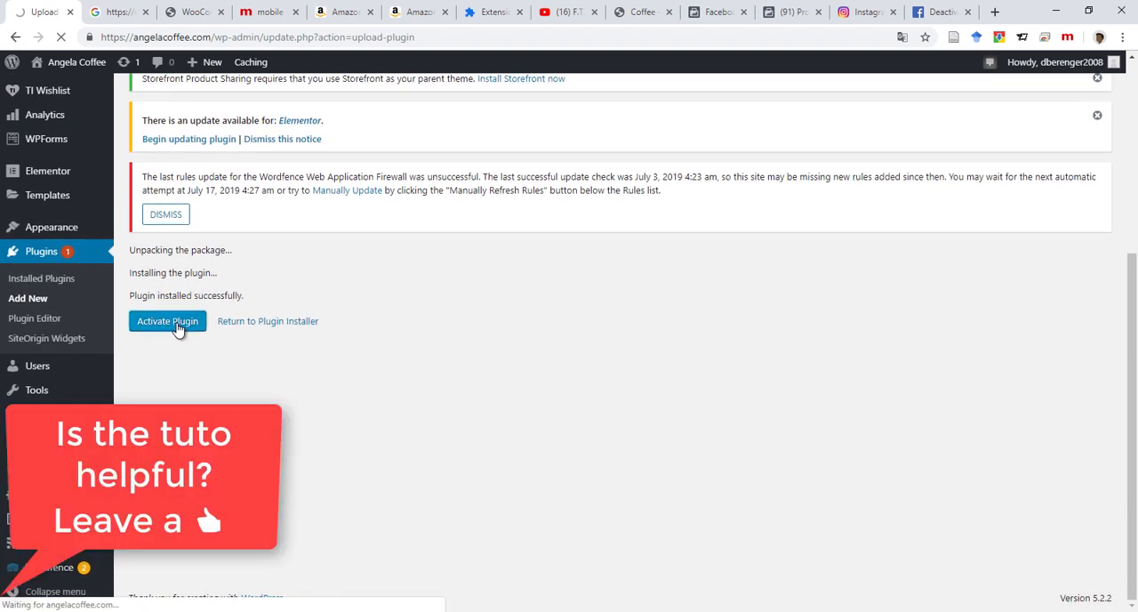
left_click(167, 321)
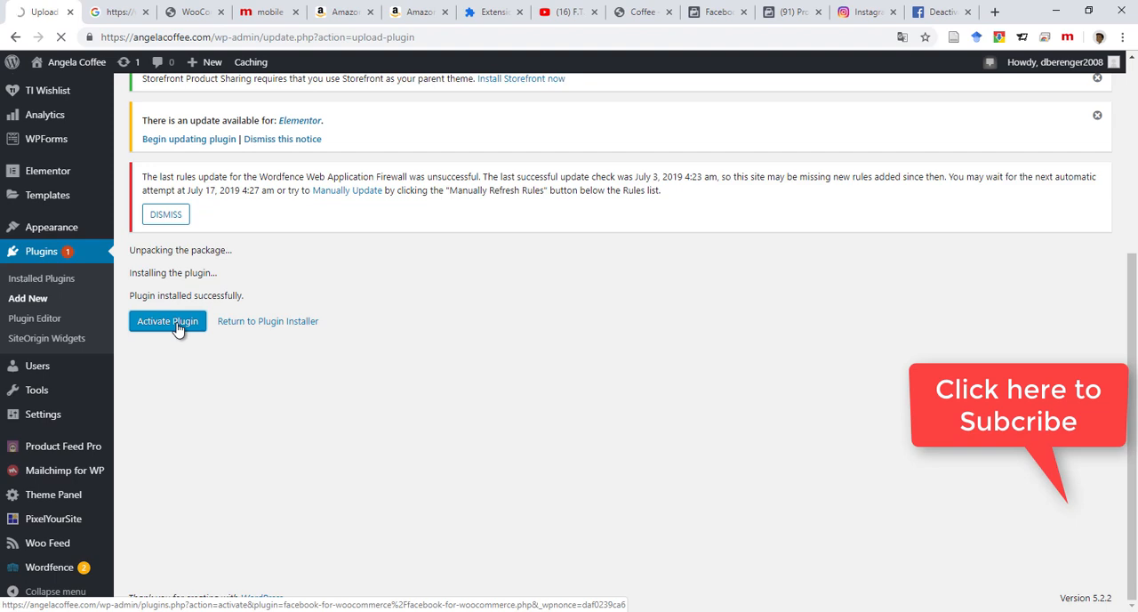
left_click(167, 321)
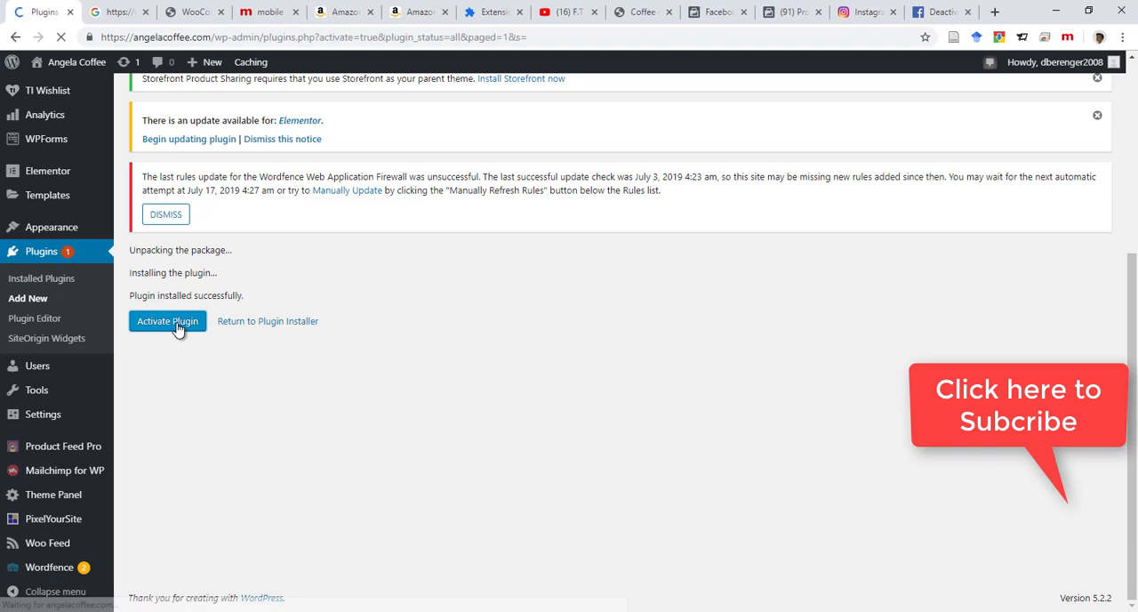
left_click(167, 321)
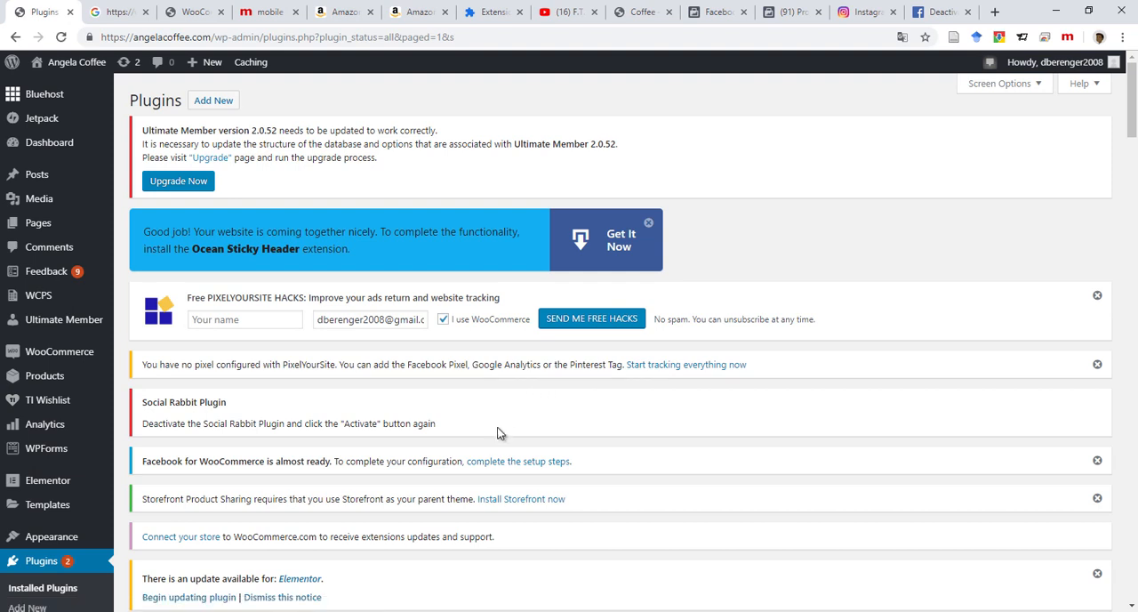
Find the active Facebook for WooCommerce entry in Installed Plugins and open its Settings.
scroll("down", 3)
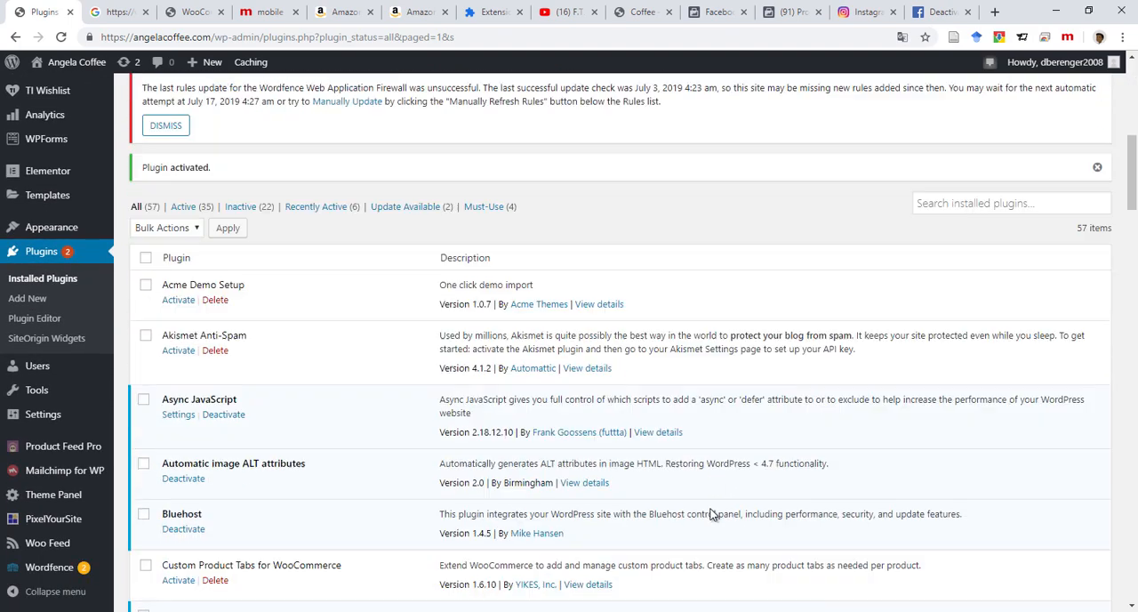
scroll("down", 3)
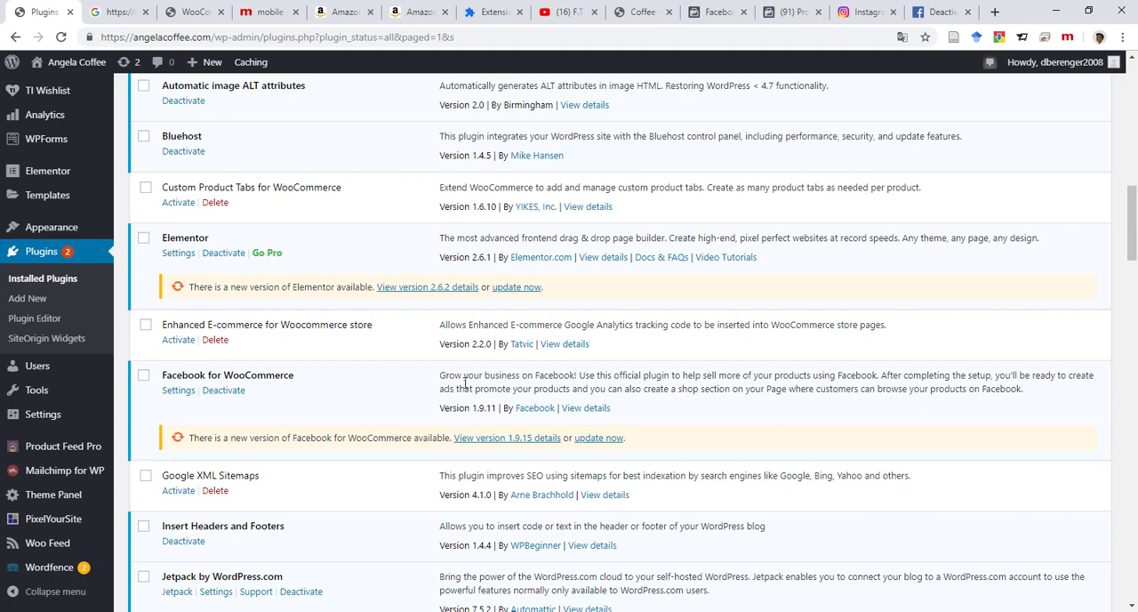
scroll("down", 3)
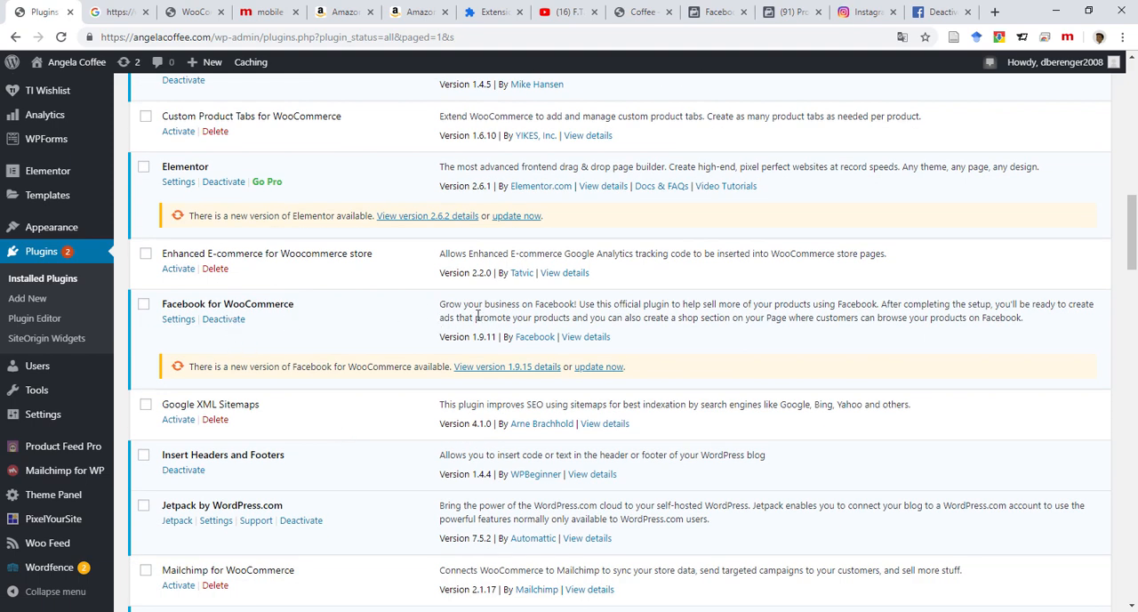
mouse_move(713, 317)
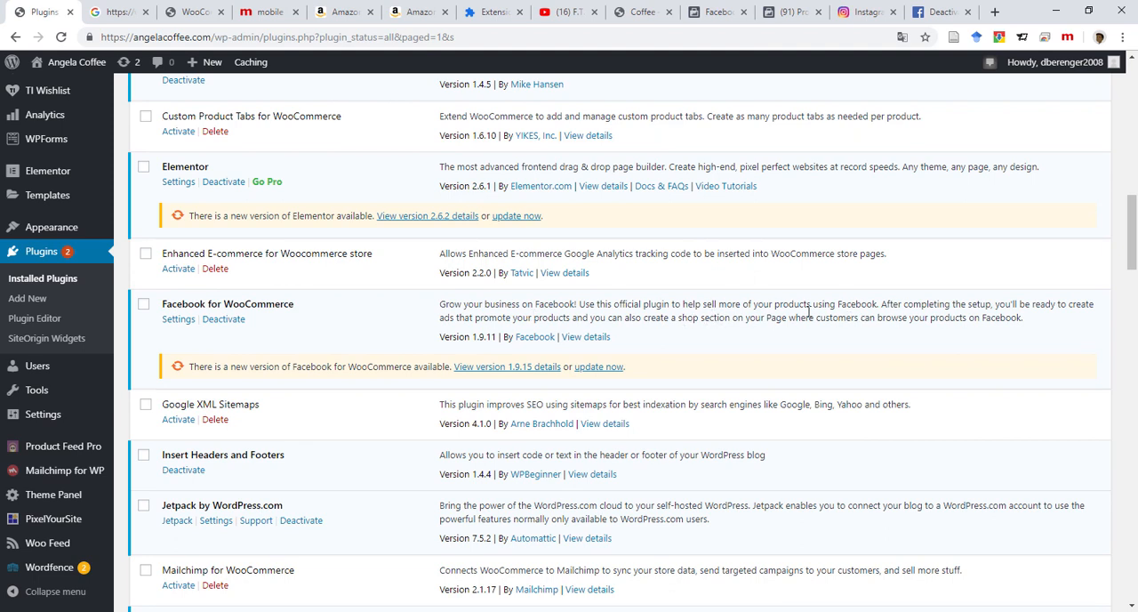
left_click(178, 318)
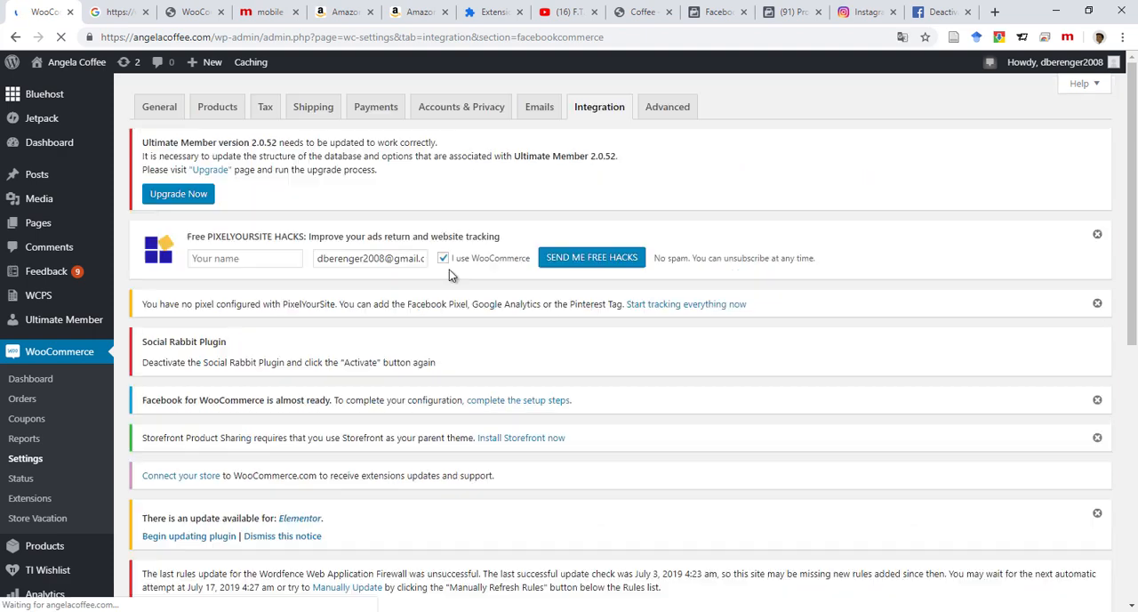
Start the Facebook setup with Get Started and move past the Welcome step.
scroll("down", 3)
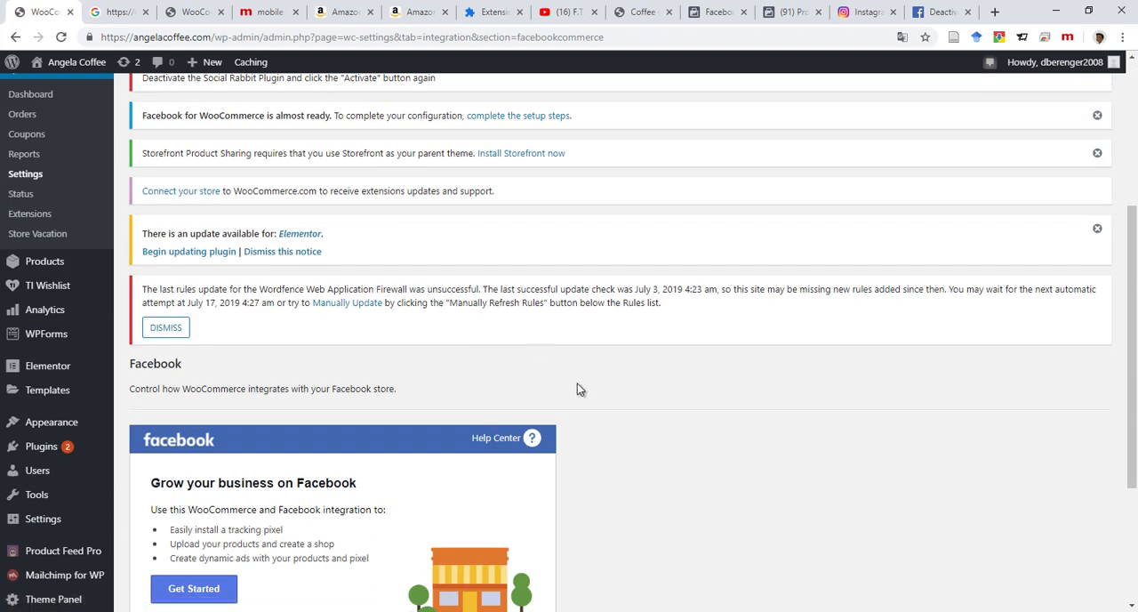
scroll("down", 3)
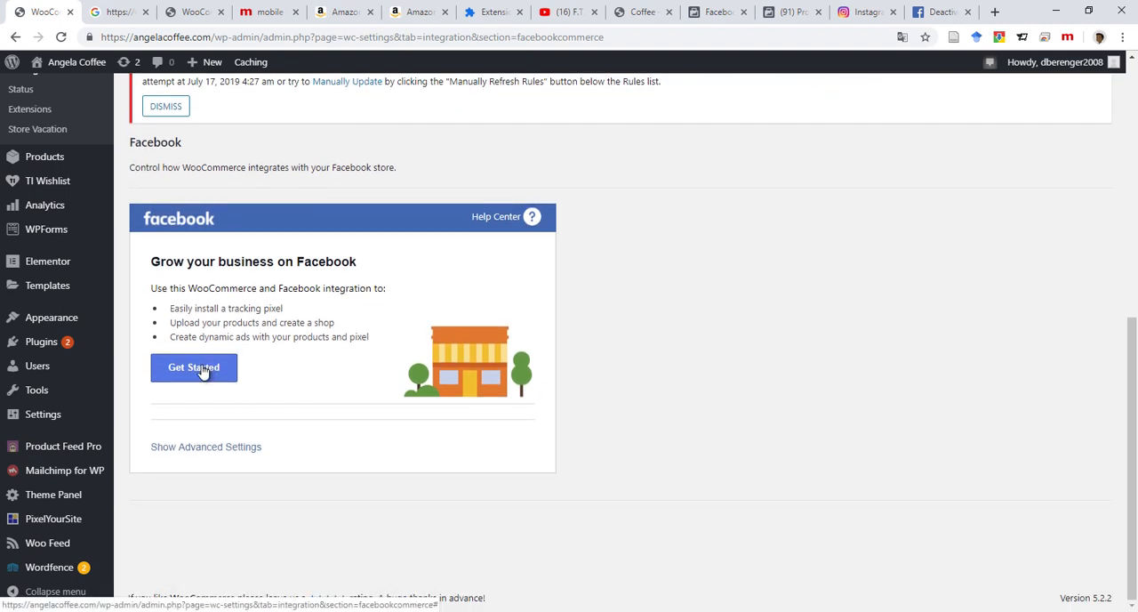
left_click(193, 367)
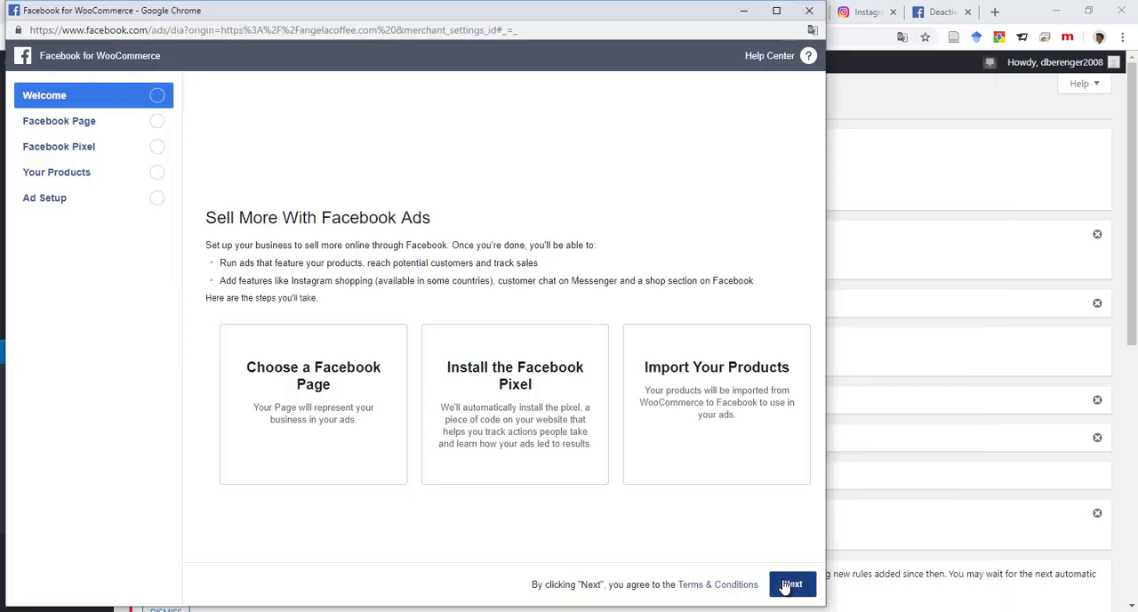
left_click(791, 584)
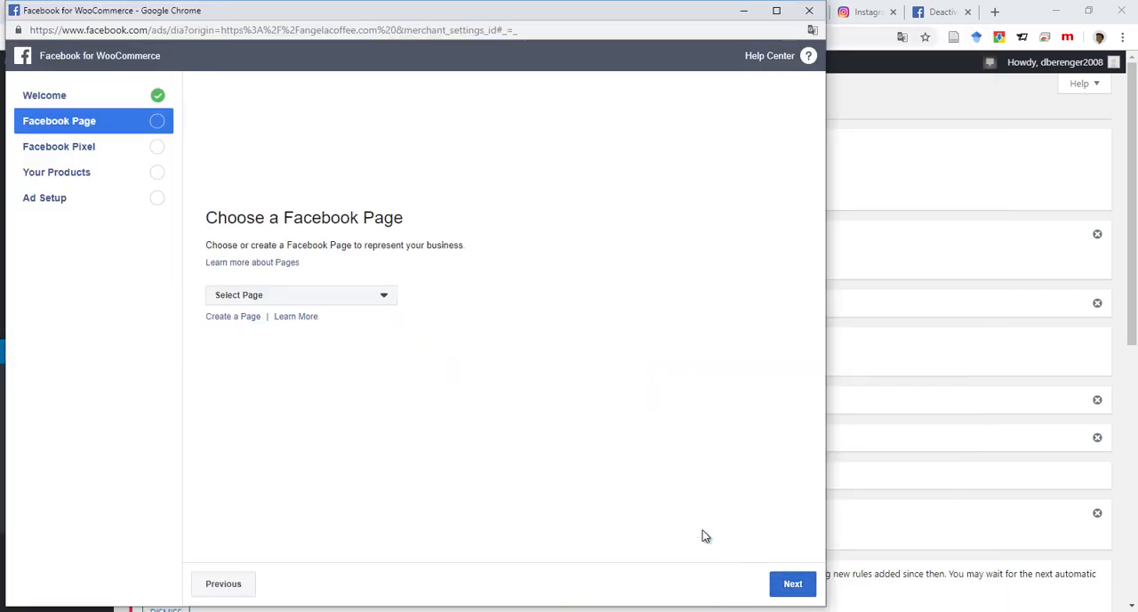
Choose the Facebook Page, keep the pixel, and finish with the 27-product catalog on.
left_click(300, 294)
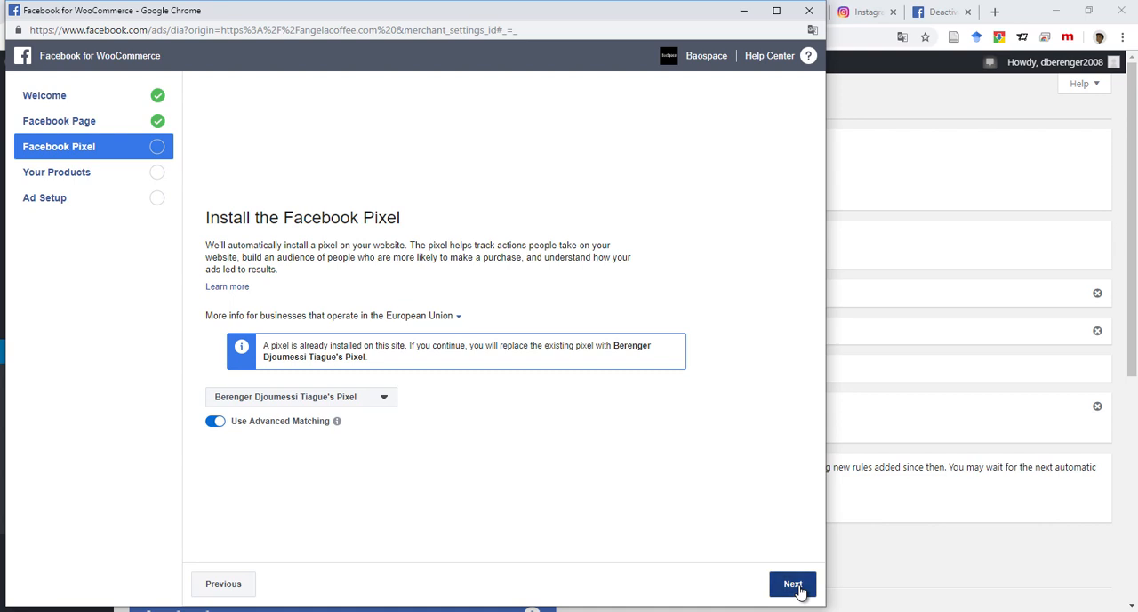
left_click(791, 583)
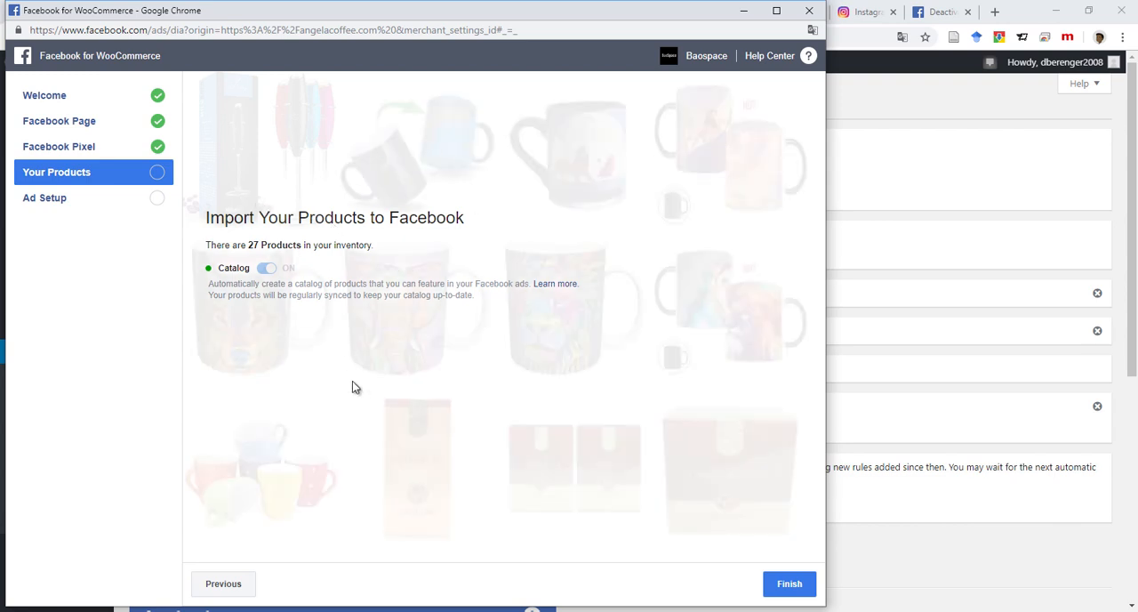
mouse_move(472, 194)
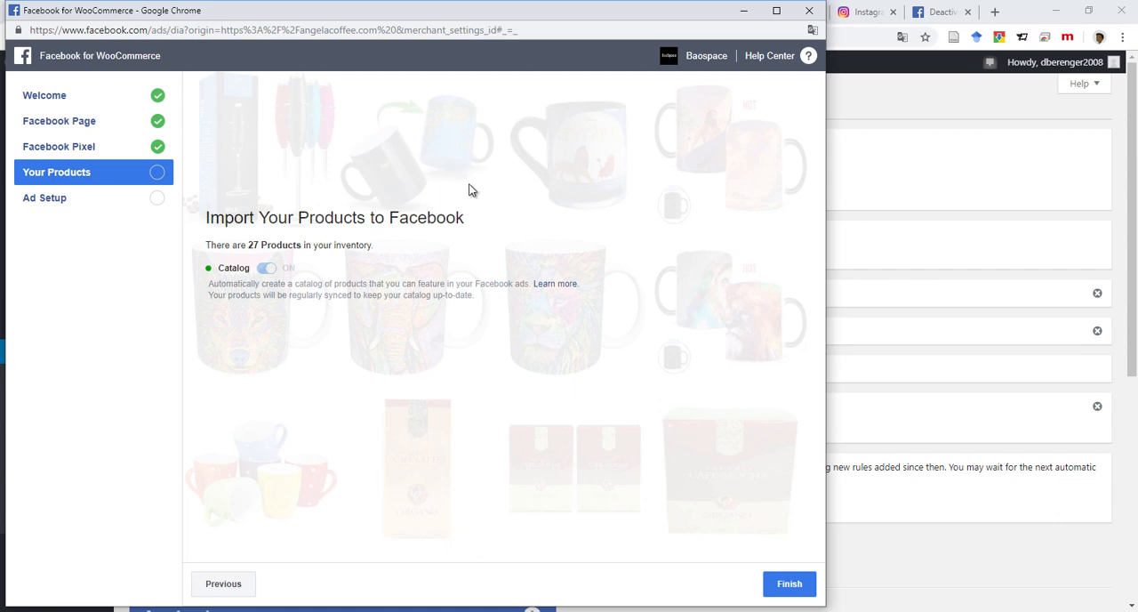
mouse_move(494, 225)
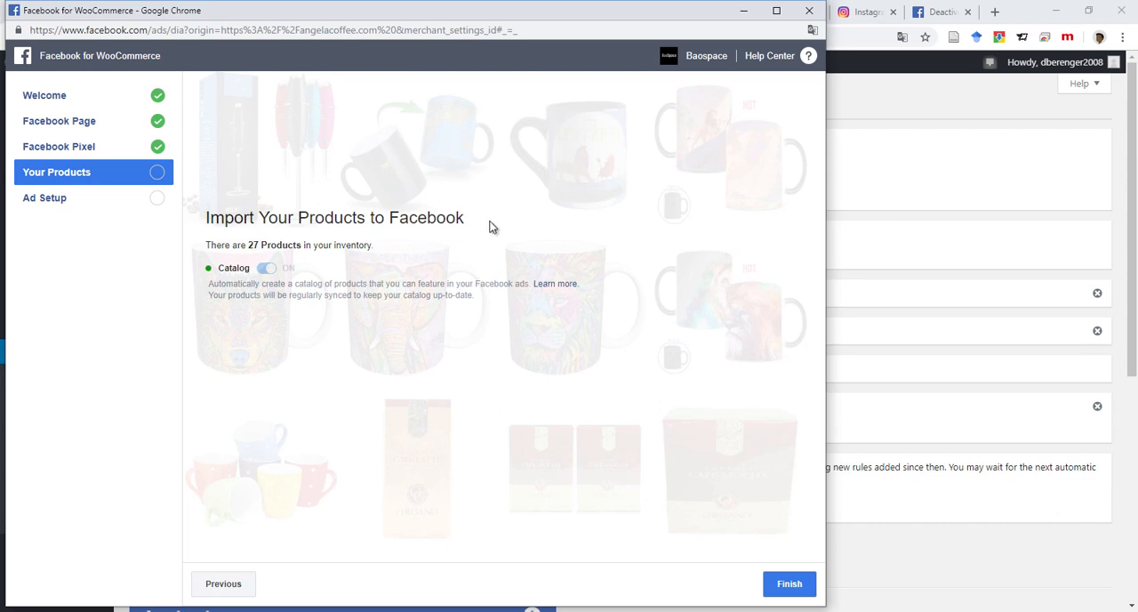
mouse_move(312, 285)
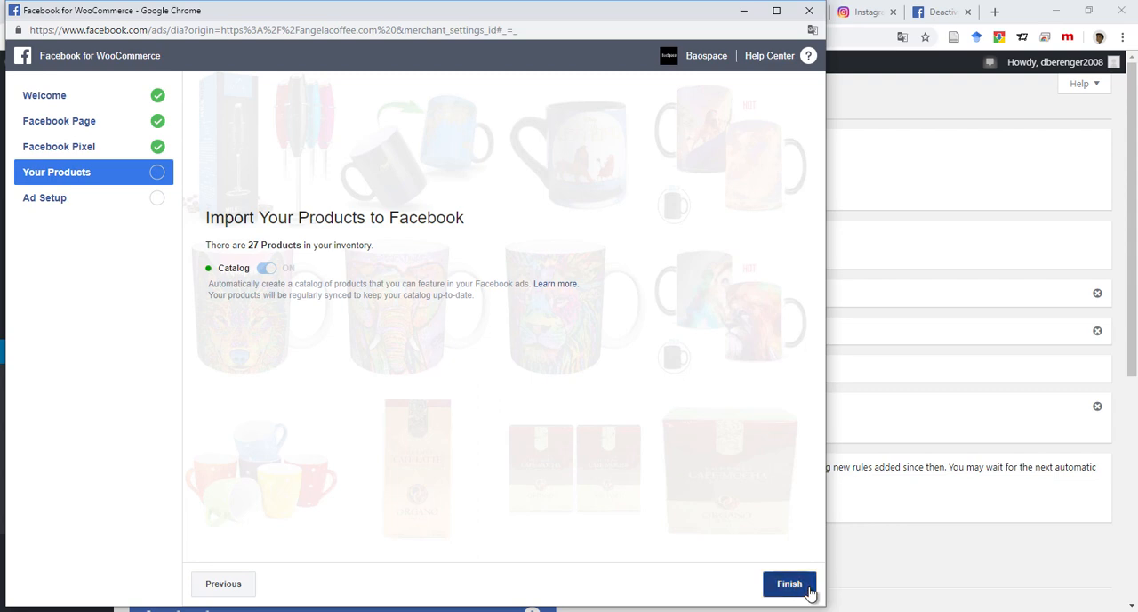
left_click(790, 583)
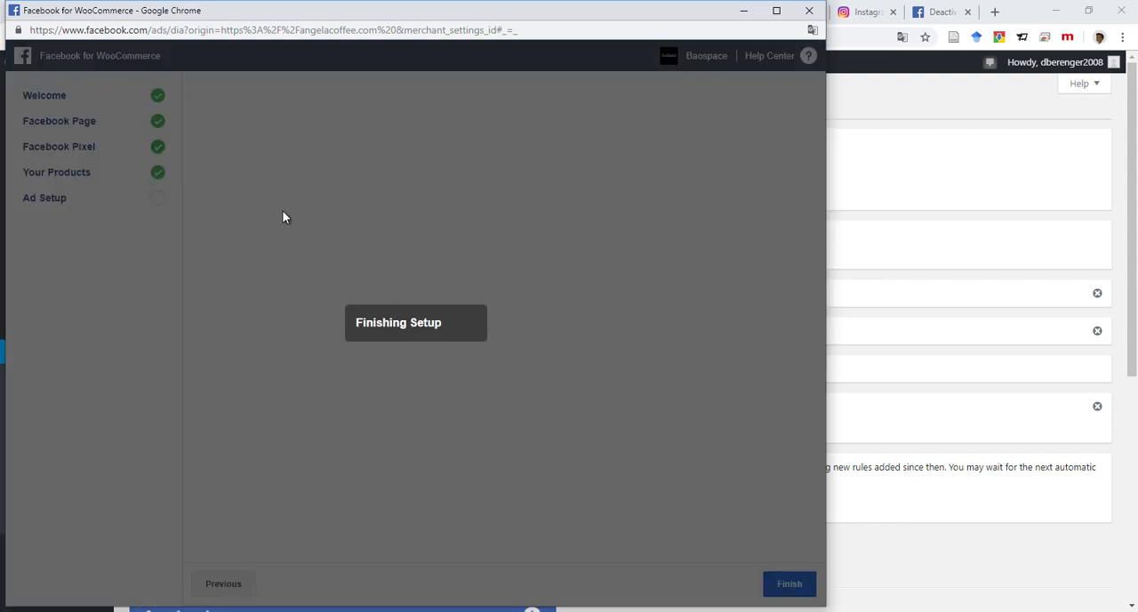
Dismiss the Setup Complete dialog to reach the store-connected Ad Setup page.
left_click(788, 583)
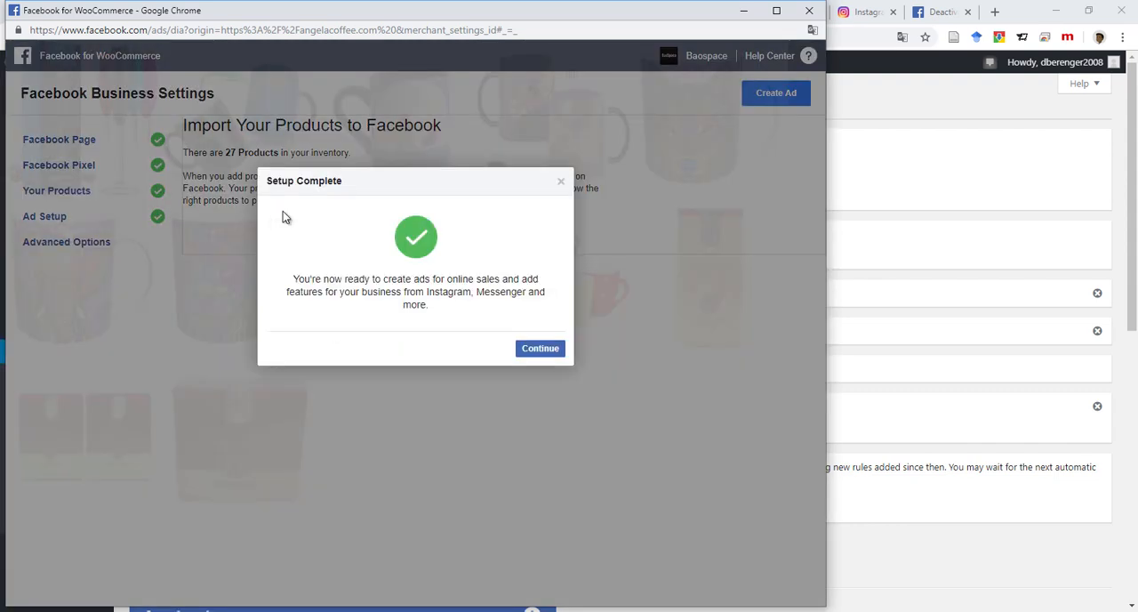
mouse_move(477, 293)
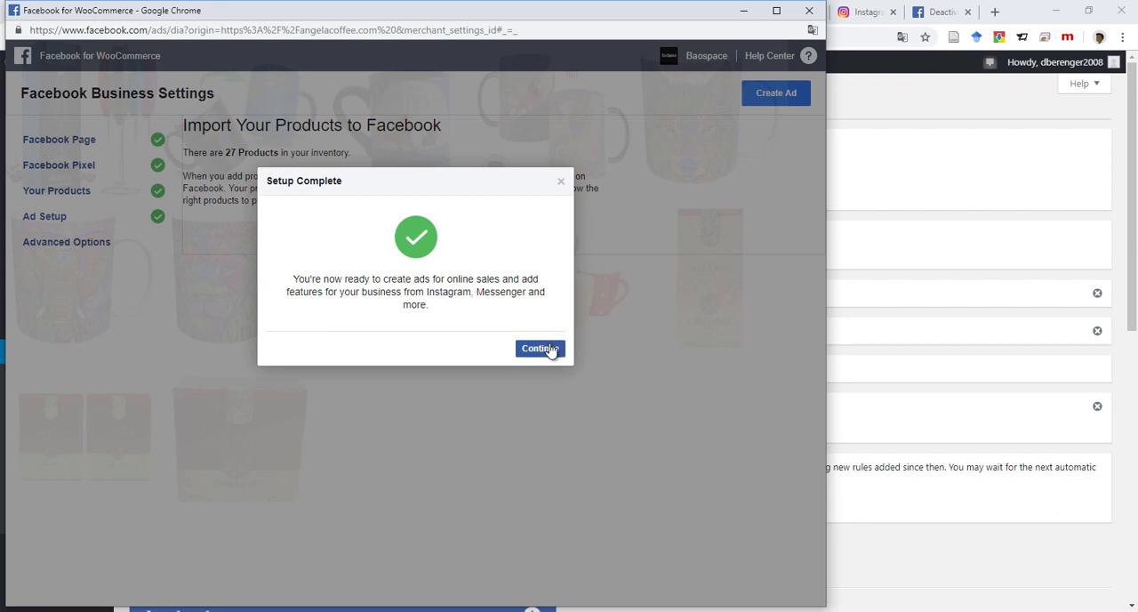
left_click(539, 347)
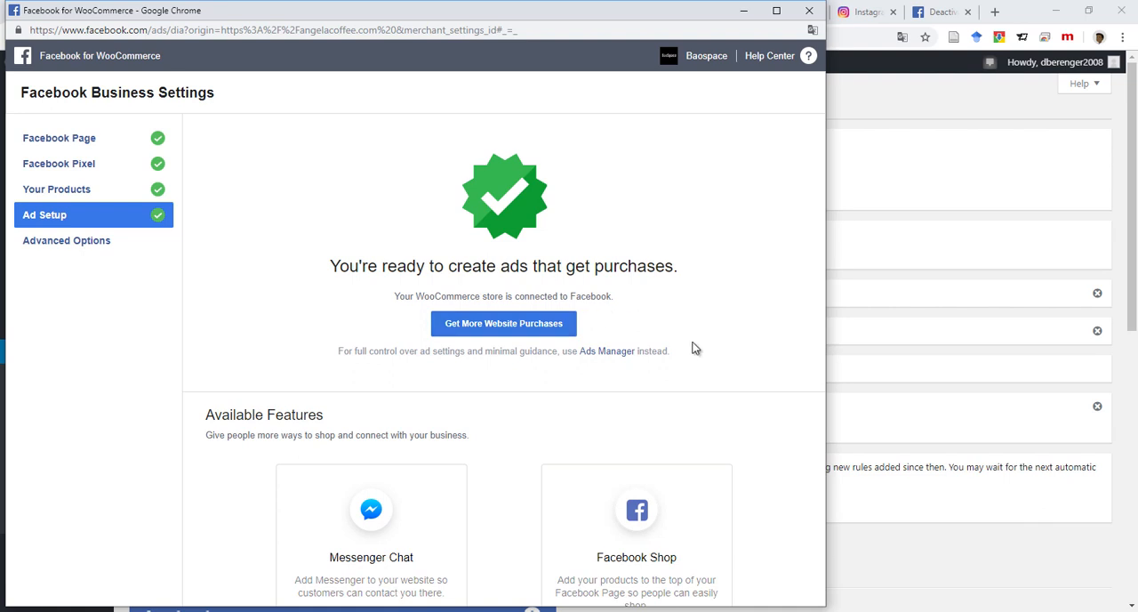
mouse_move(471, 62)
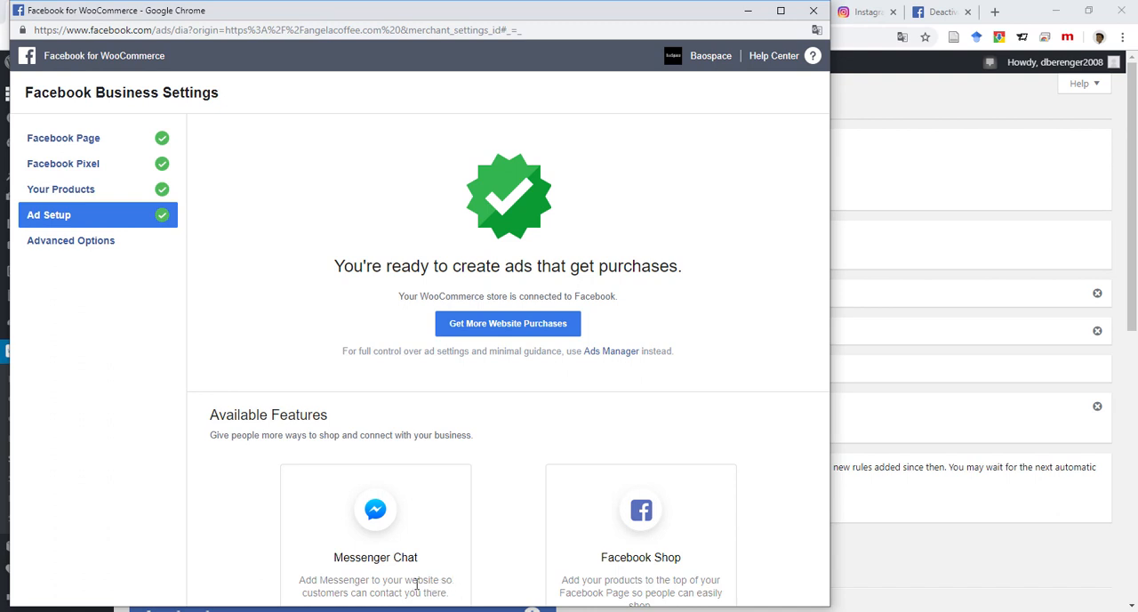
mouse_move(384, 513)
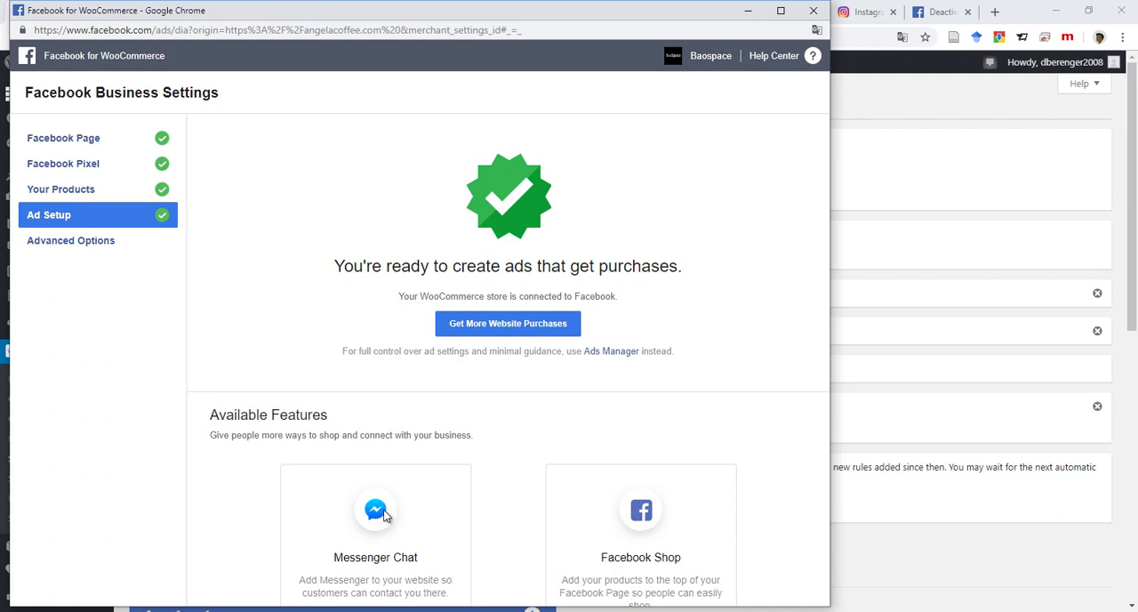
mouse_move(687, 583)
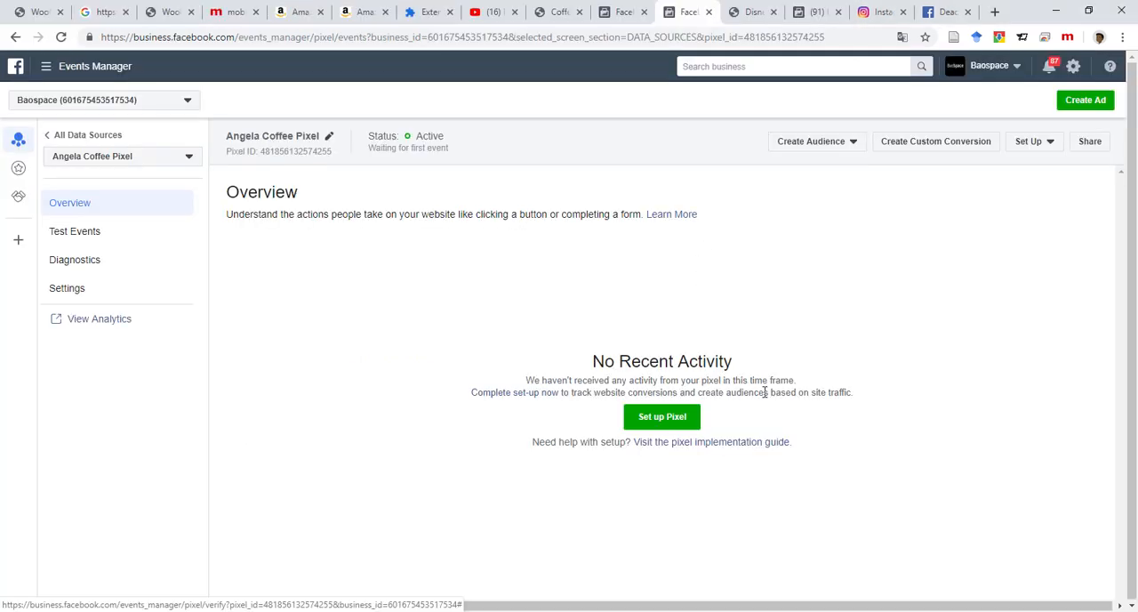
mouse_move(596, 379)
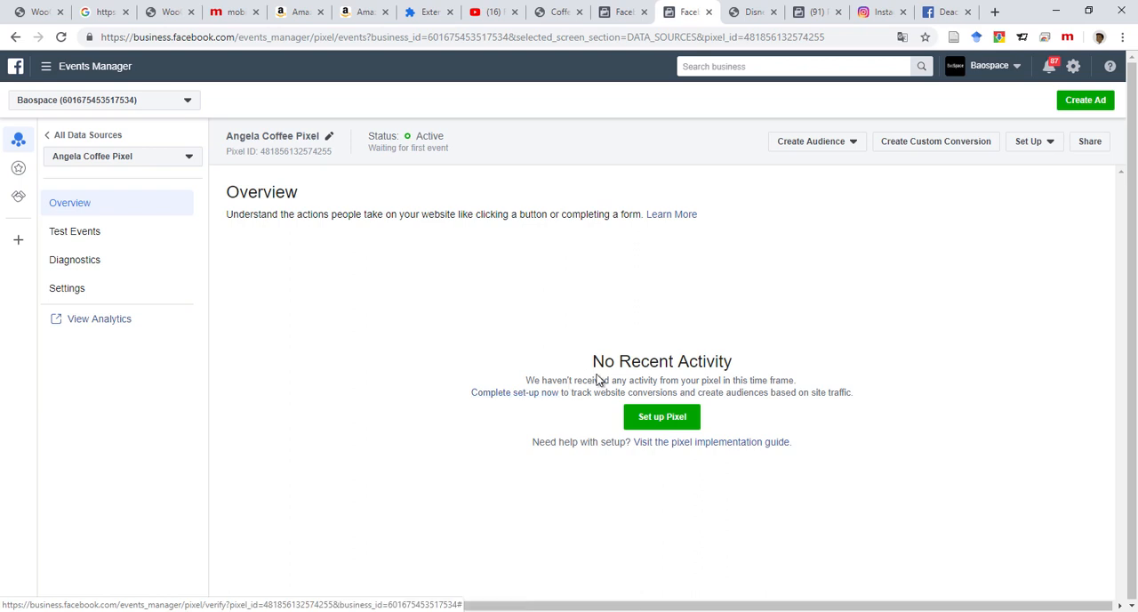
mouse_move(376, 360)
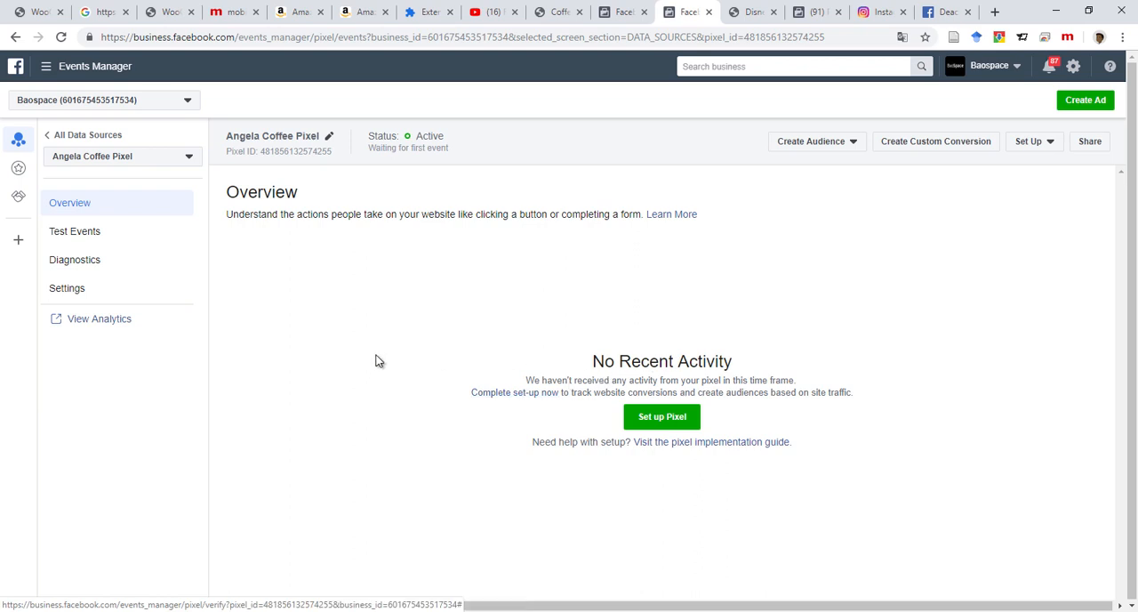
mouse_move(67, 287)
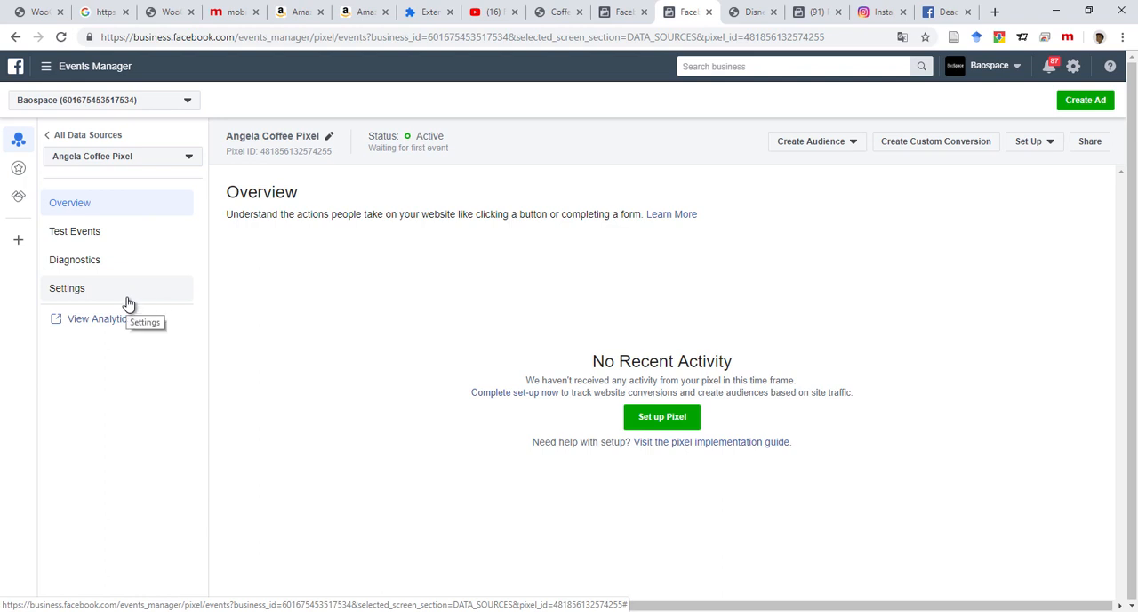
mouse_move(129, 266)
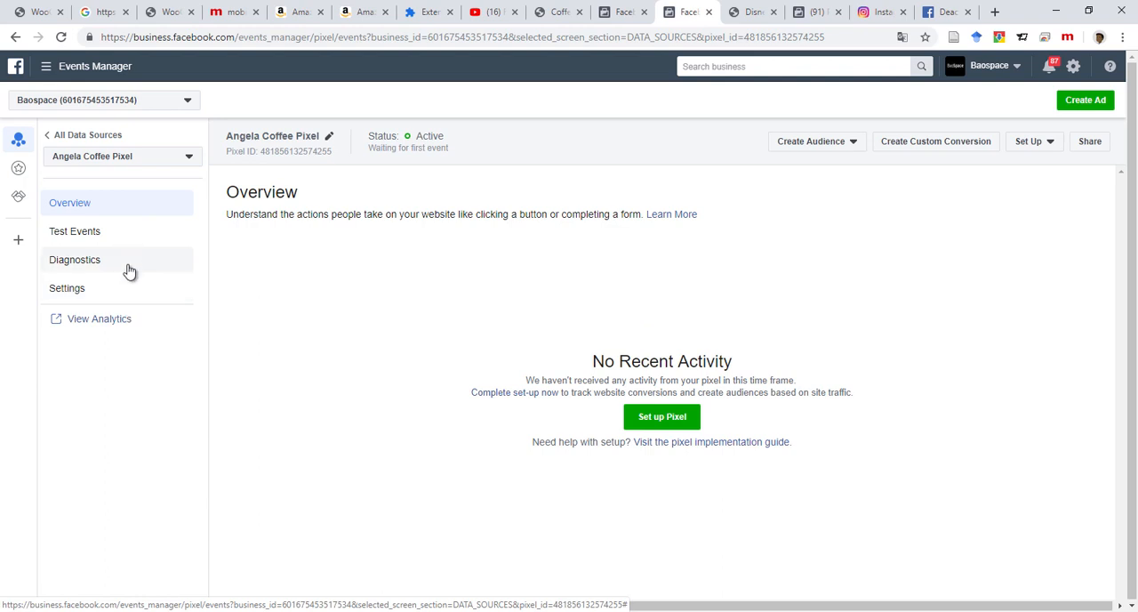
Review Angela Coffee Pixel Diagnostics, then open its Test Events page.
left_click(75, 259)
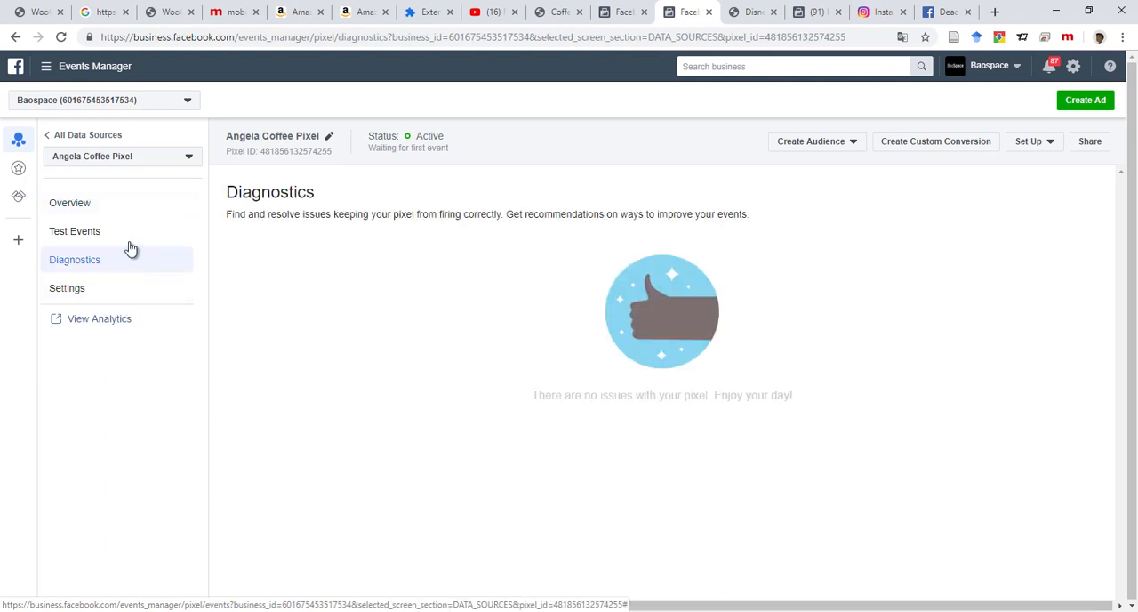
left_click(74, 230)
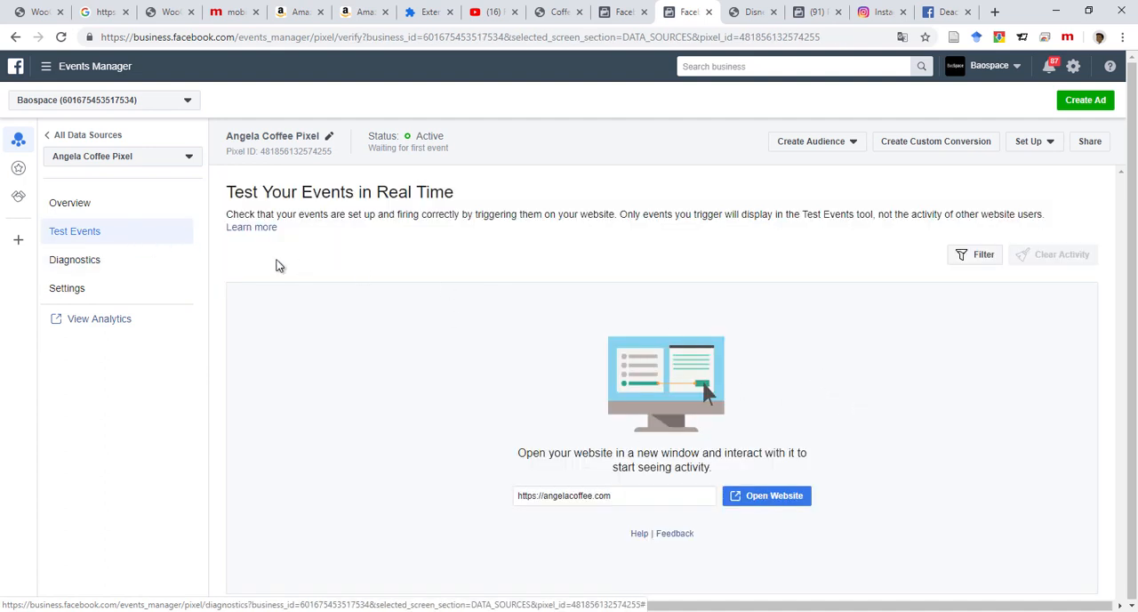
scroll("down", 3)
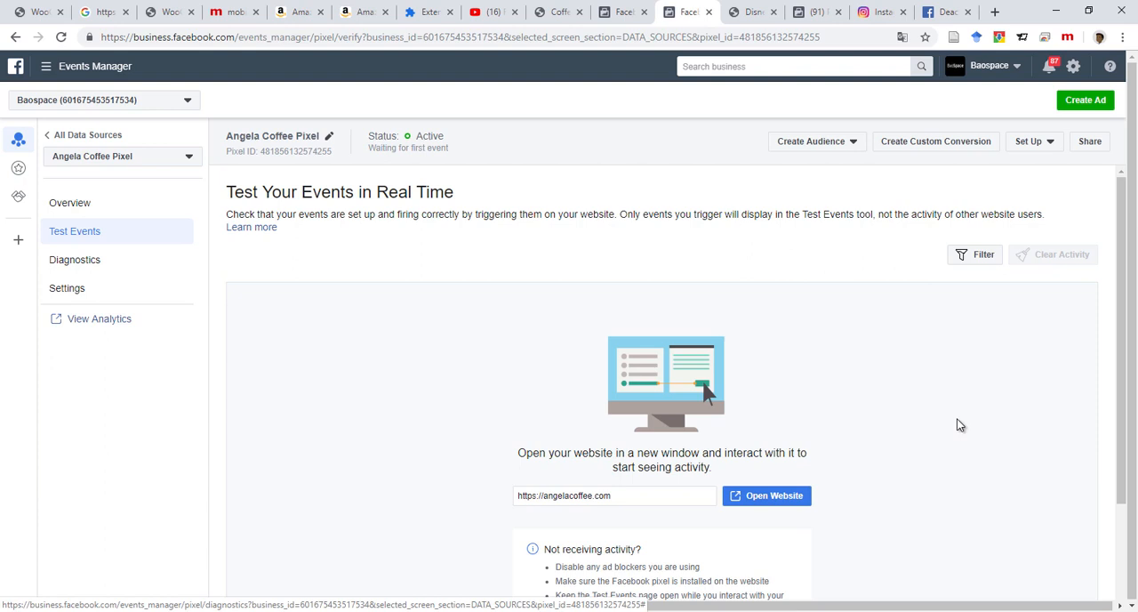